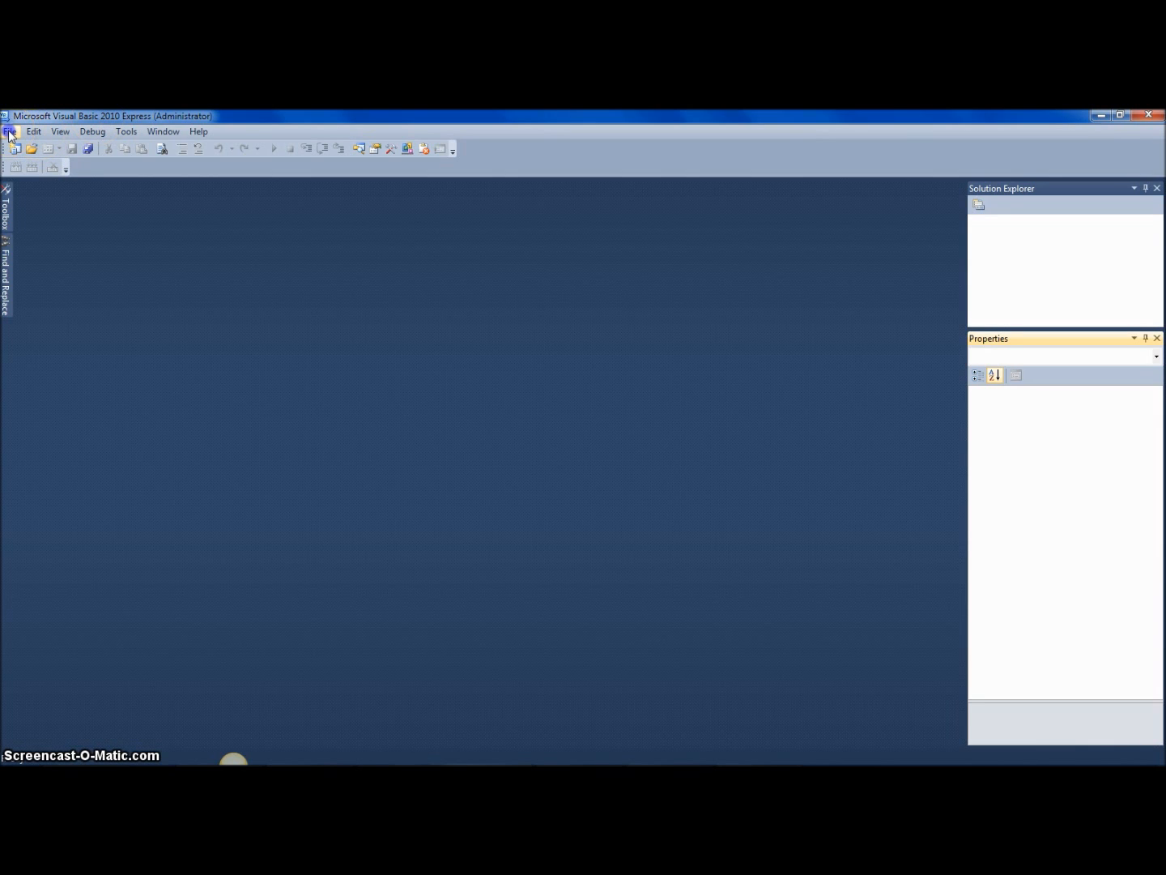
# Start a new project and begin naming it TabbedNotepad.
pyautogui.click(10, 131)
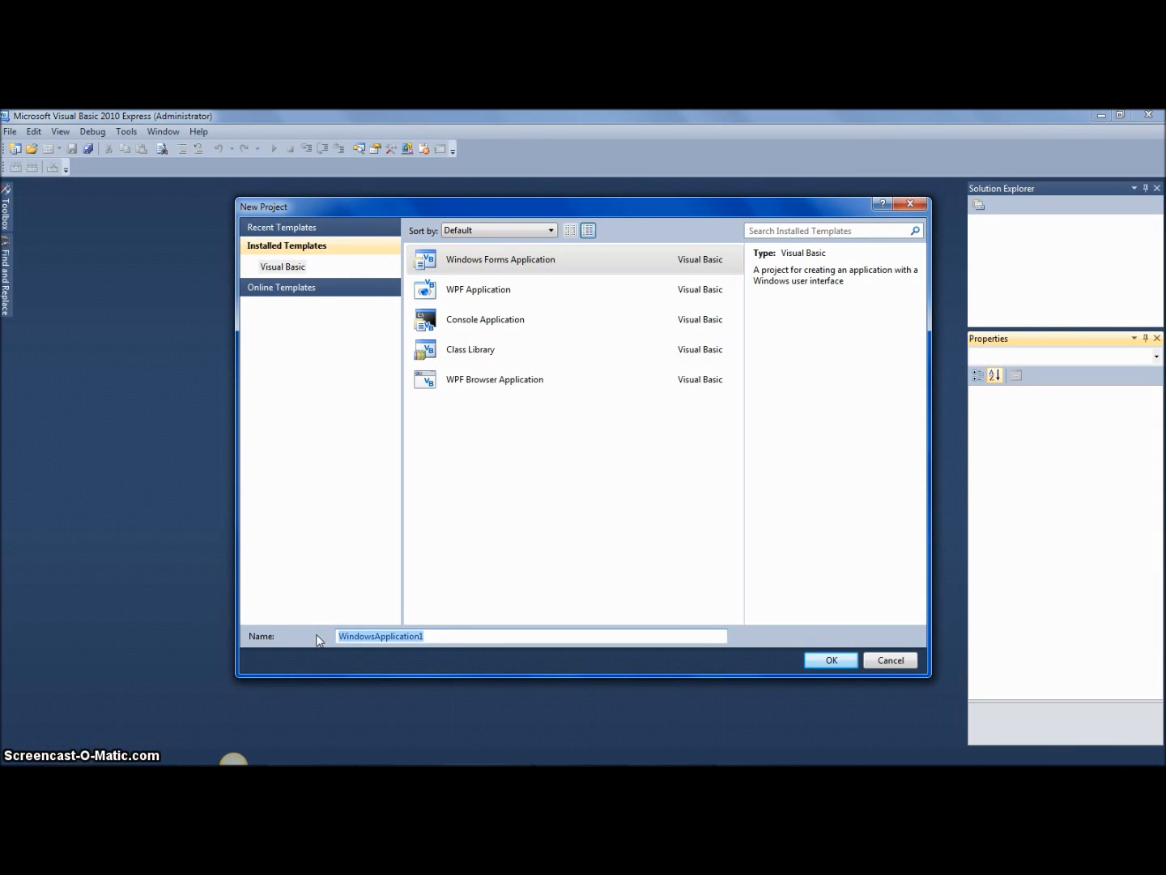
pyautogui.write('TabbedNotepad')
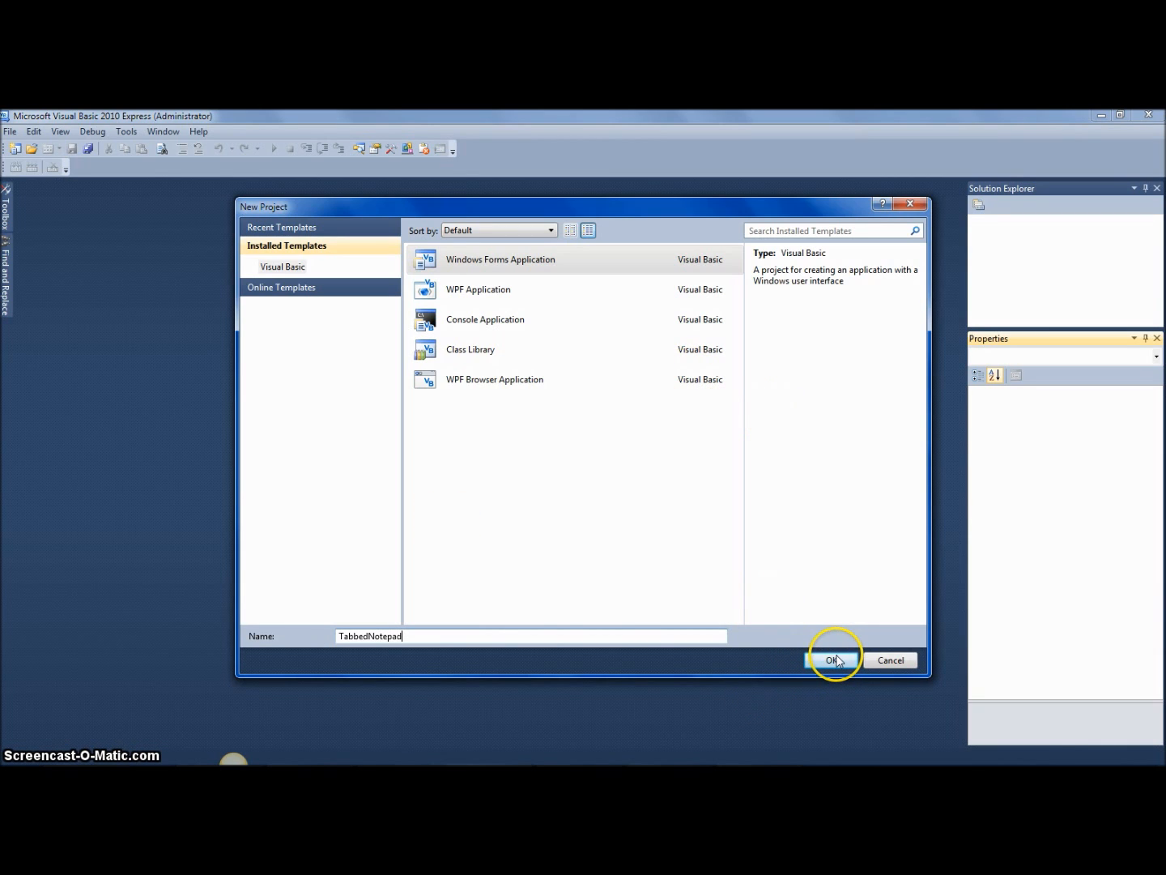
# Confirm creation of the TabbedNotepad Windows Forms project.
pyautogui.click(833, 661)
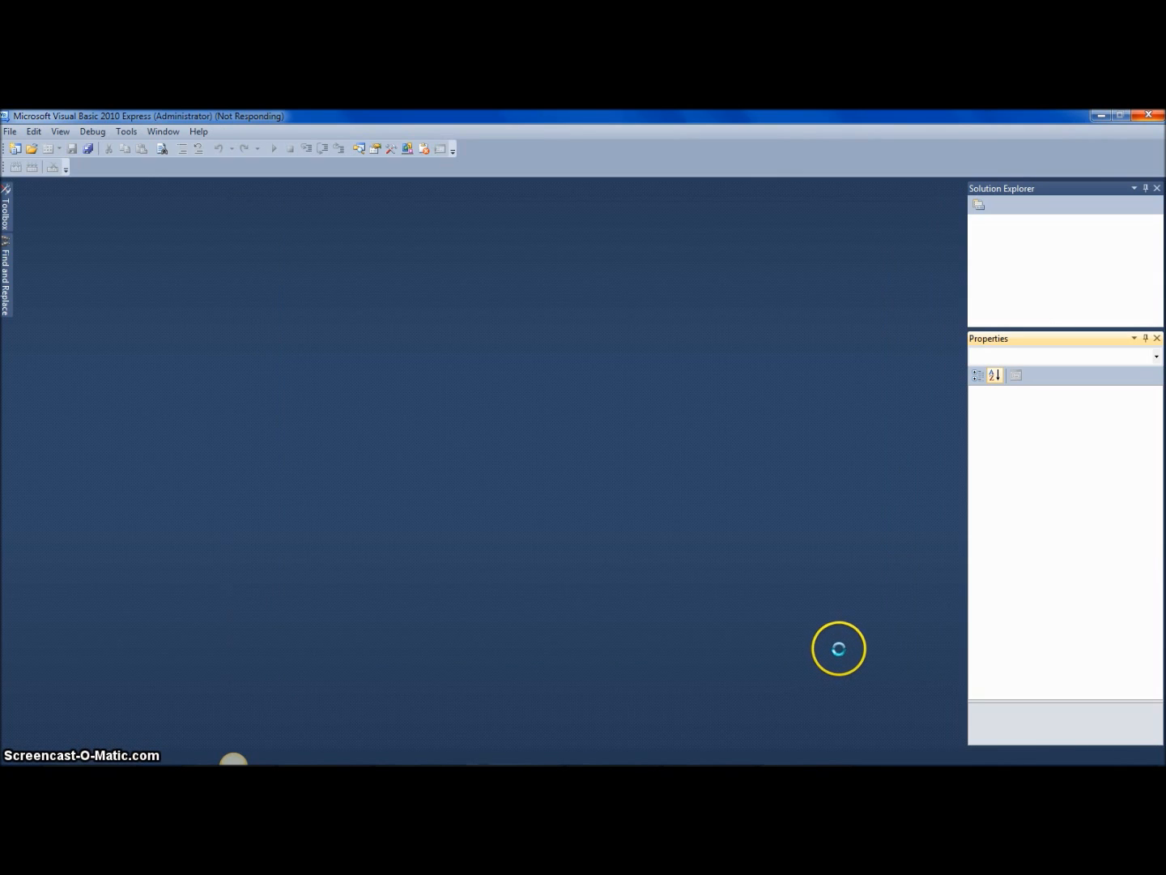
pyautogui.moveTo(839, 648)
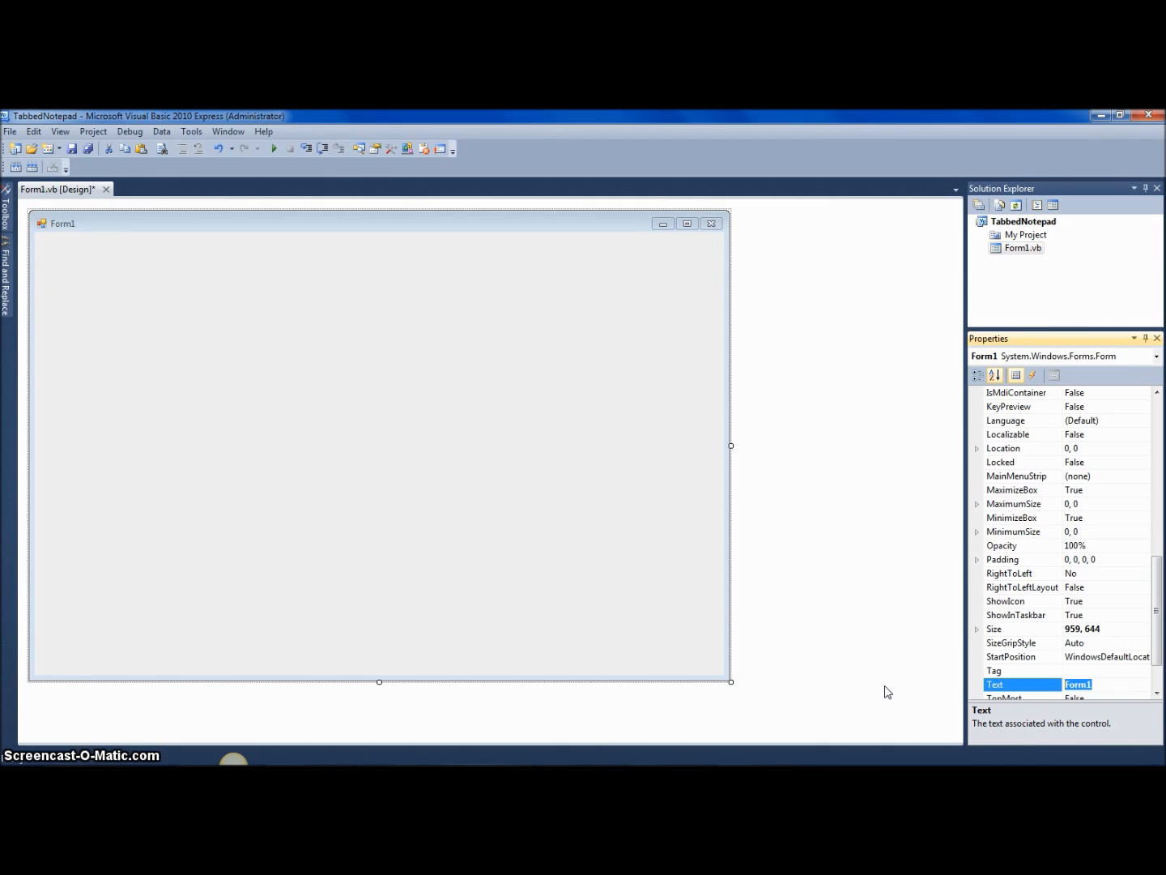
# Set the form's Text to 'Tabbed Notepad' and show the Toolbox.
pyautogui.write('Tab')
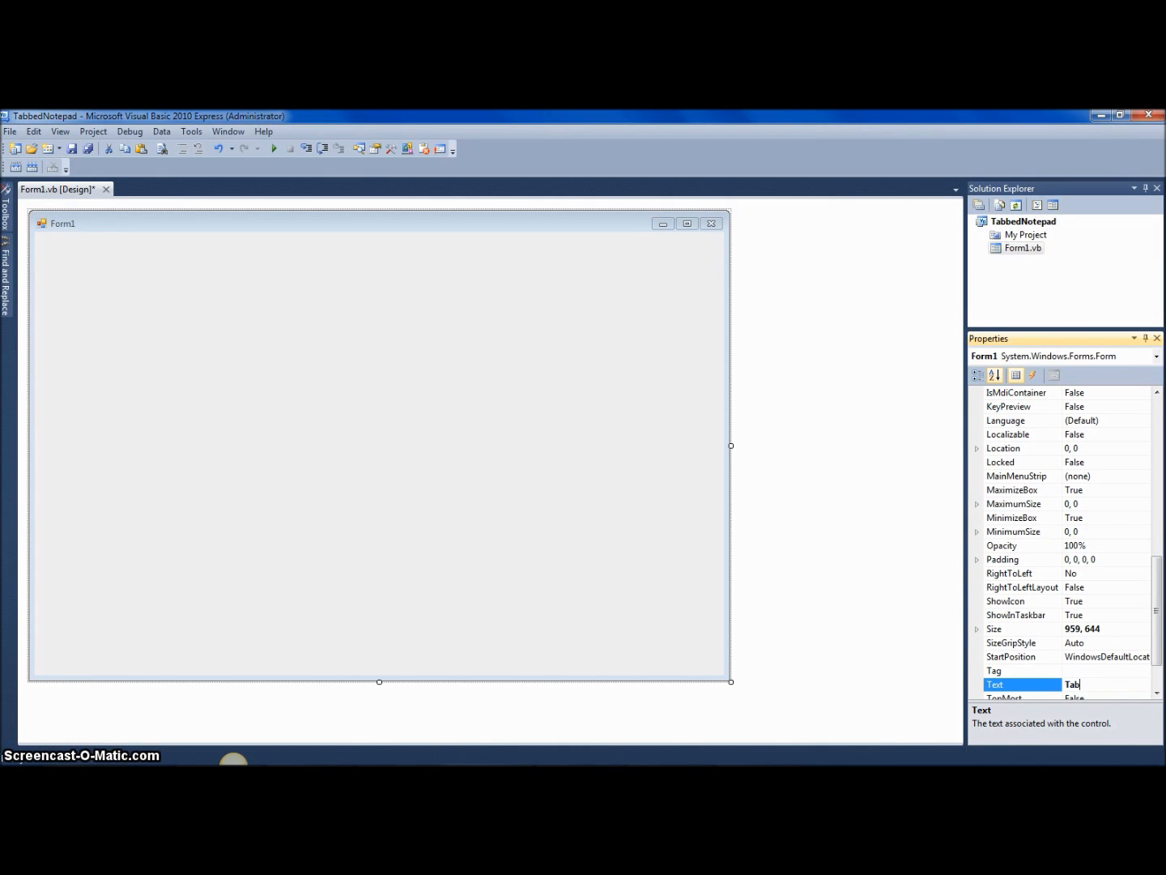
pyautogui.write('bed Notepad')
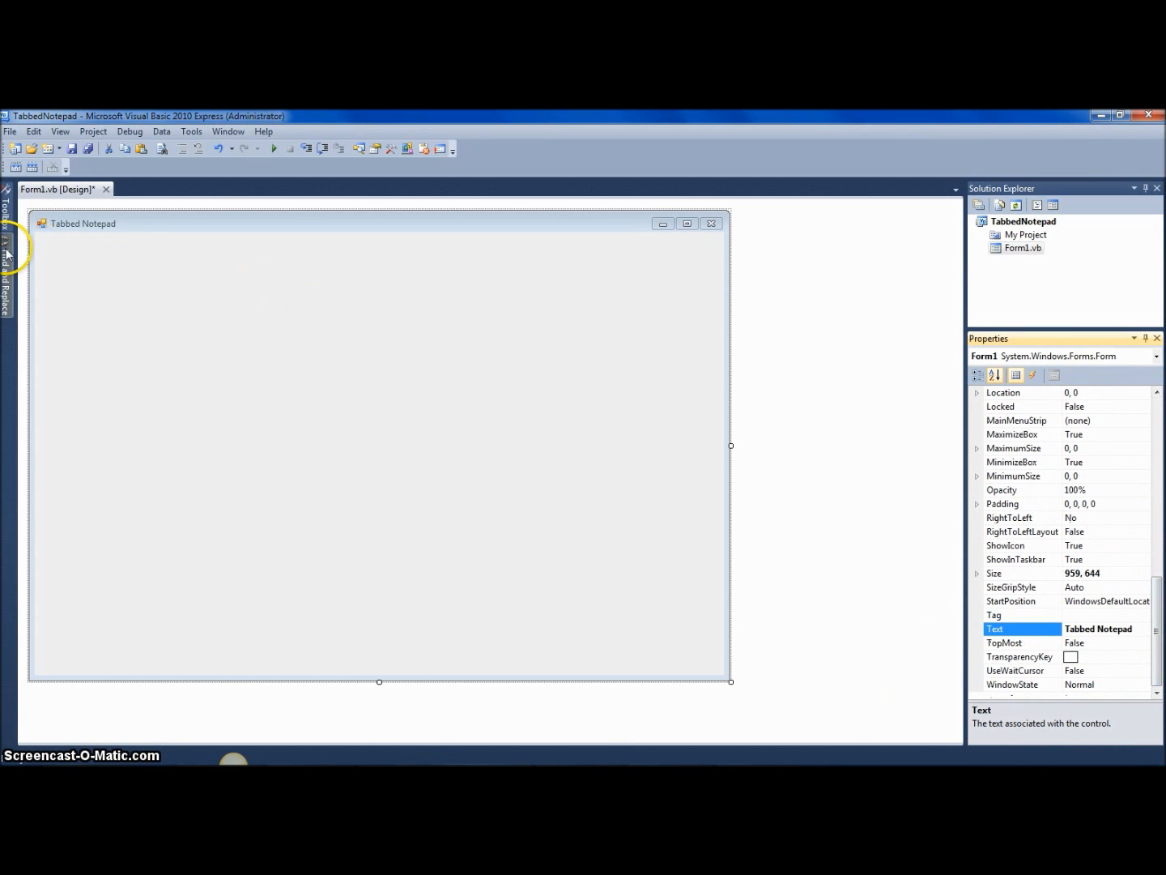
pyautogui.click(6, 227)
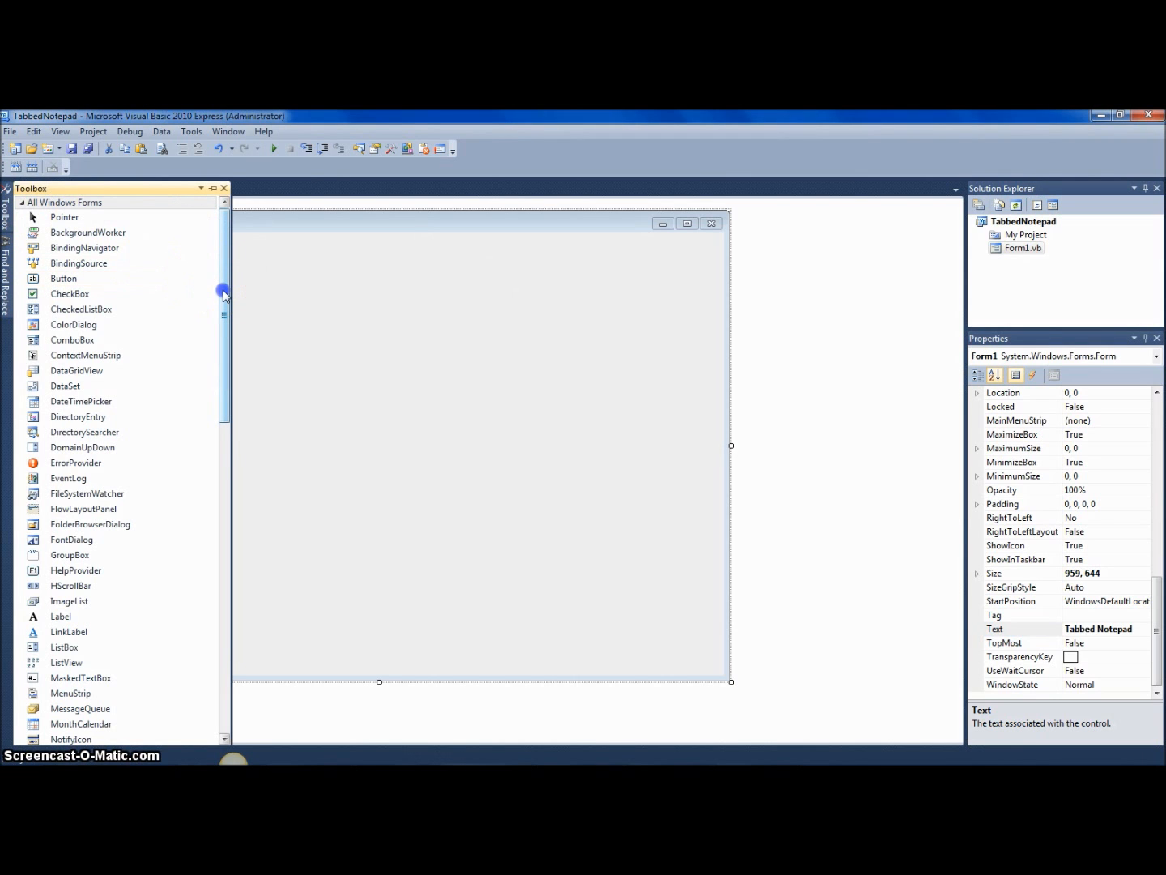
# Add a TabControl and a MenuStrip to the form with the MenuStrip's Dock set to None.
pyautogui.scroll(-3)
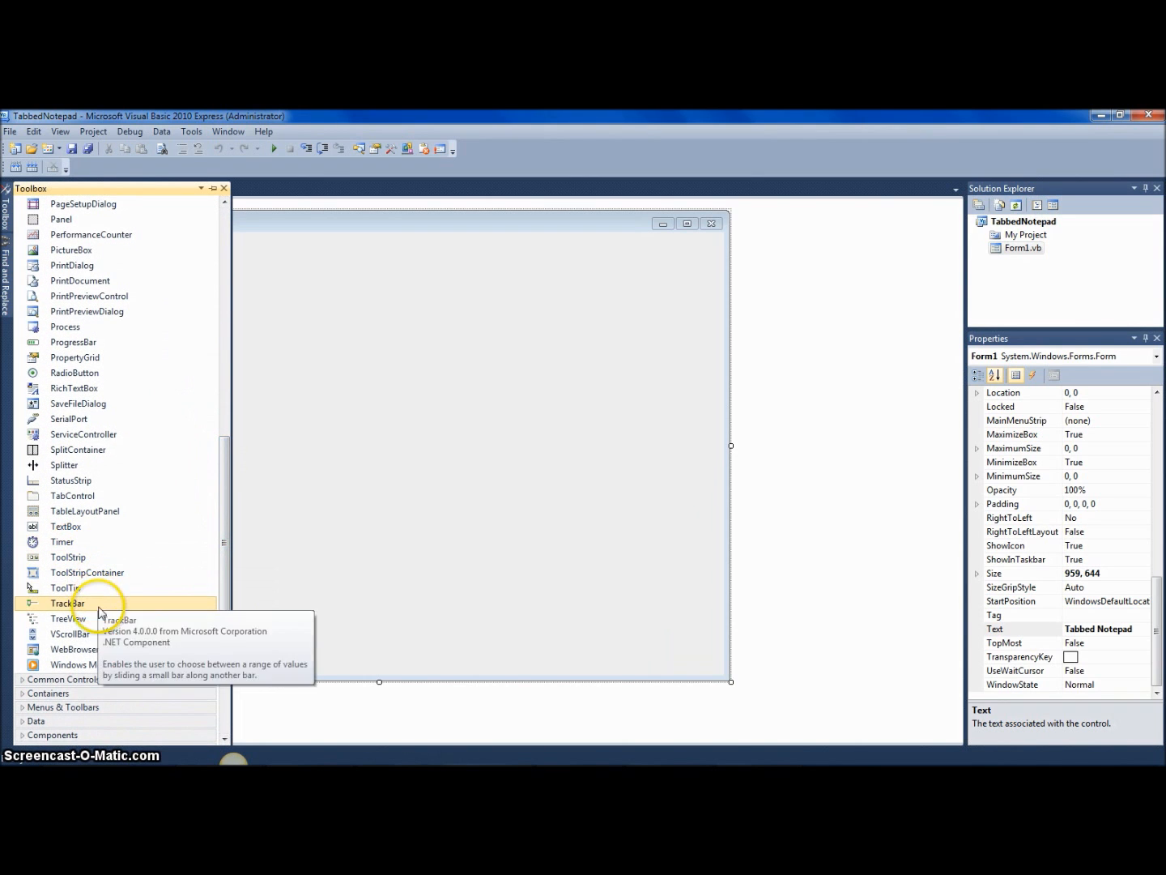
pyautogui.moveTo(73, 496)
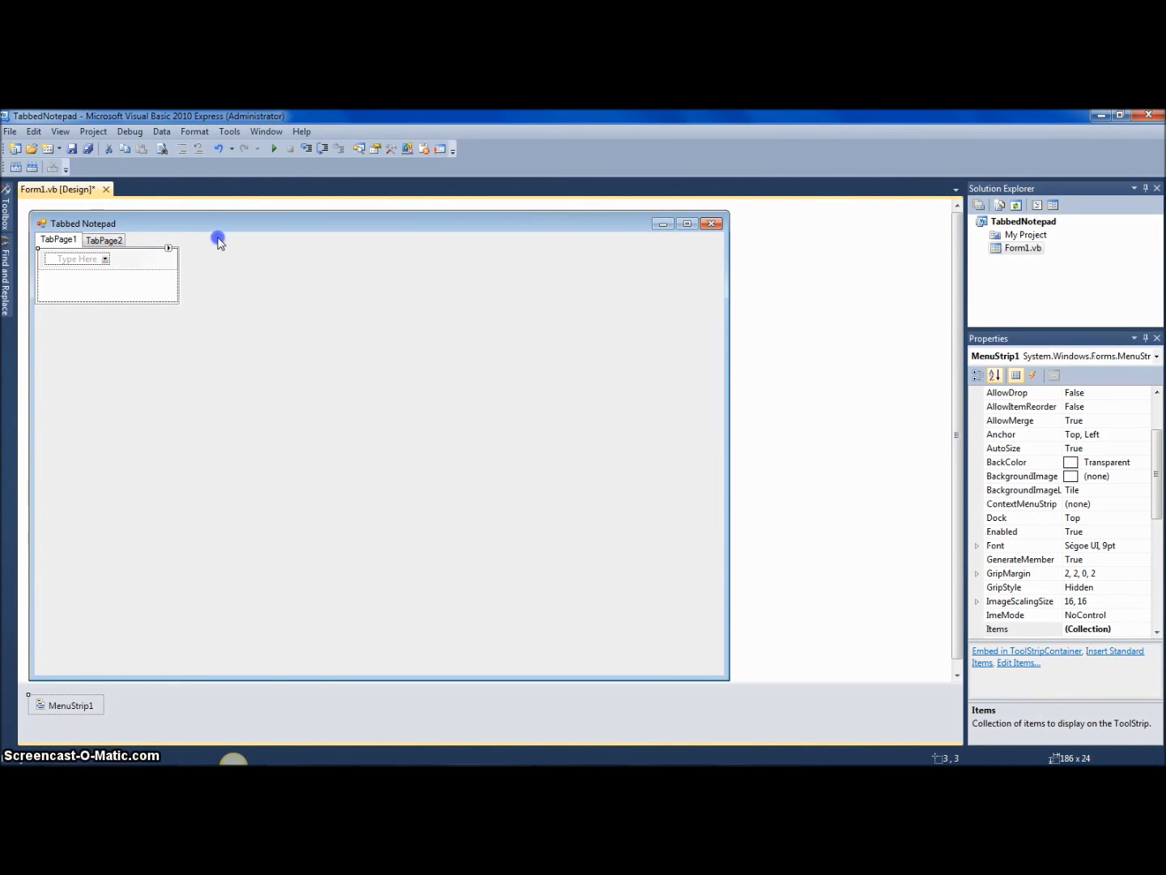
pyautogui.moveTo(253, 249)
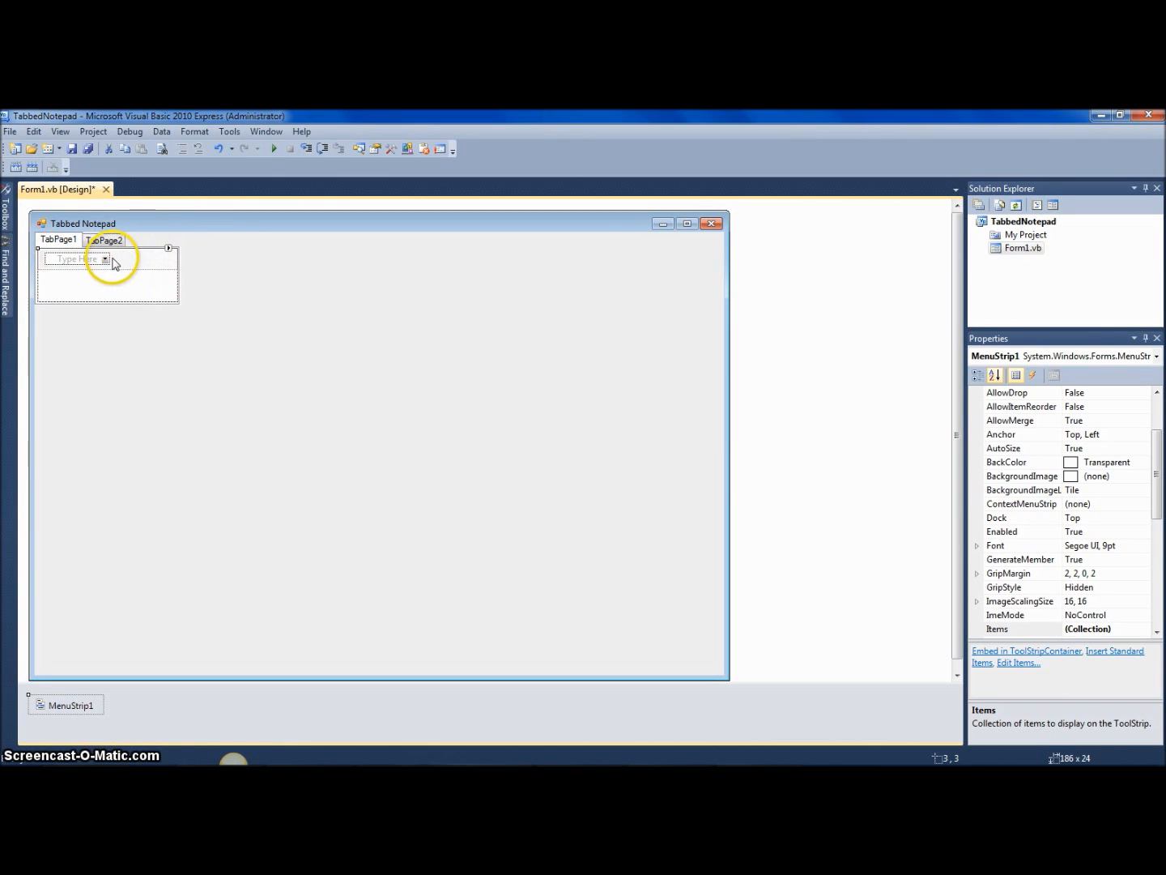
pyautogui.scroll(3)
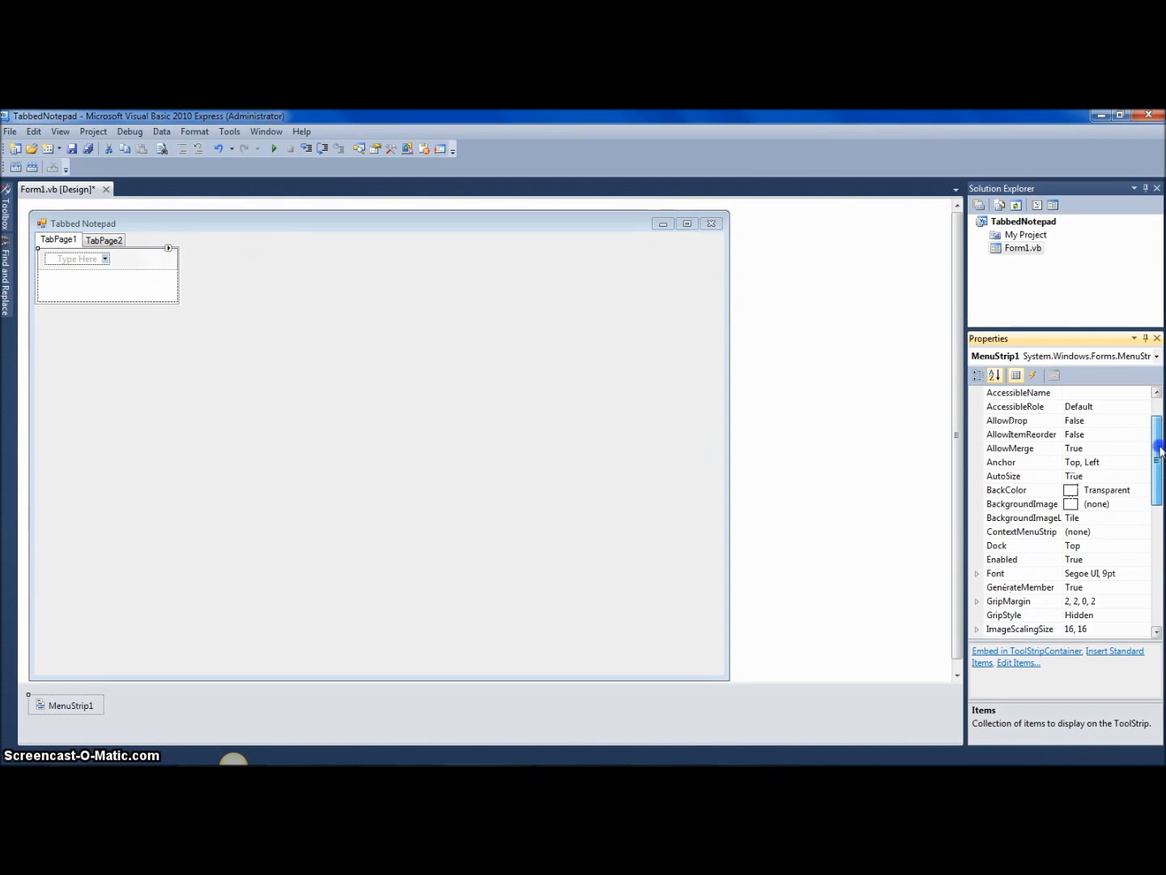
pyautogui.scroll(-3)
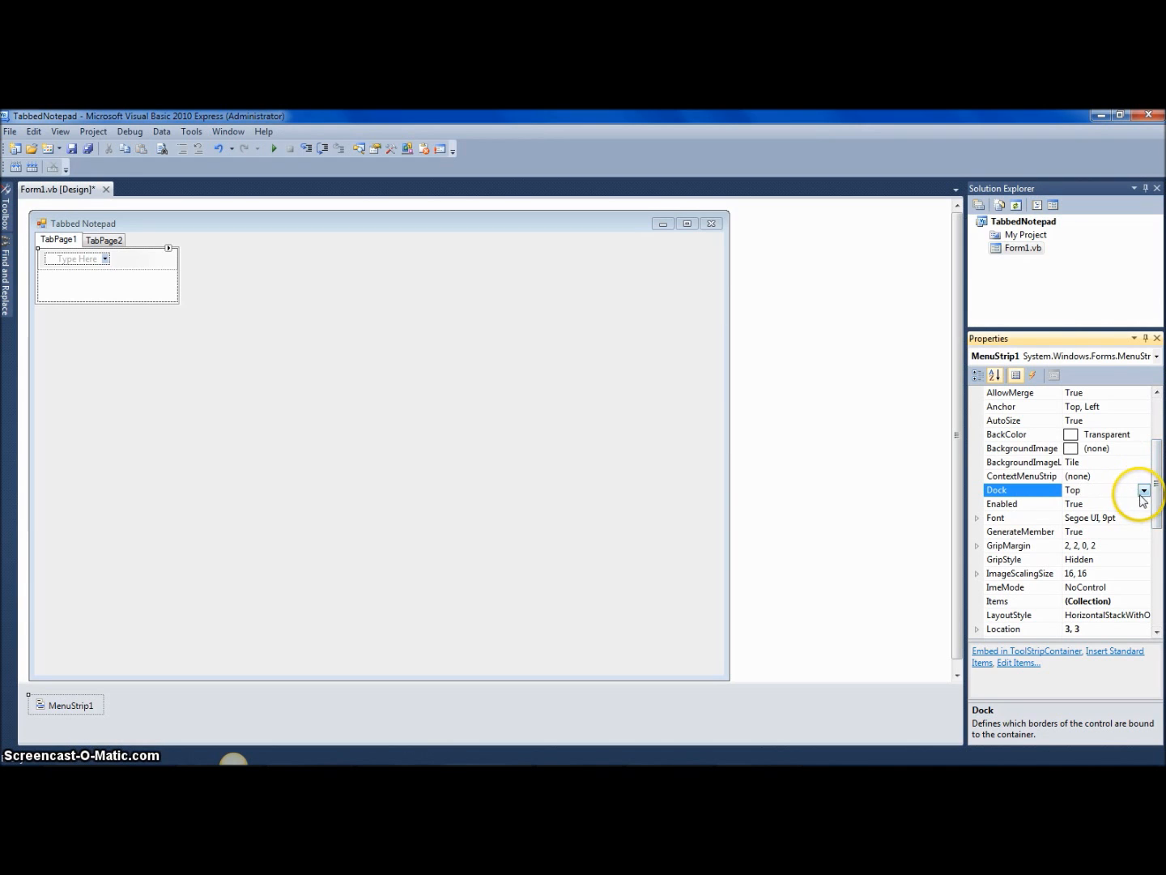
pyautogui.click(1144, 489)
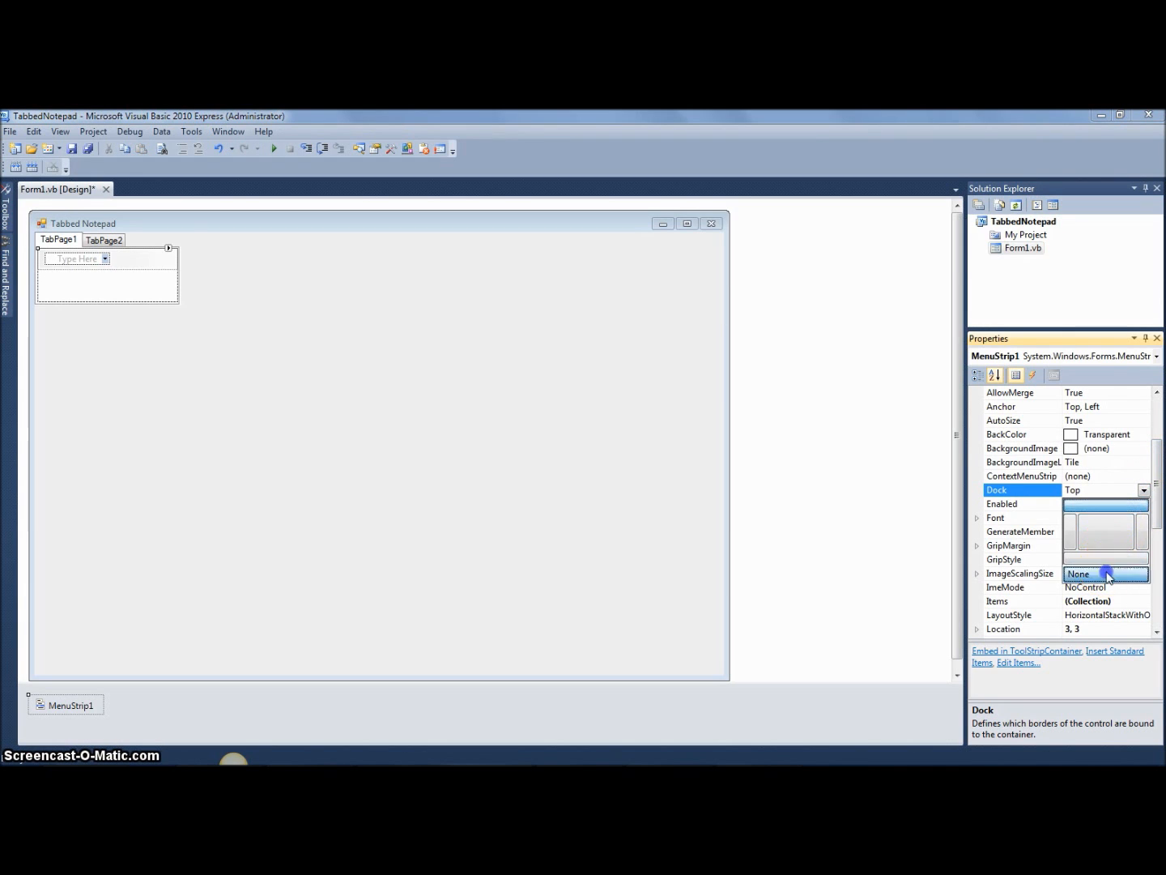
pyautogui.click(1079, 573)
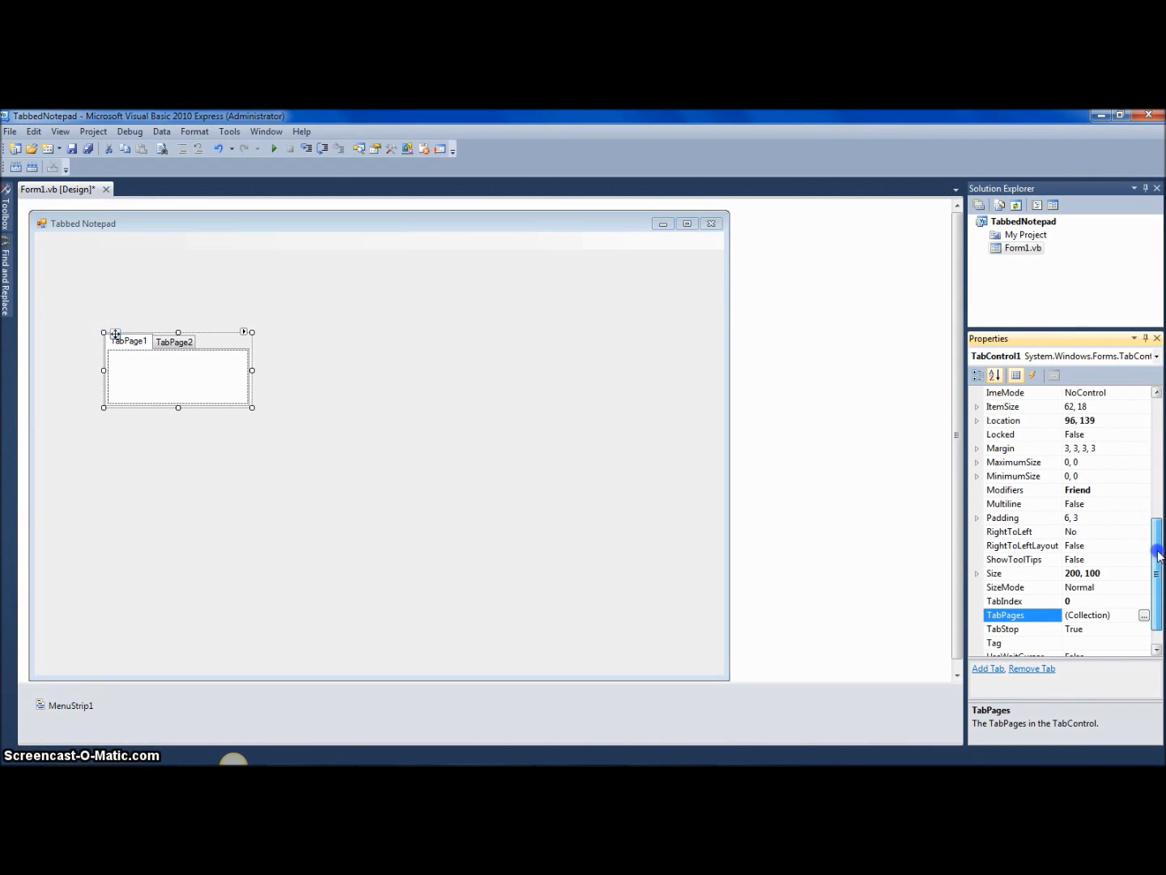
pyautogui.scroll(3)
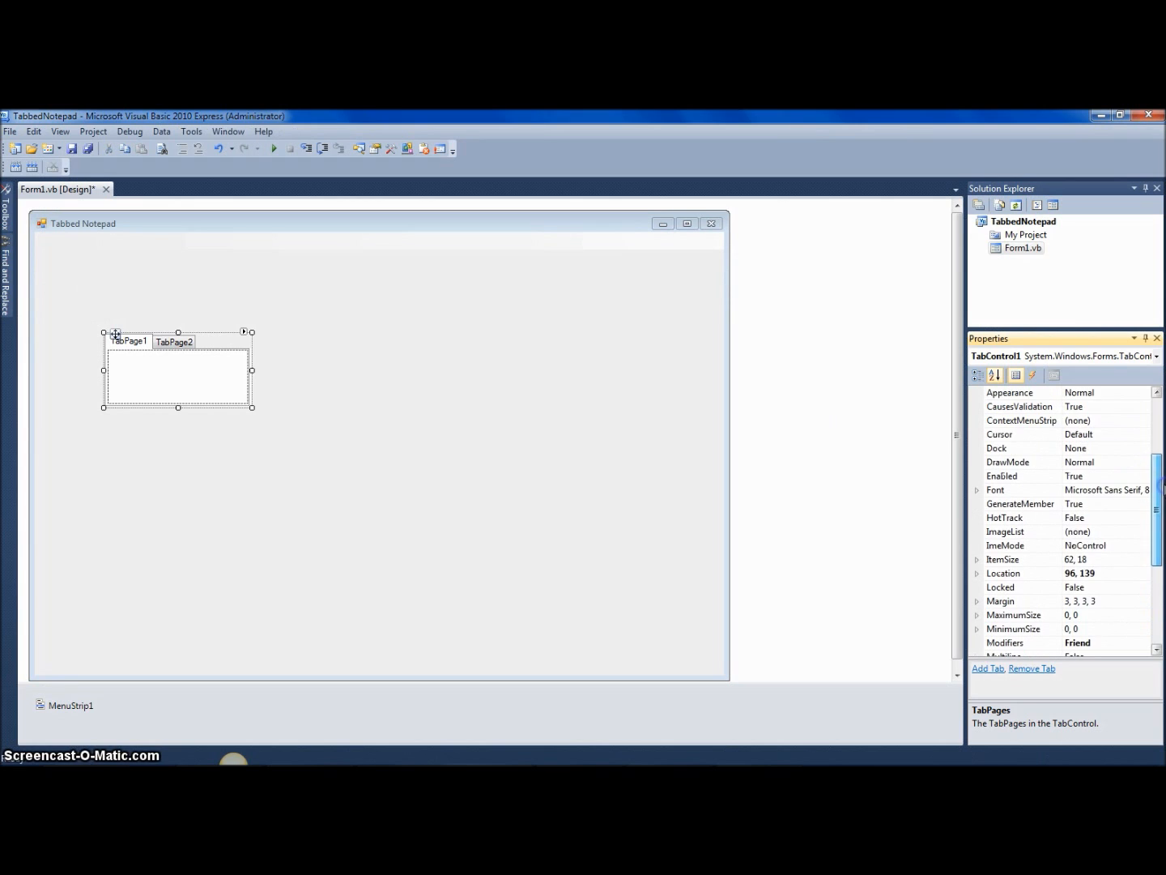
# Dock the TabControl to Fill and select the MenuStrip.
pyautogui.click(1144, 447)
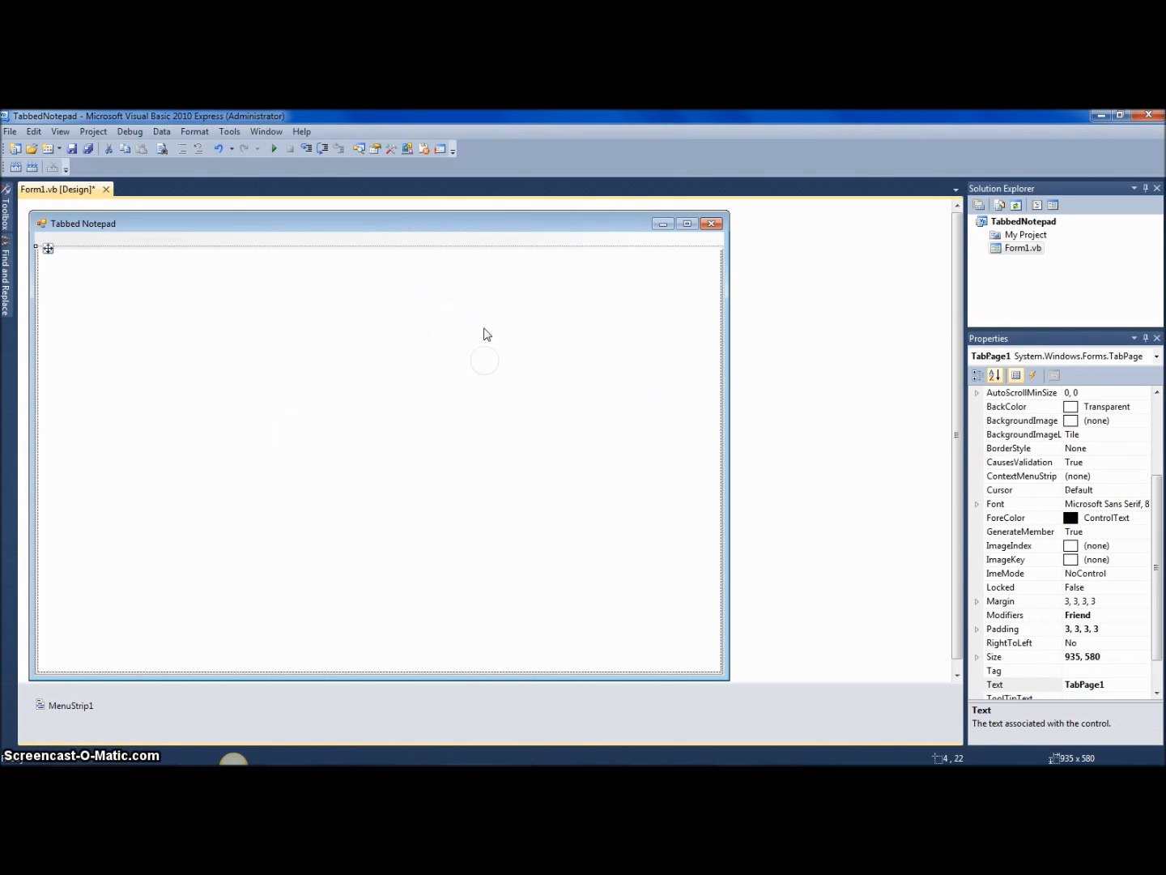
pyautogui.click(1157, 356)
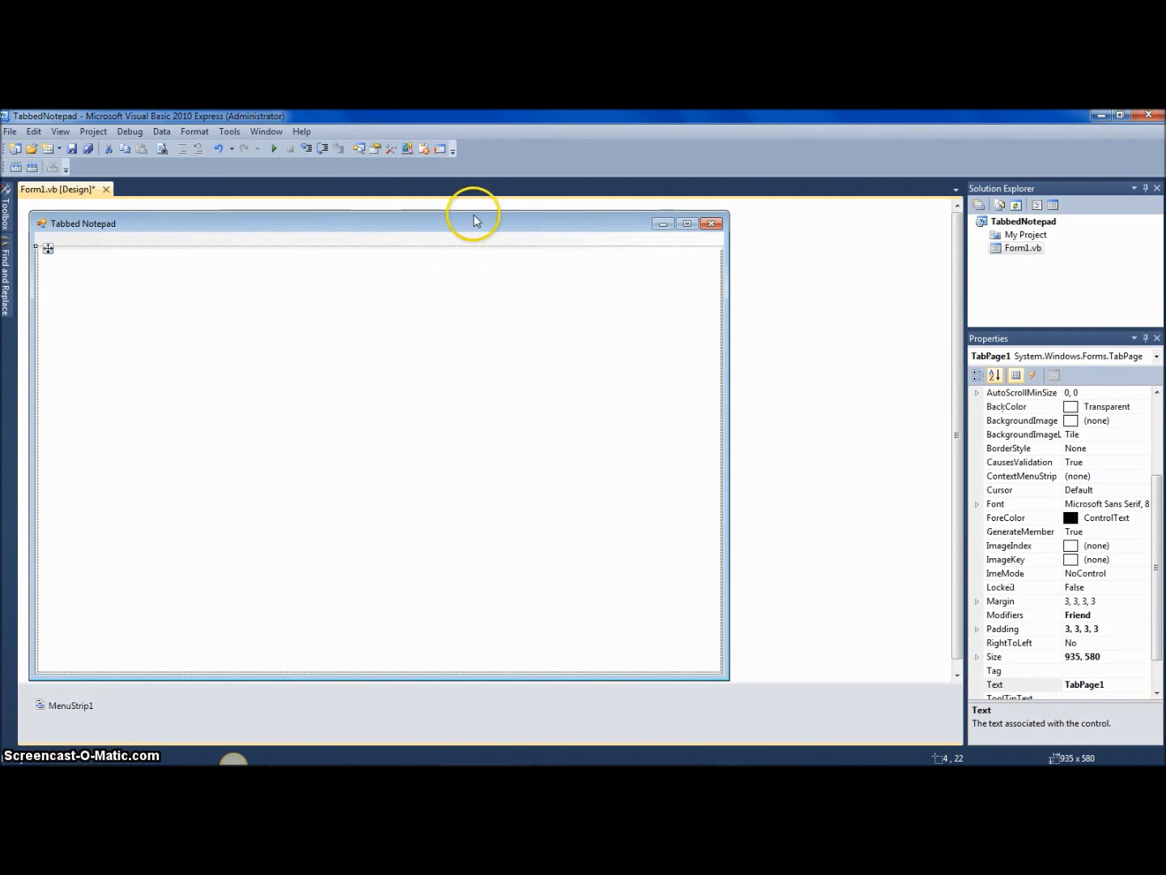
pyautogui.click(70, 705)
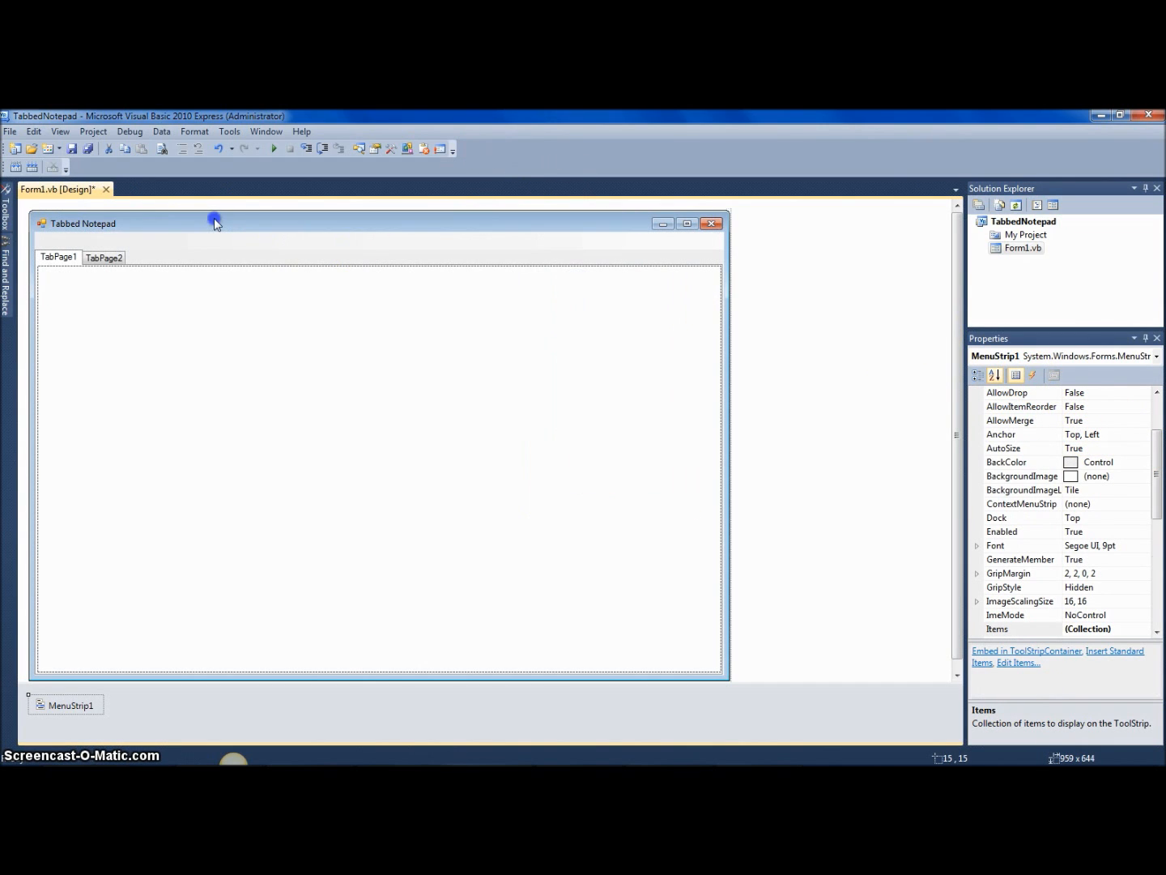
# Add a File menu with a New Tab sub-item to the MenuStrip.
pyautogui.click(55, 246)
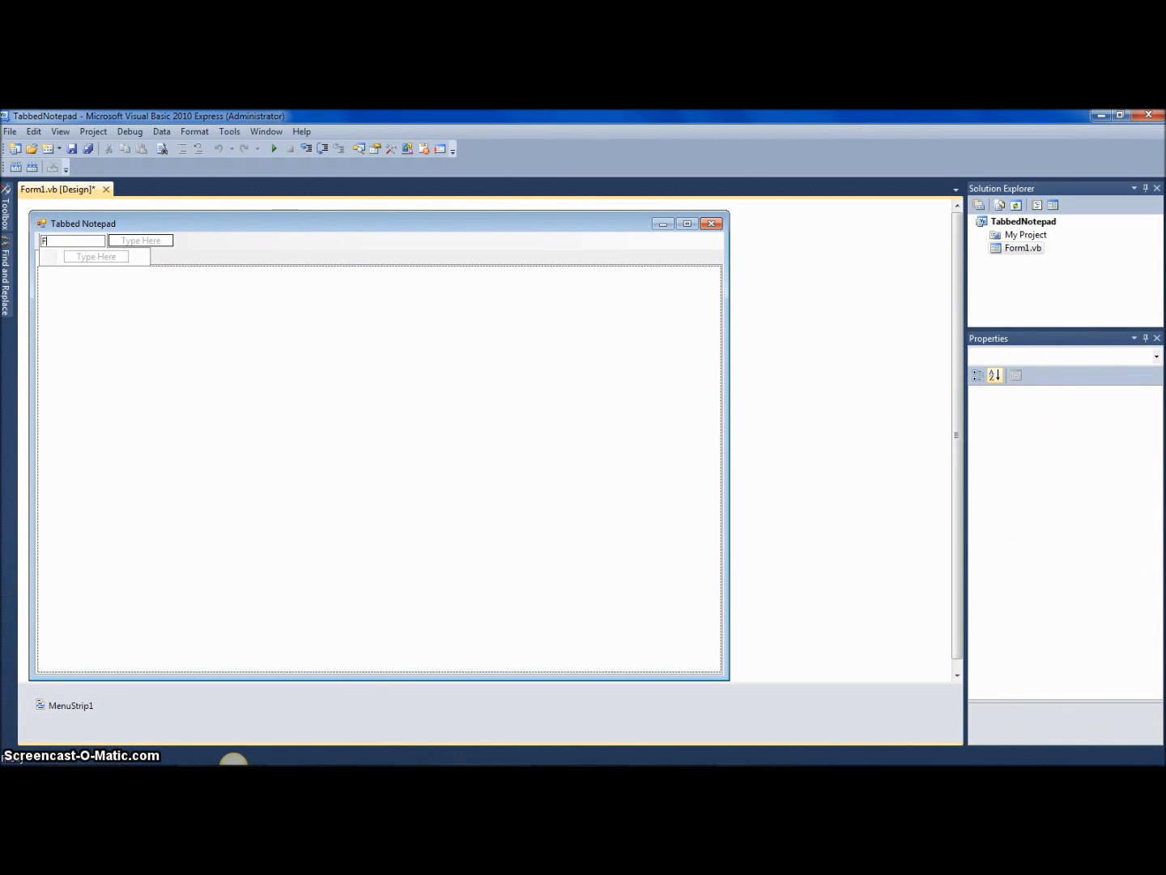
pyautogui.write('File')
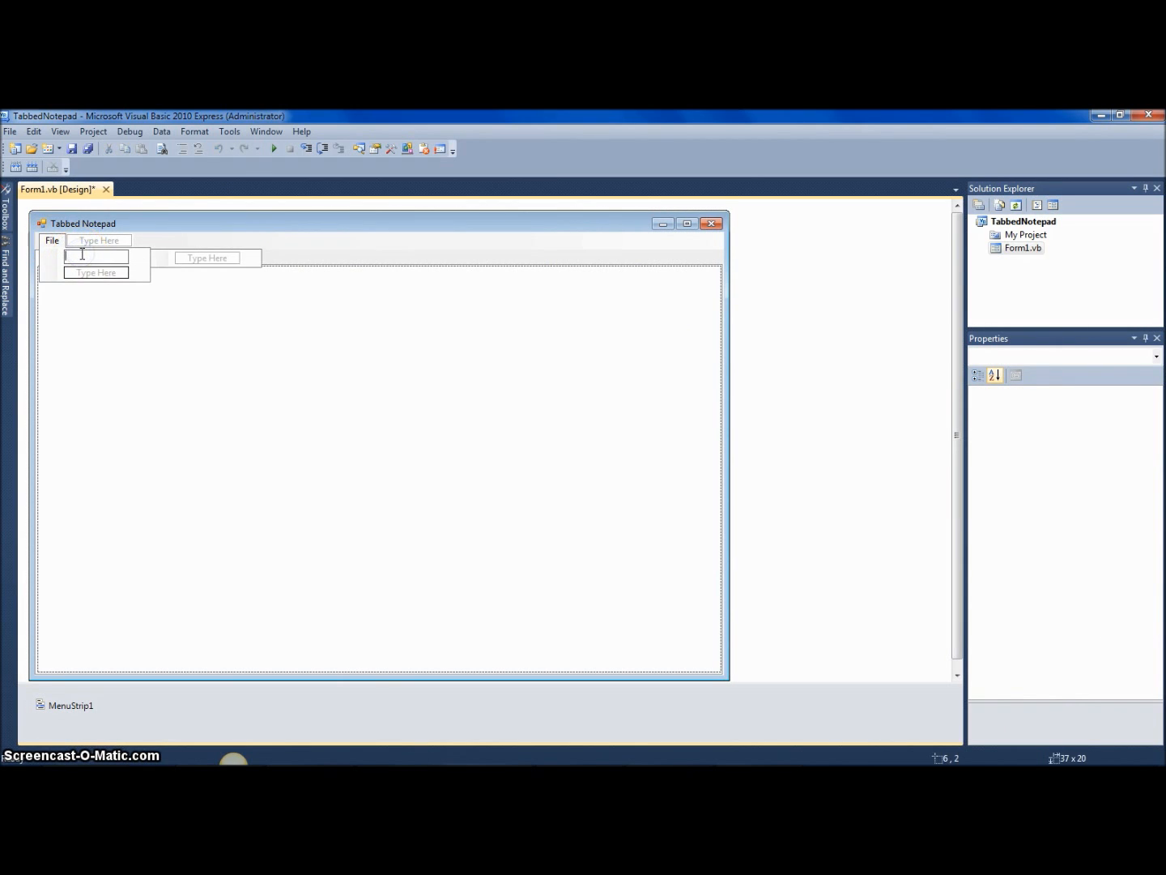
pyautogui.write('New Tab')
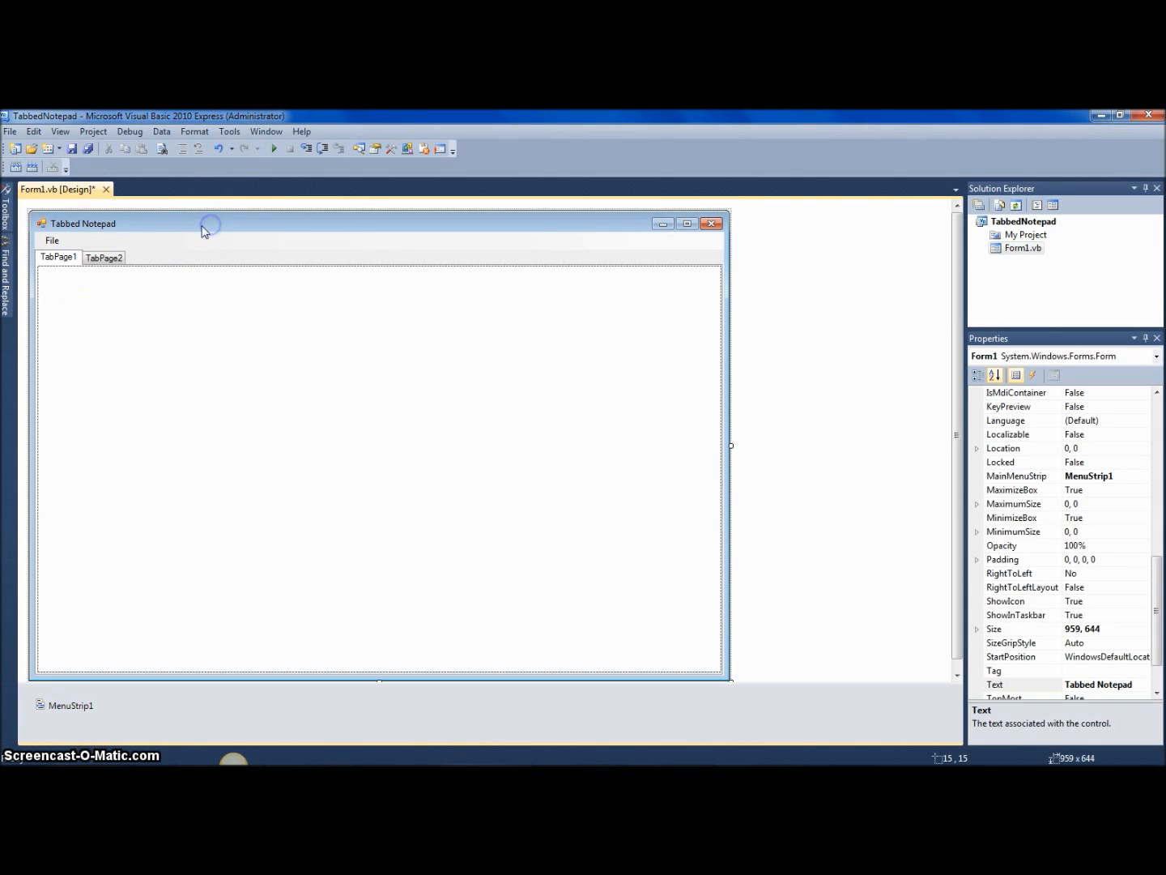
pyautogui.moveTo(237, 226)
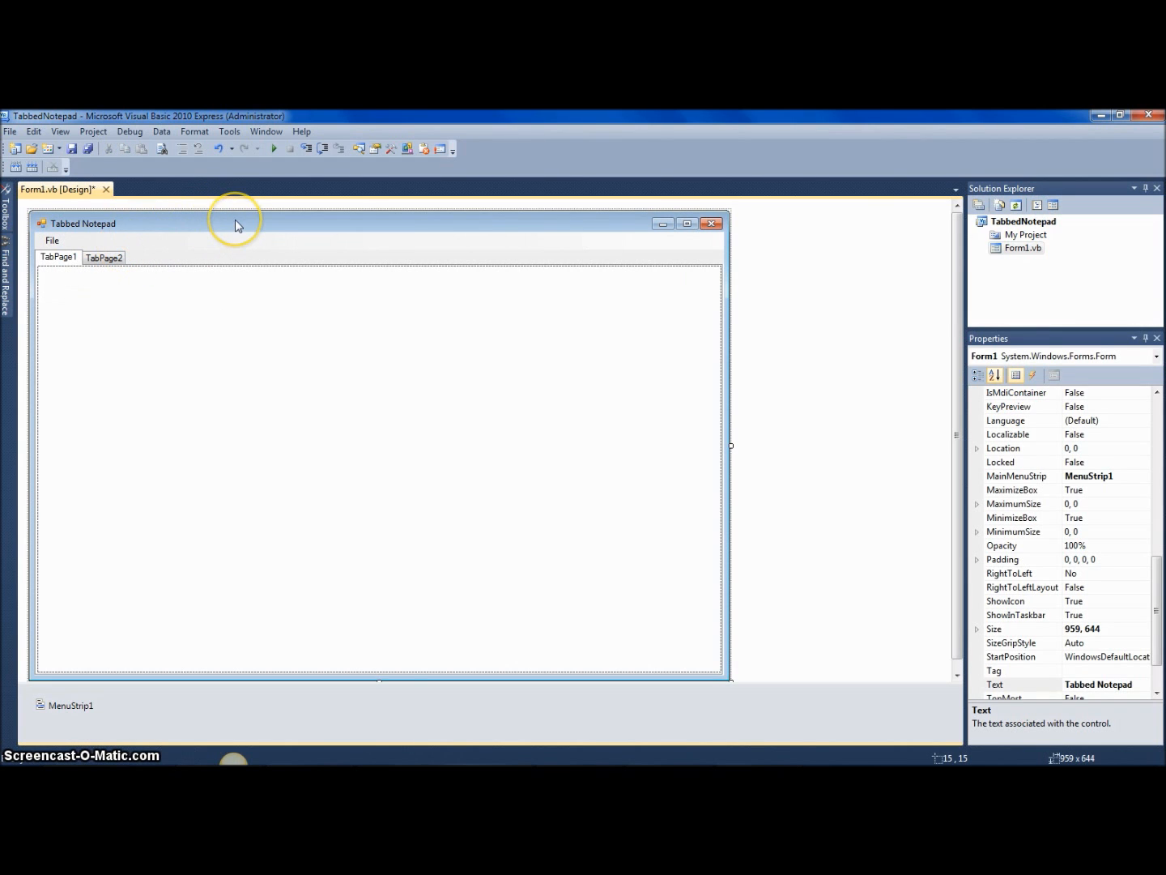
pyautogui.moveTo(207, 259)
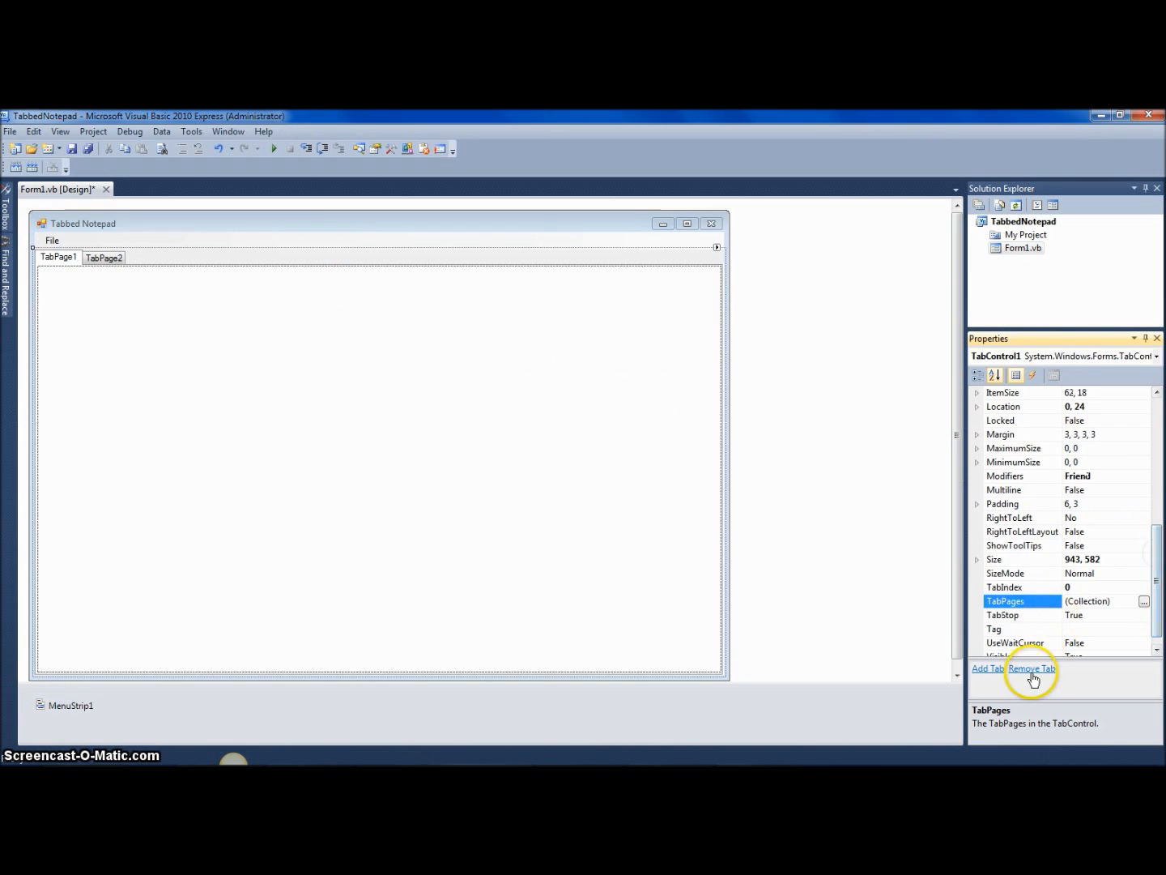
# Remove the first tab page and select the File menu's New Tab entry.
pyautogui.click(1032, 668)
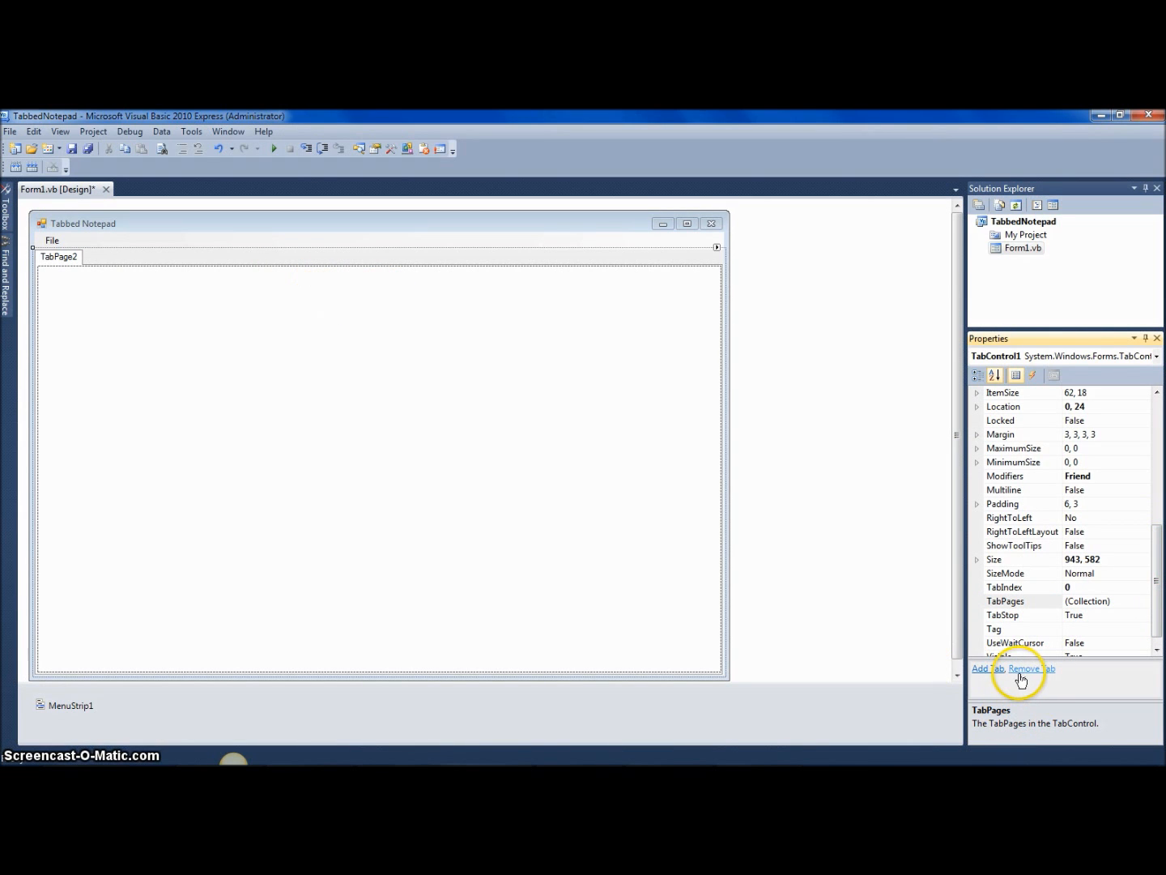
pyautogui.click(50, 240)
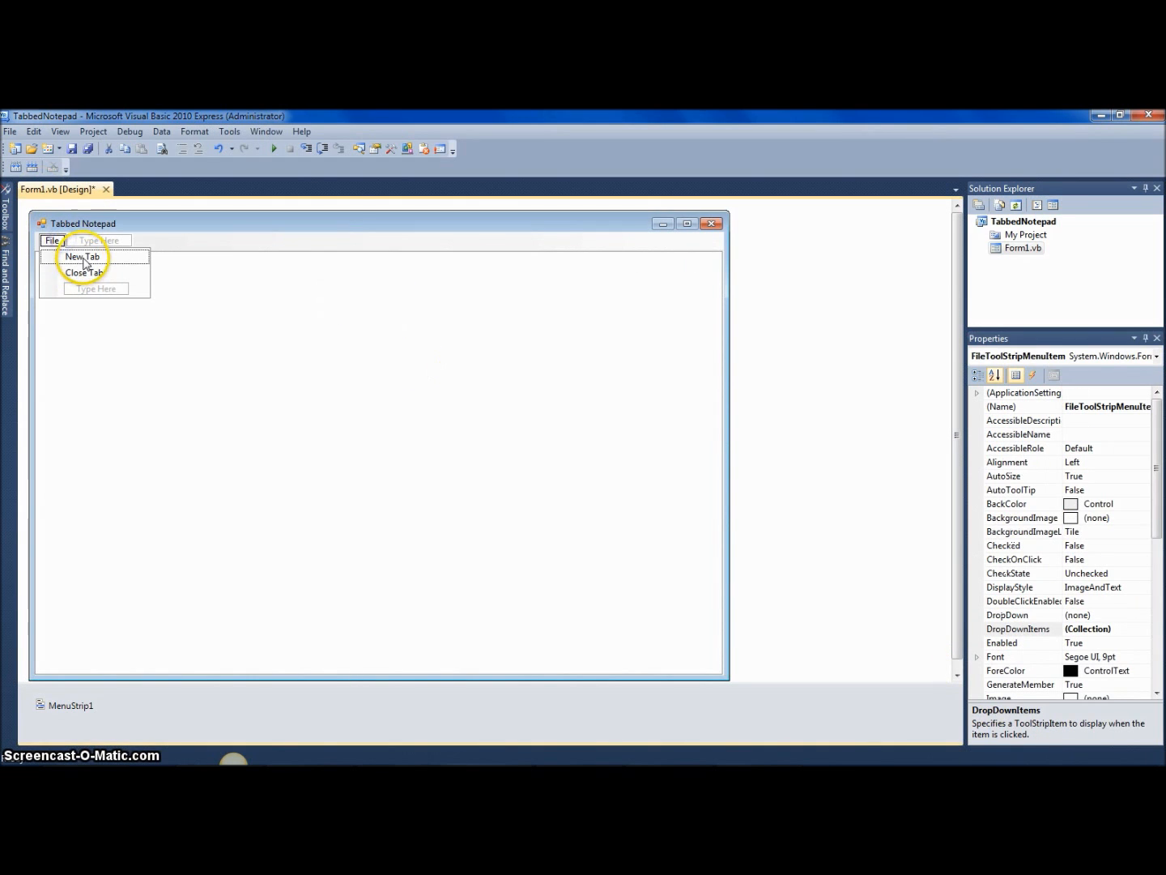
pyautogui.click(81, 256)
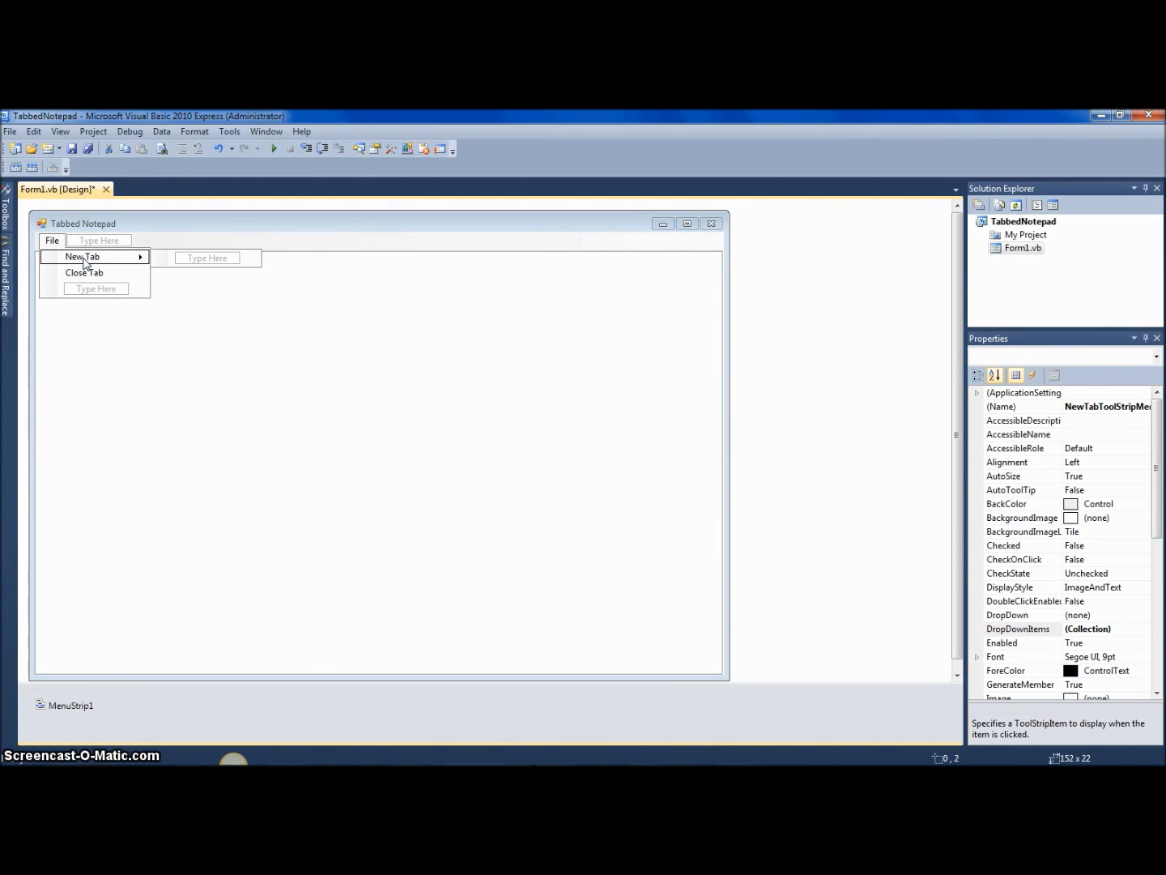
# Create an empty New Tab click handler and a Form1_Load handler.
pyautogui.doubleClick(81, 256)
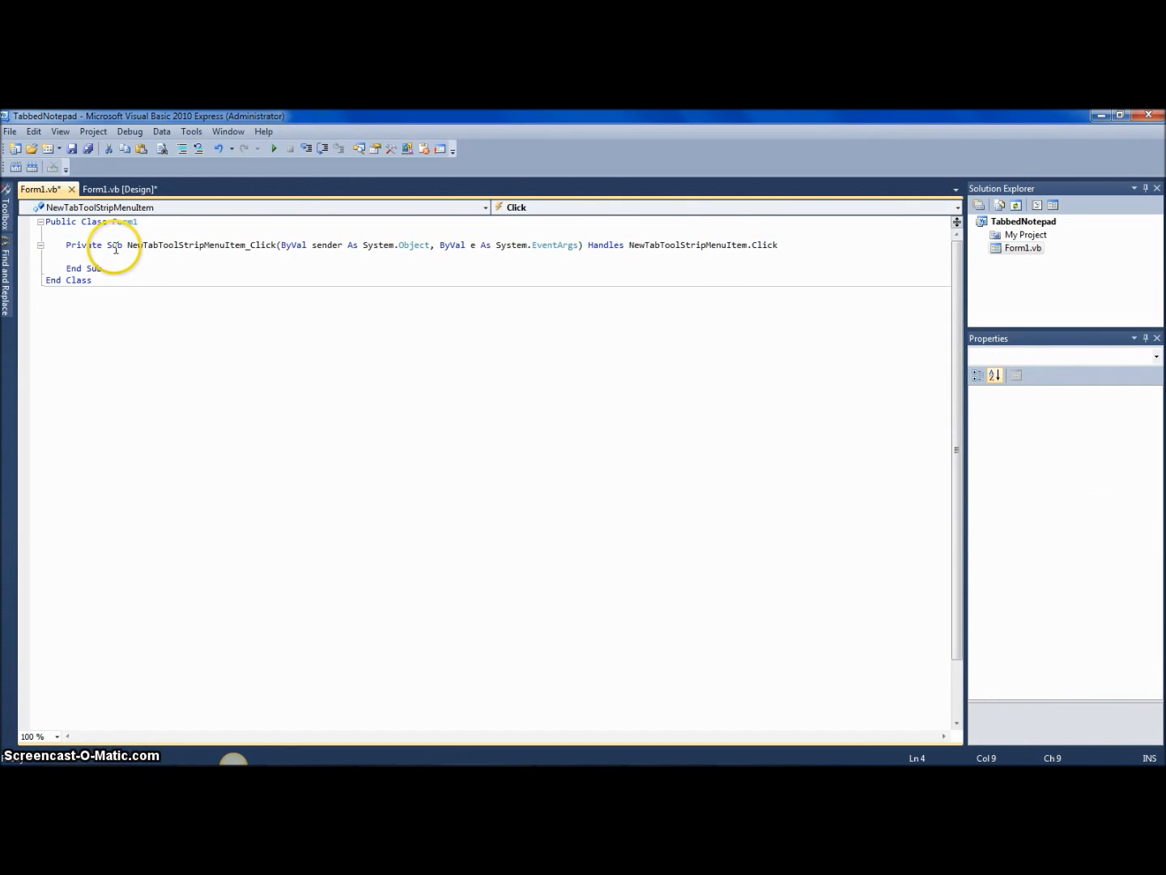
pyautogui.write('Dim')
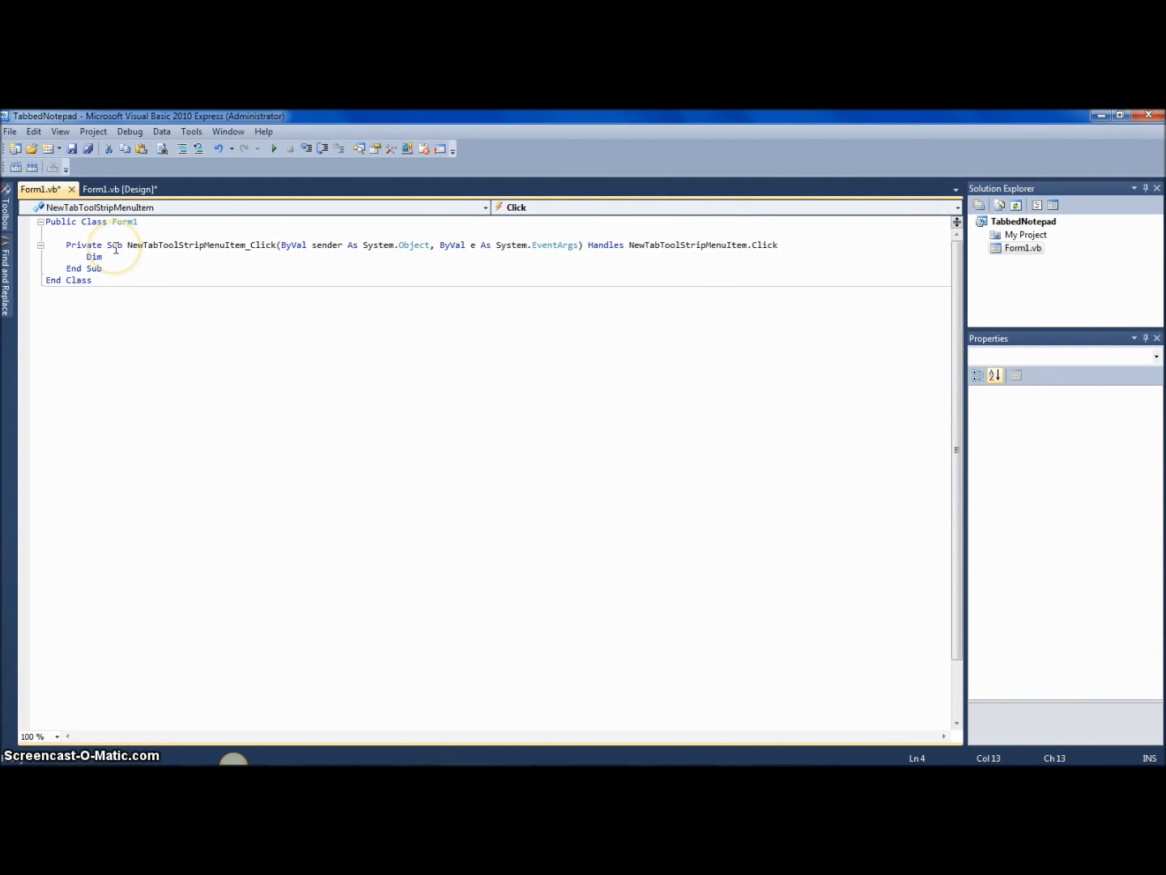
pyautogui.press('Backspace')
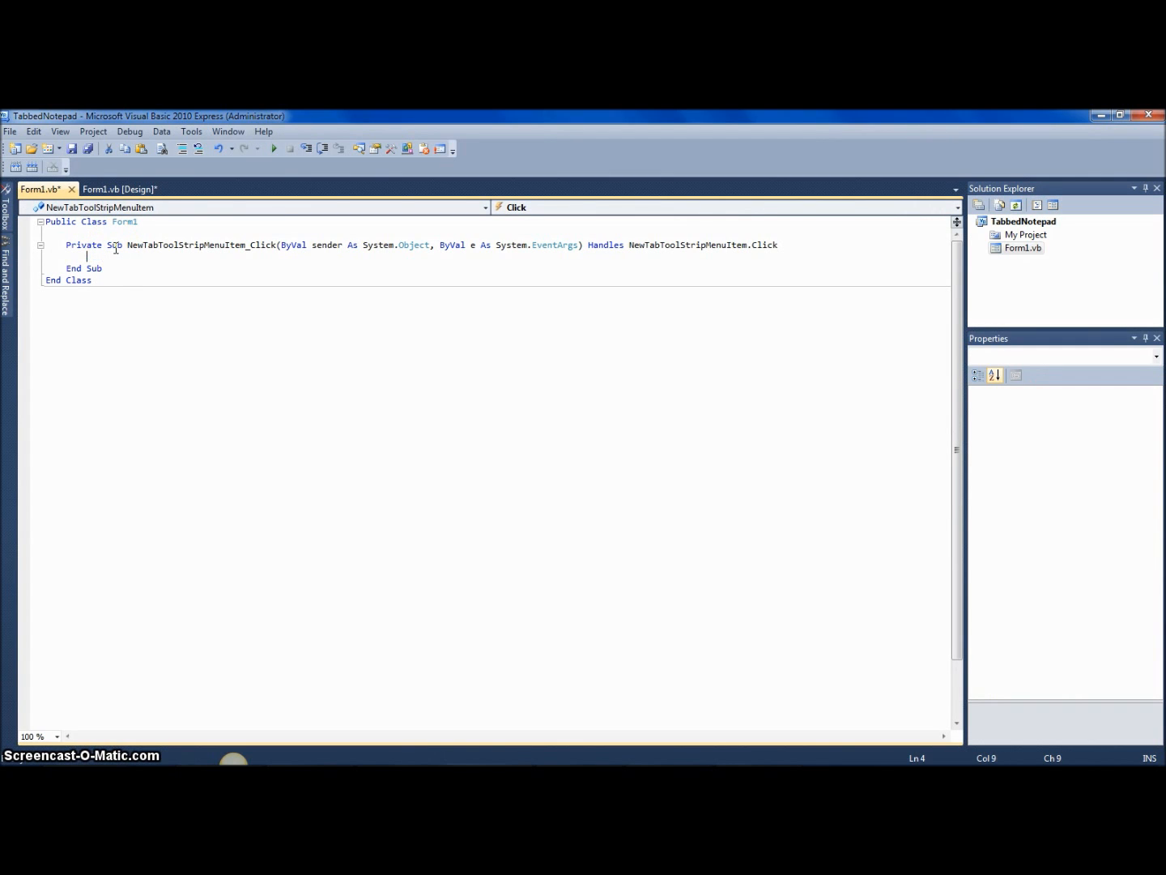
pyautogui.click(120, 188)
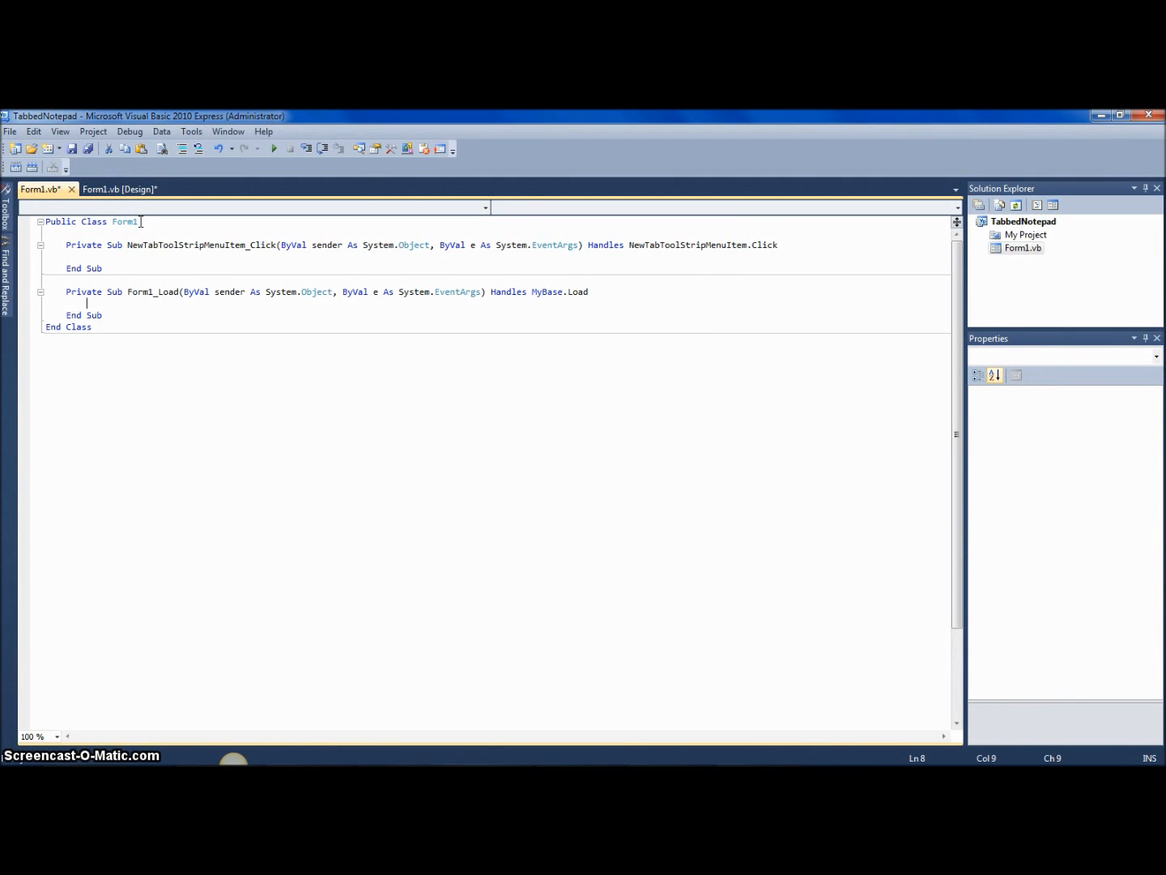
# In Form1_Load declare rtb As New RichTextBox with font Courier New size 10.
pyautogui.write('D')
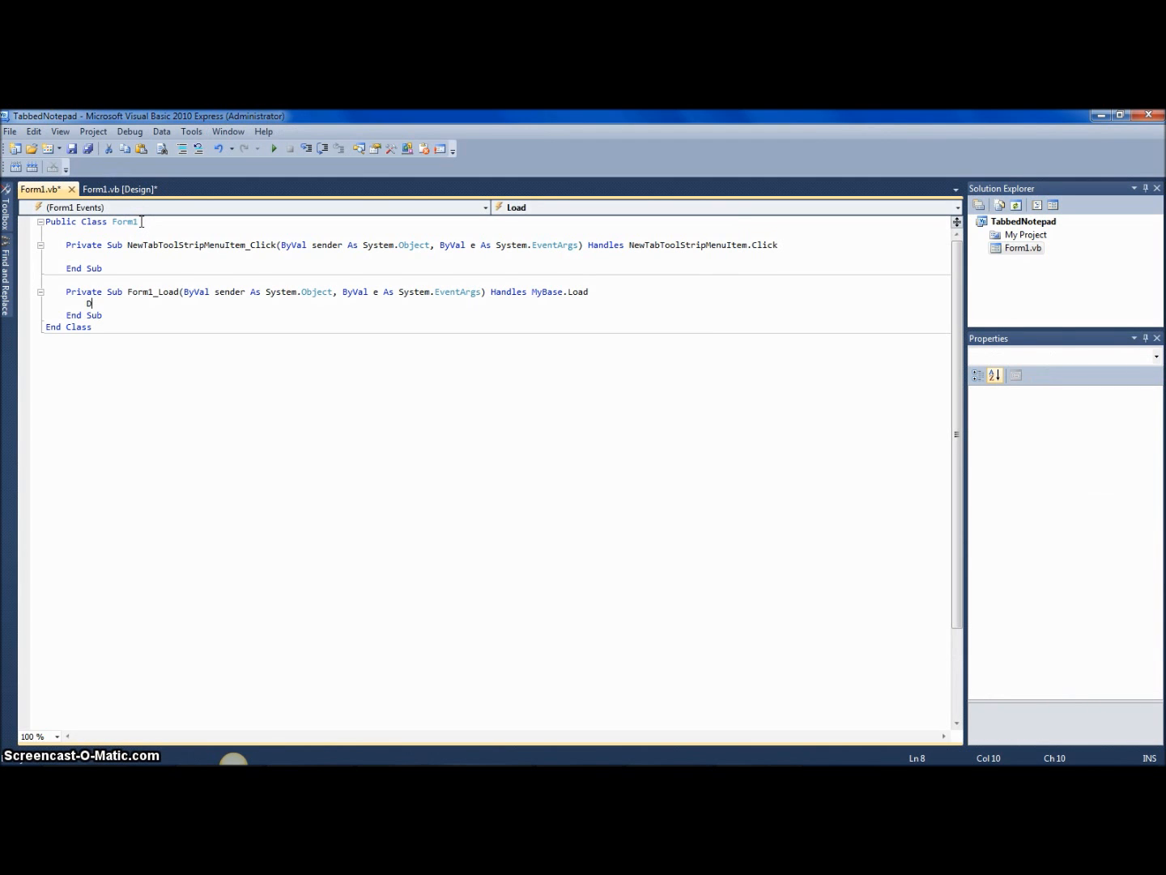
pyautogui.write('im t')
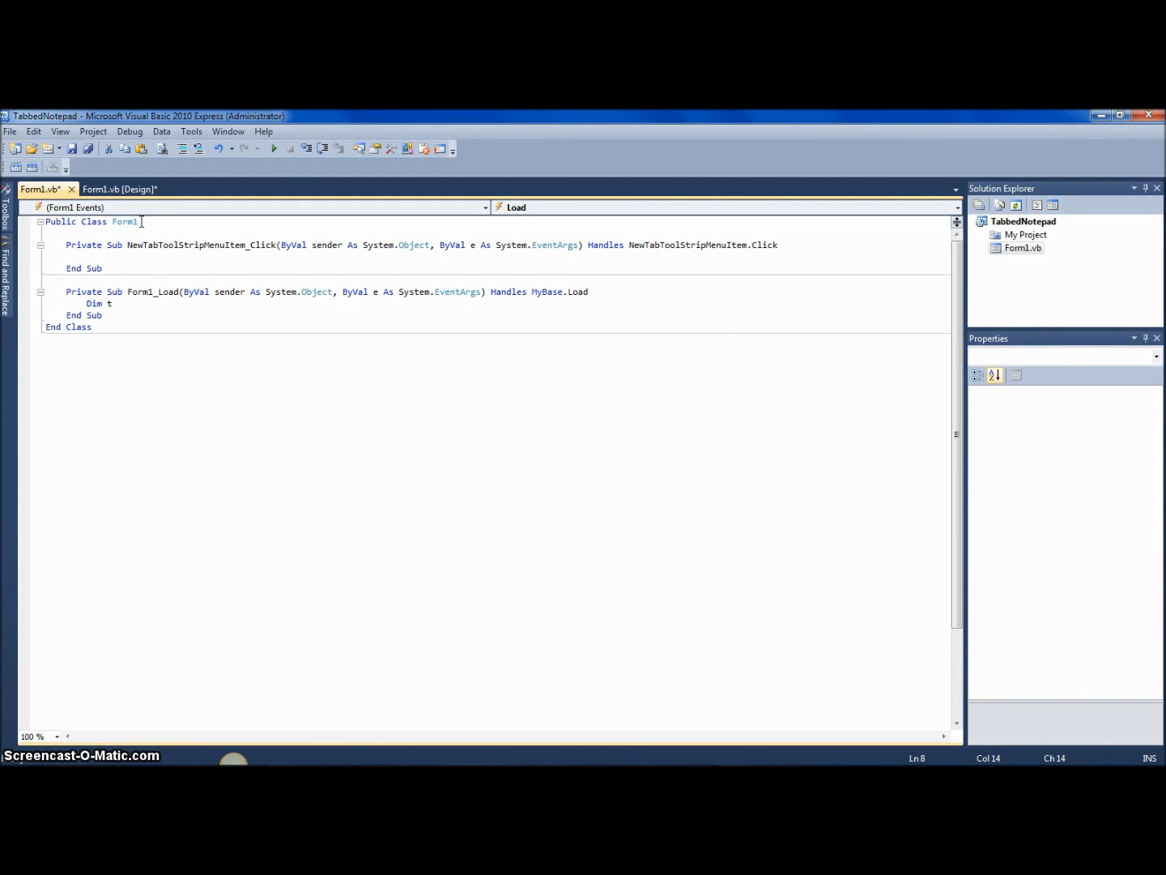
pyautogui.write('rtb As New')
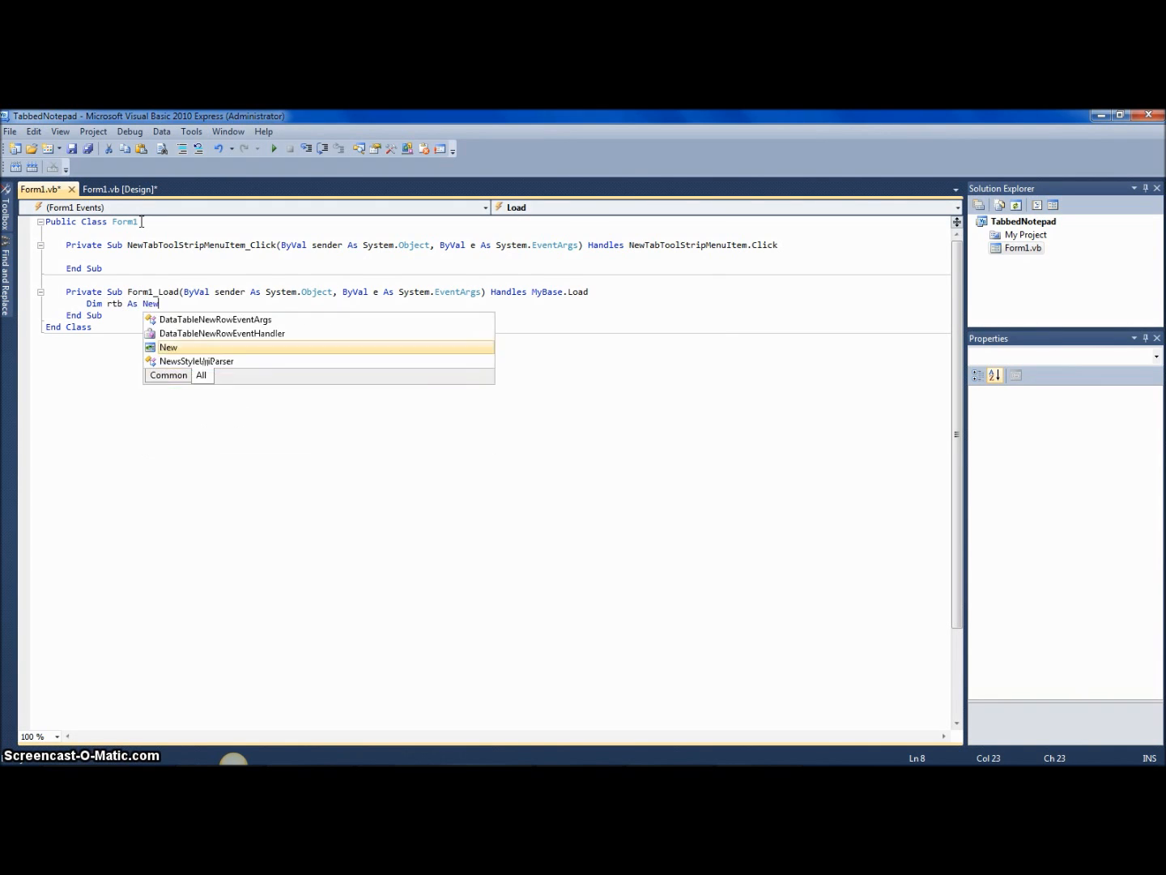
pyautogui.write('RichTextBox')
pyautogui.write('rtb.')
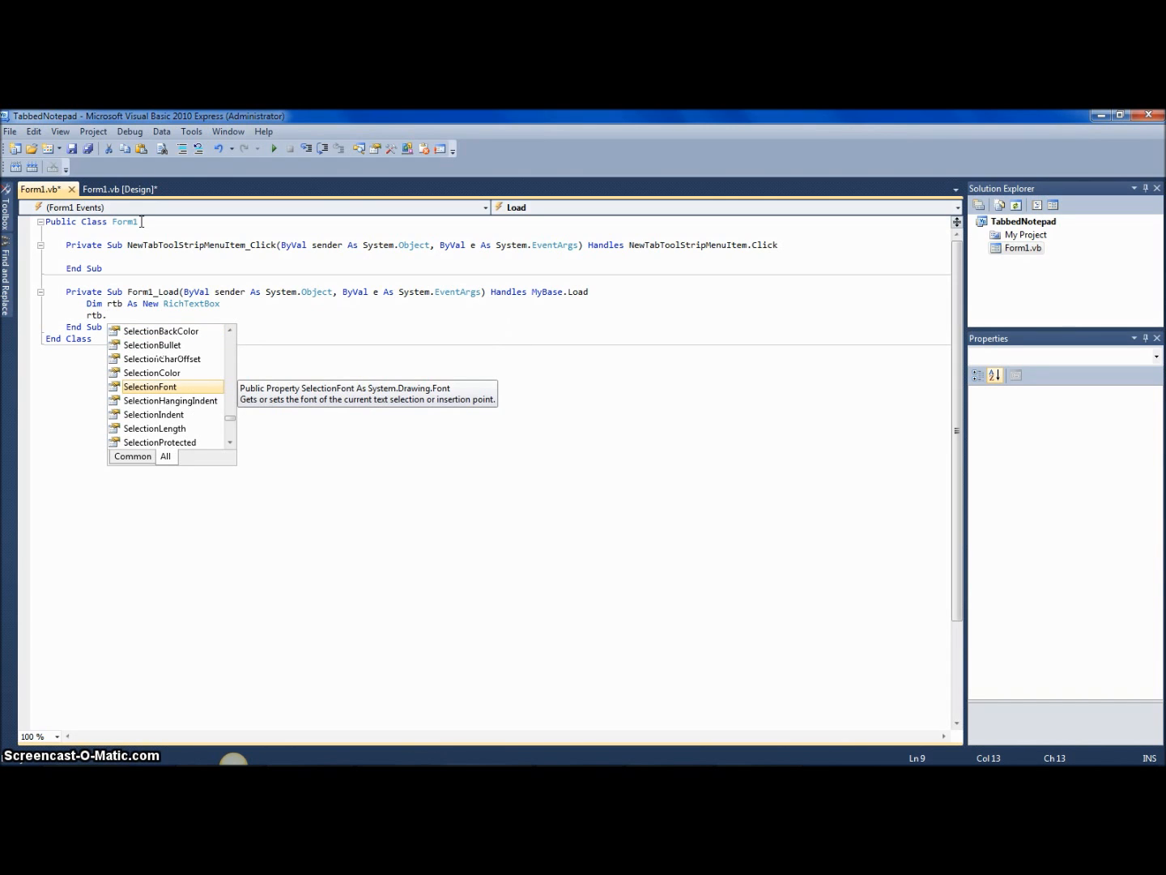
pyautogui.write('Font =')
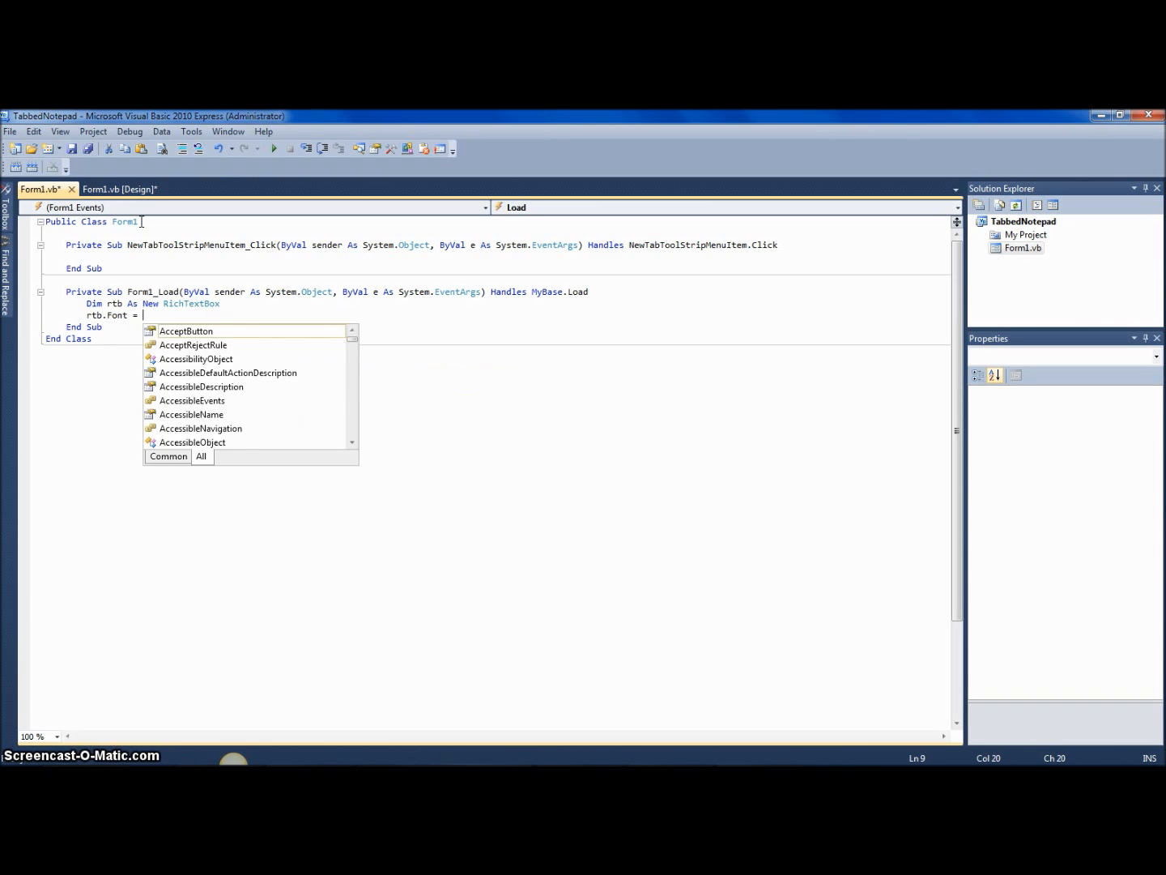
pyautogui.write('New Font(')
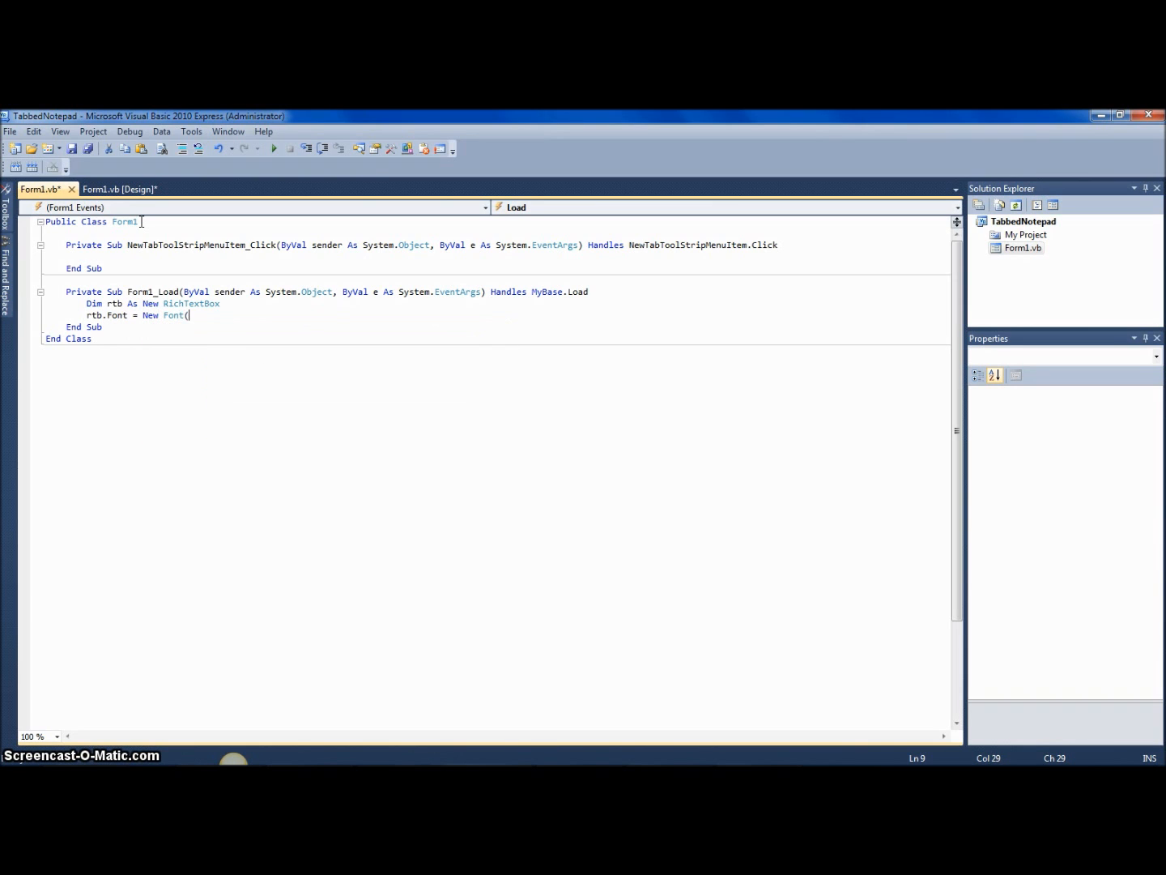
pyautogui.write('"Cori')
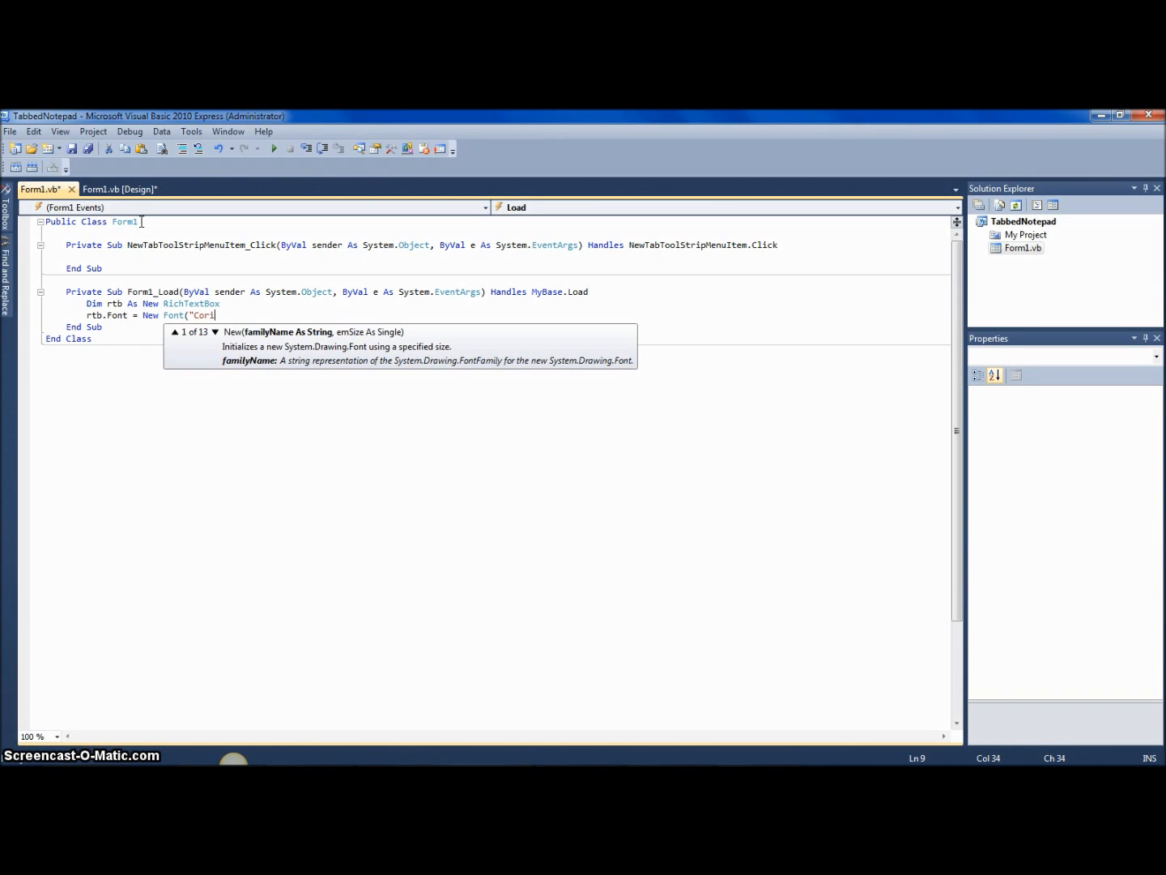
pyautogui.press('BackSpace')
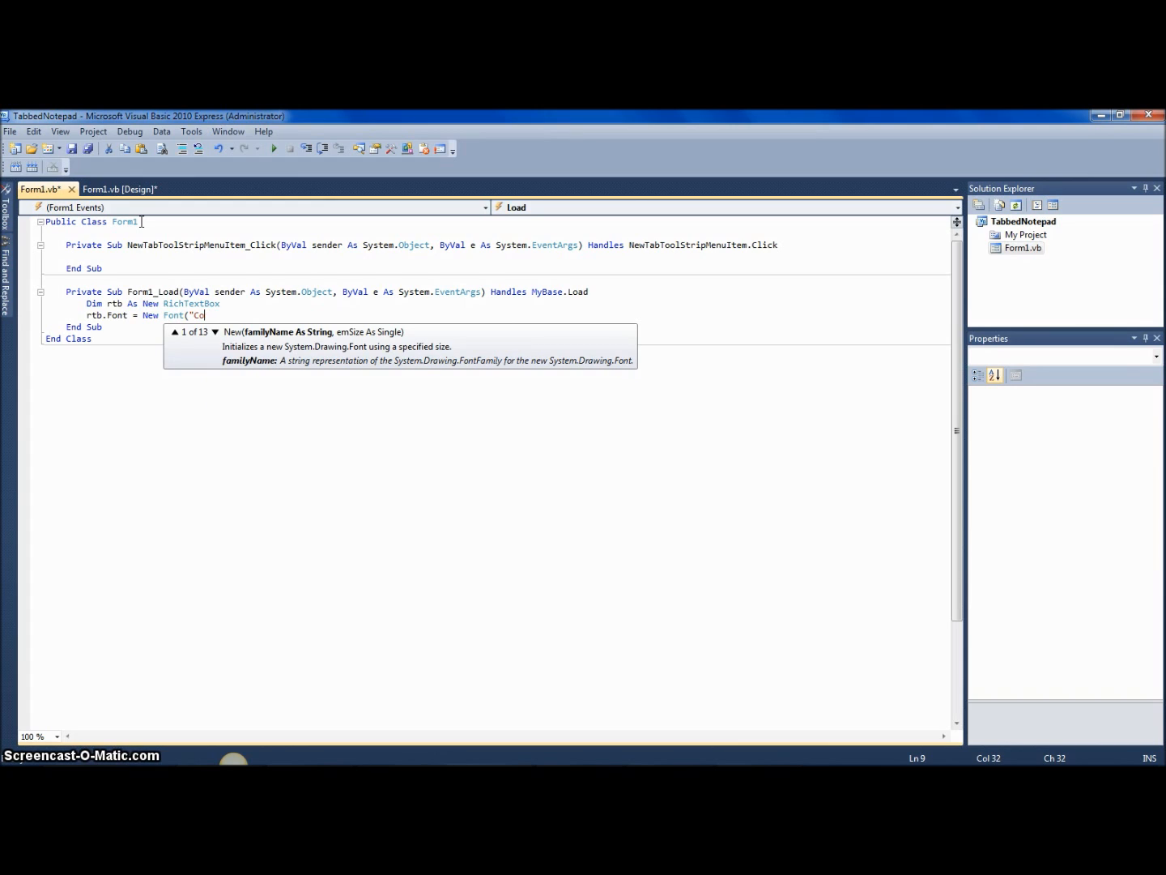
pyautogui.write('urier New')
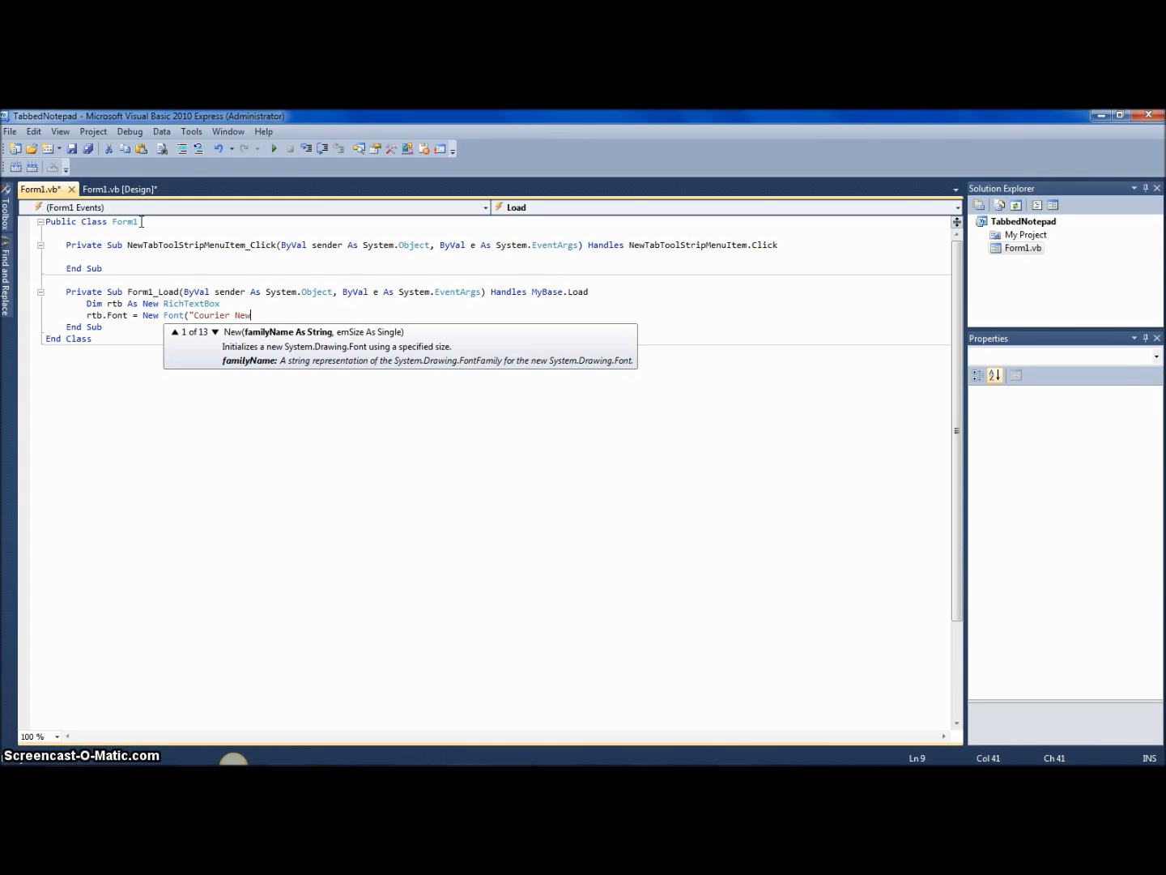
pyautogui.write('",')
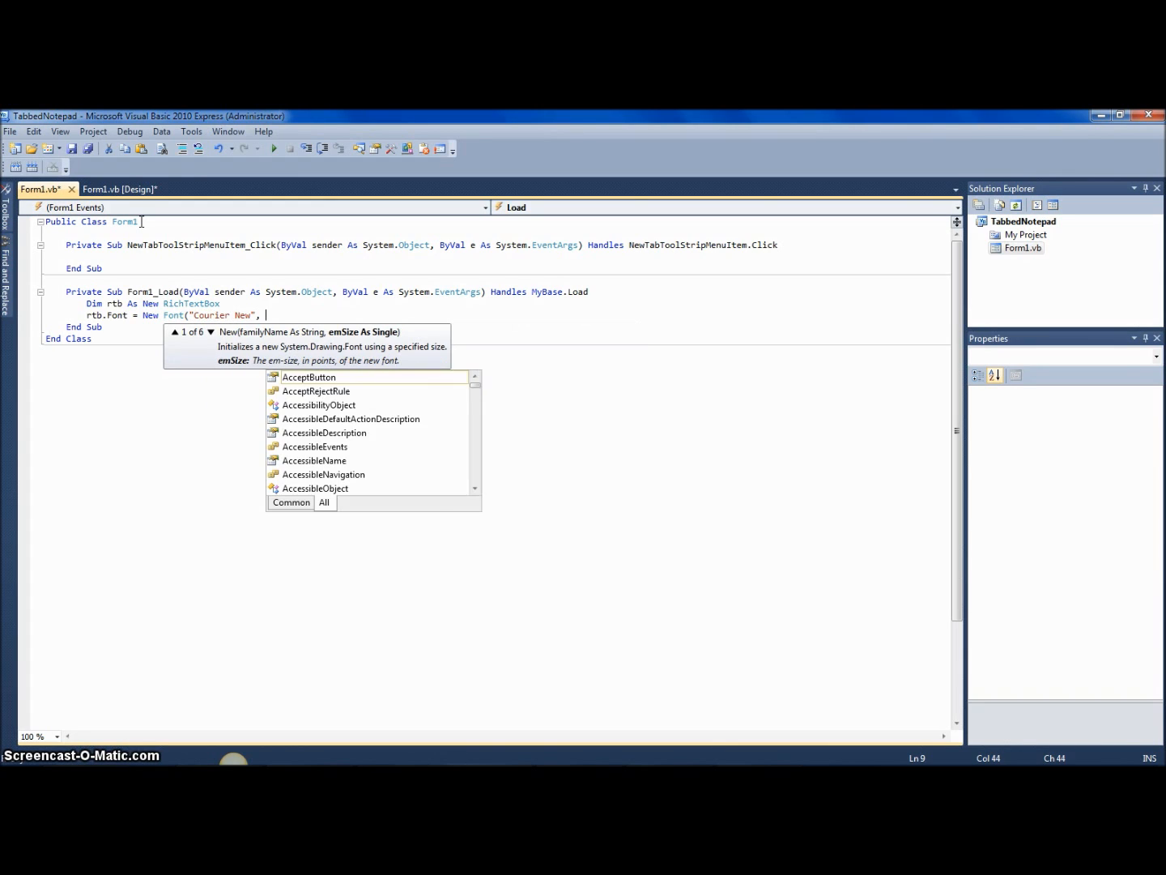
pyautogui.write('"10")')
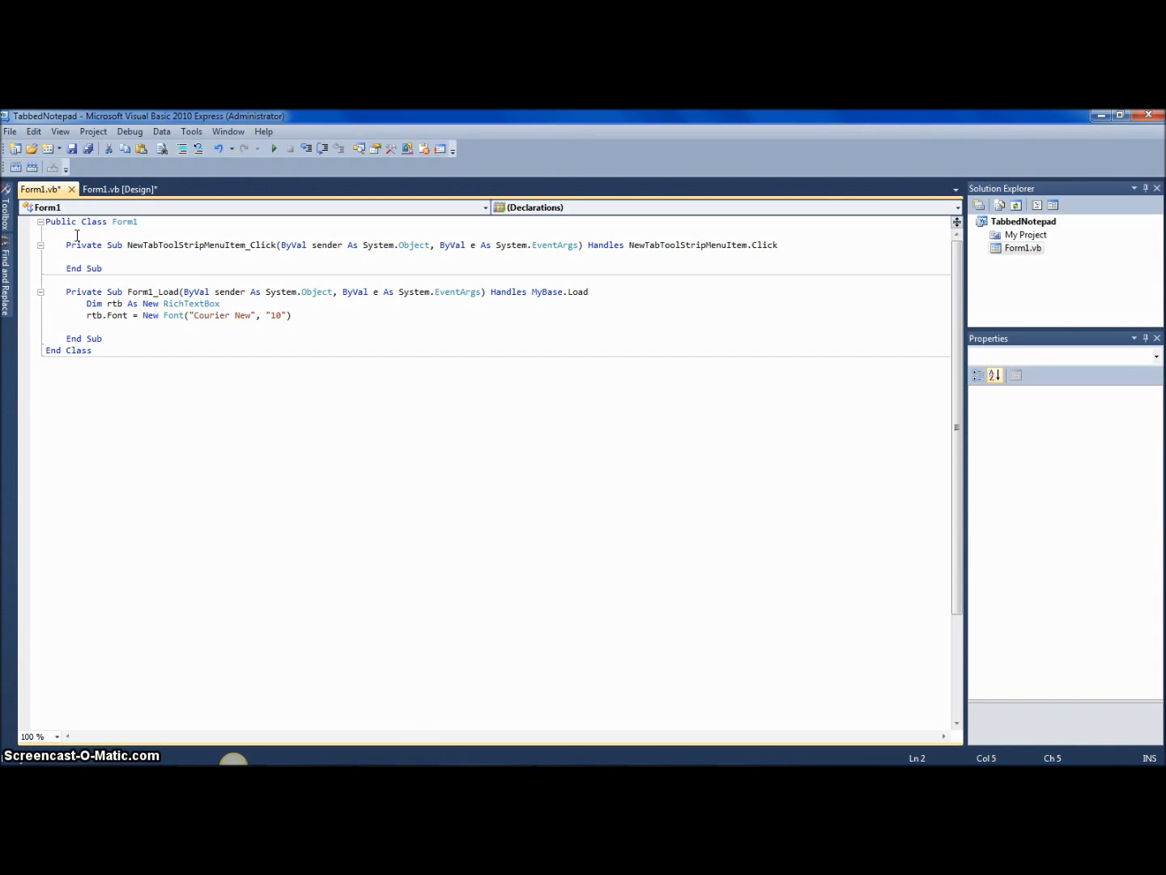
# Declare class-level Dim int As Integer = 0 and return to Form1_Load.
pyautogui.write('Dim int As')
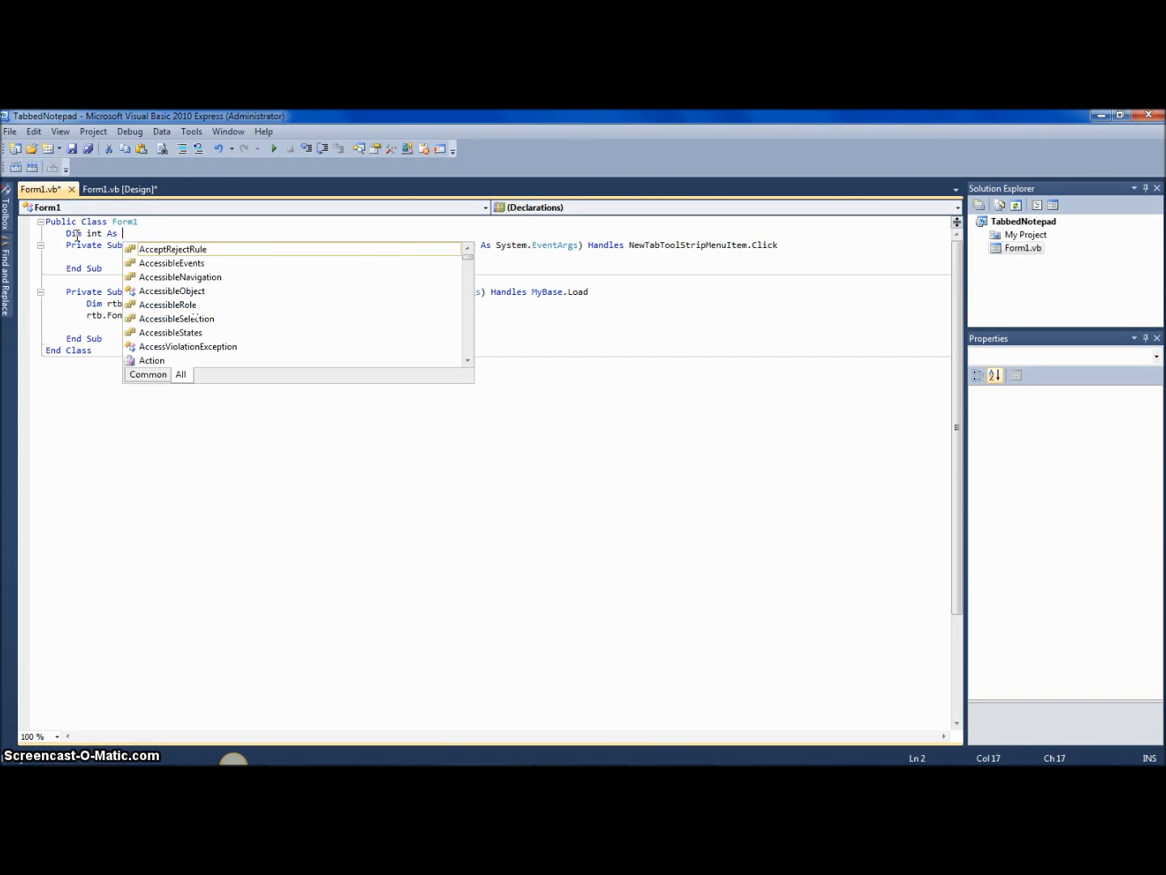
pyautogui.write('Integer = 0')
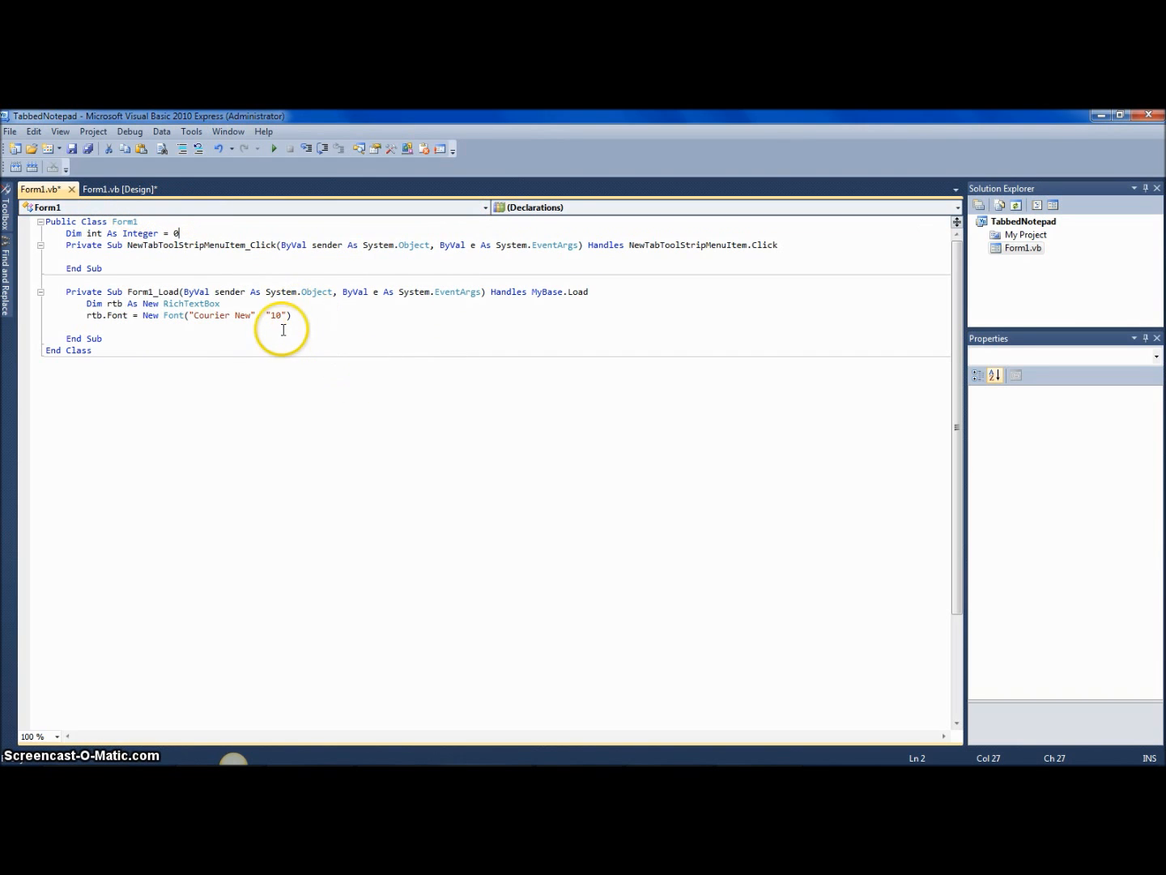
pyautogui.click(272, 314)
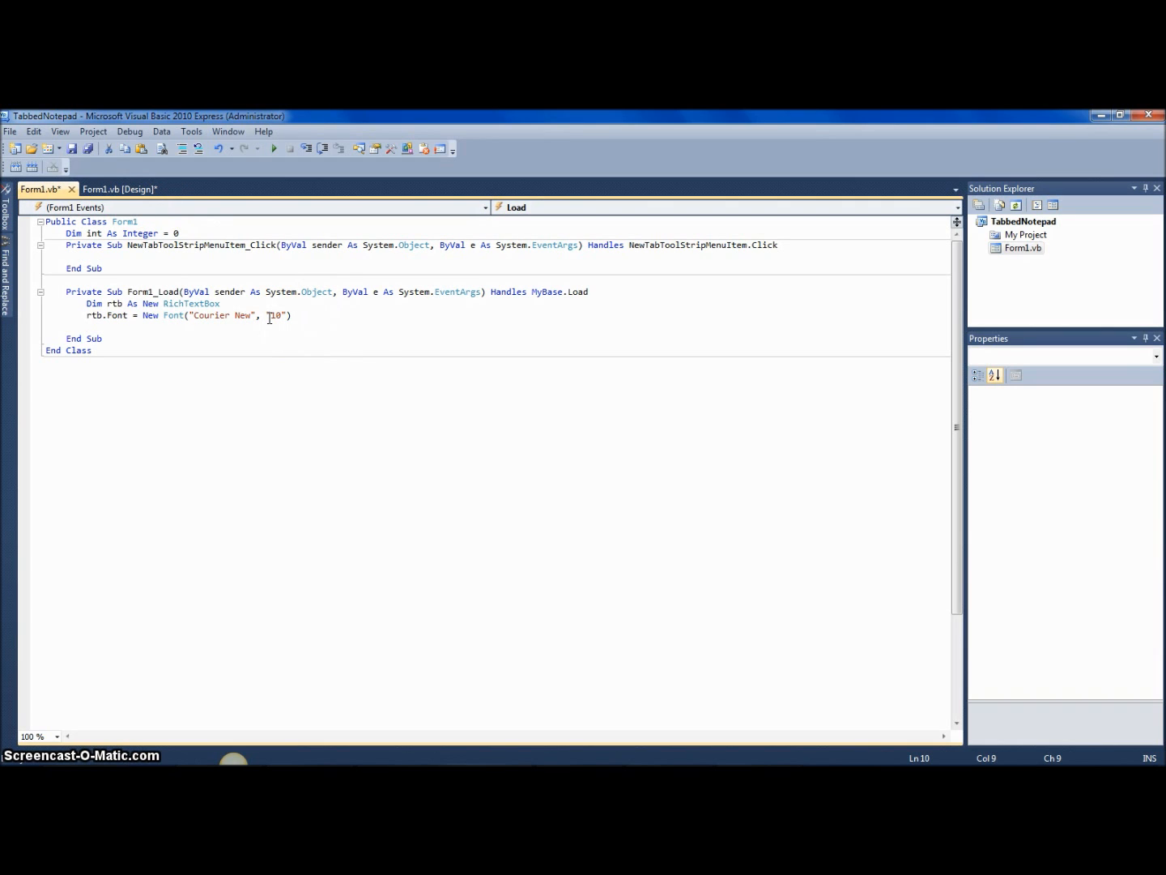
# Add a tab page titled "Untitled " & int + 1 to TabControl1.
pyautogui.write('TabControl1/.')
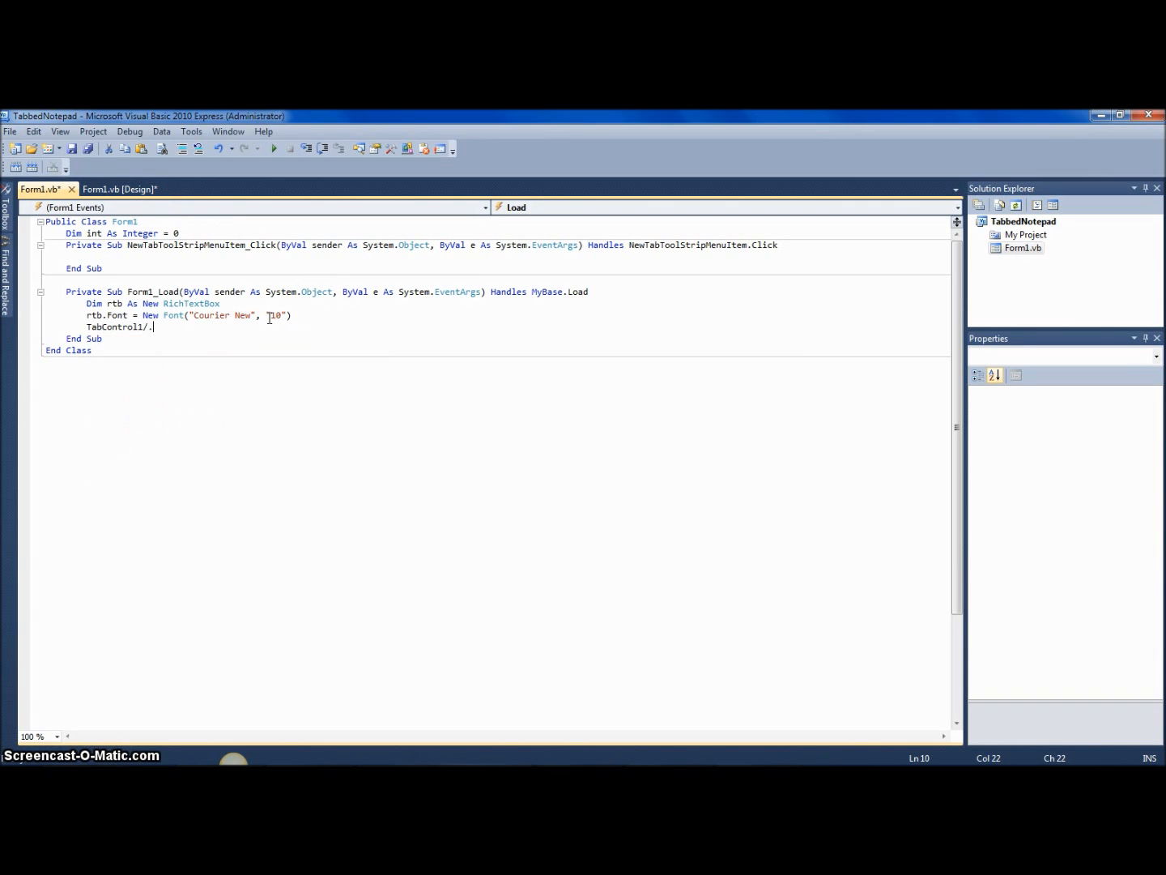
pyautogui.write('TabPages.Add(')
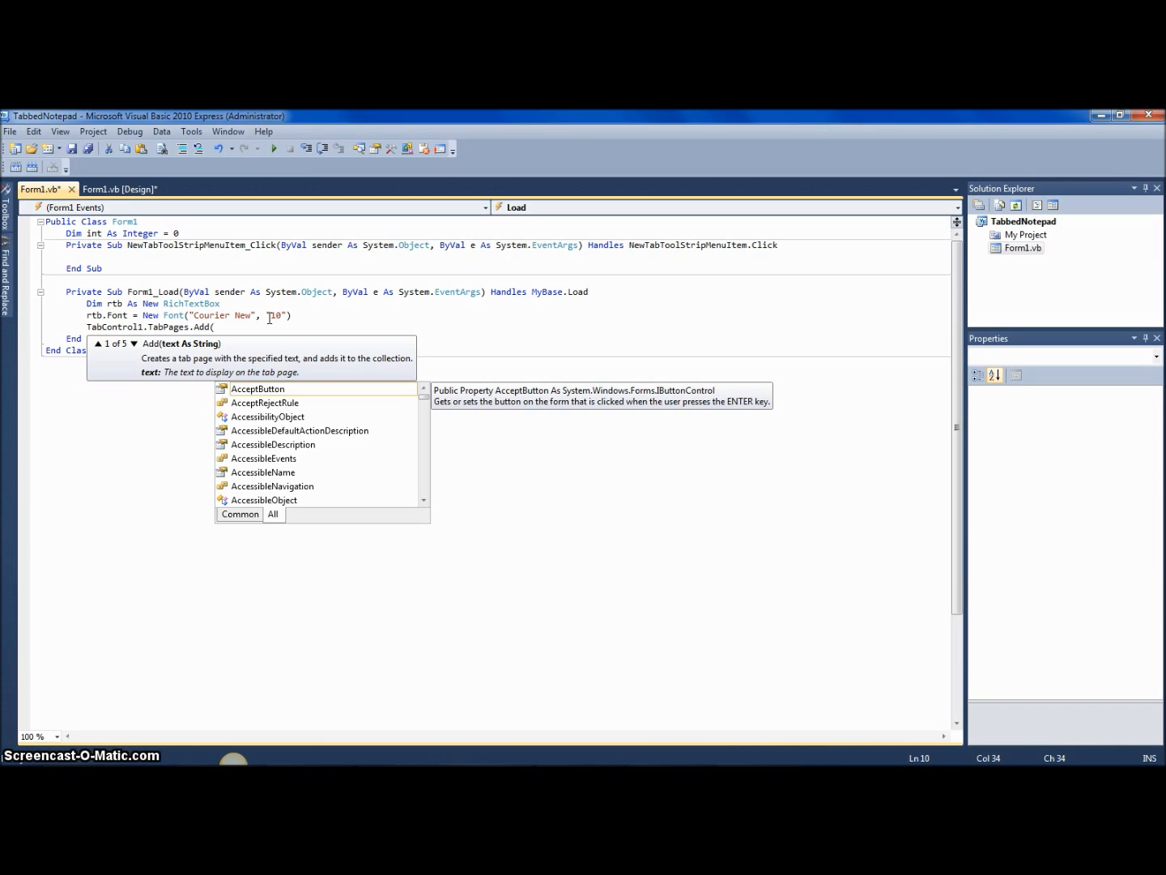
pyautogui.write('"')
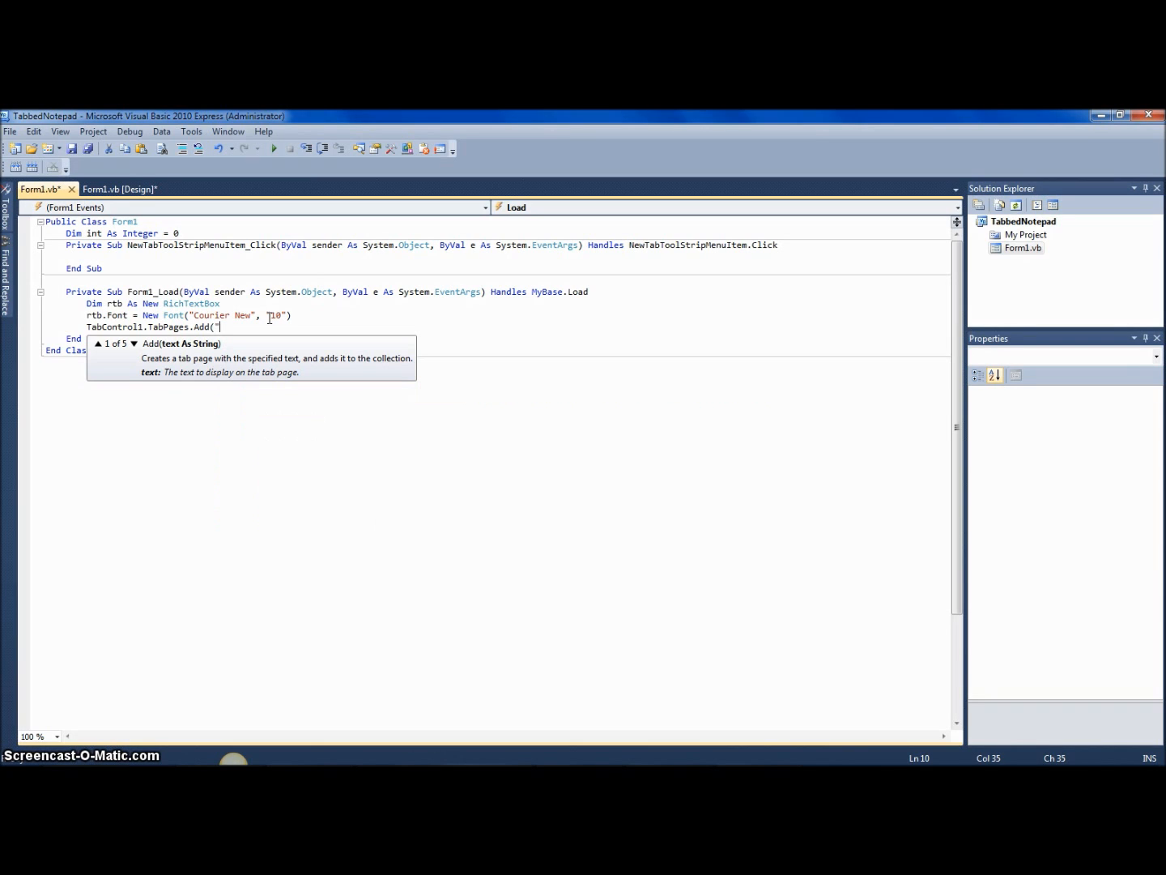
pyautogui.write('Untit')
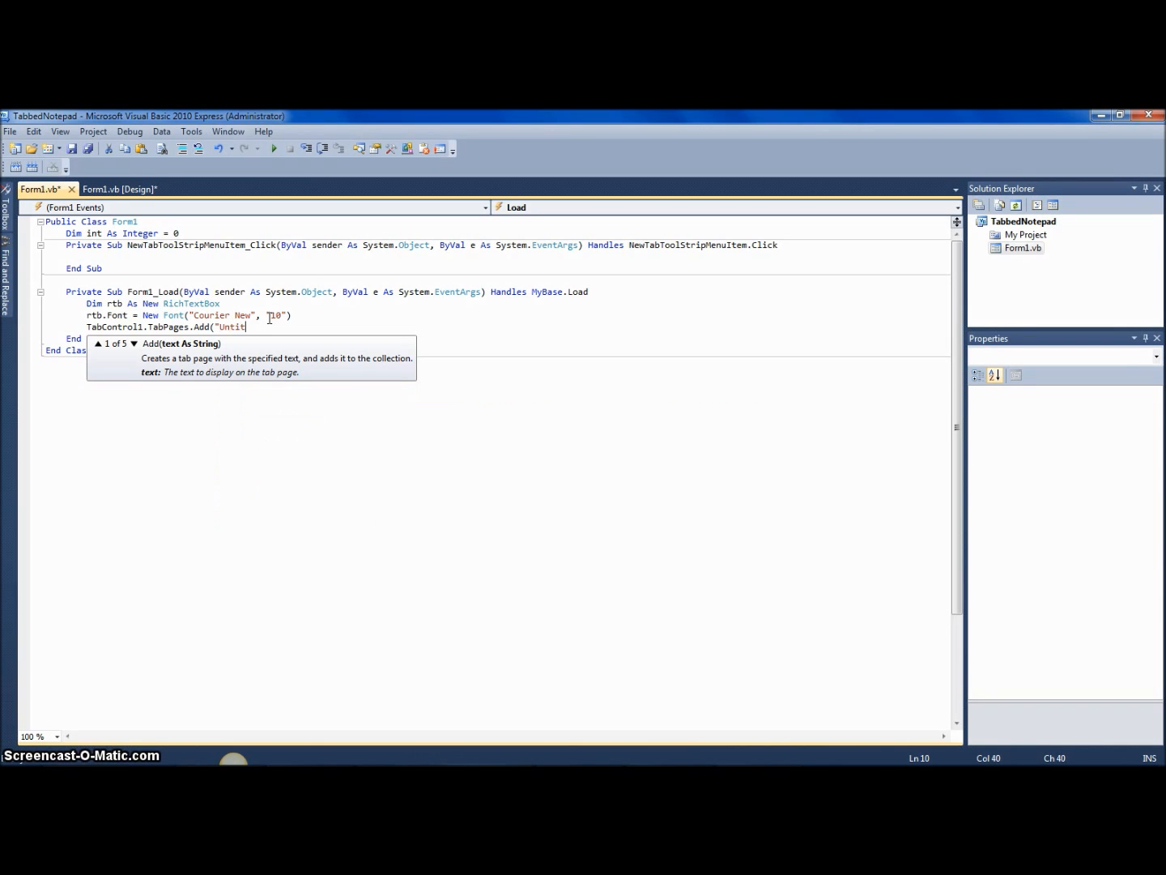
pyautogui.write('led " &')
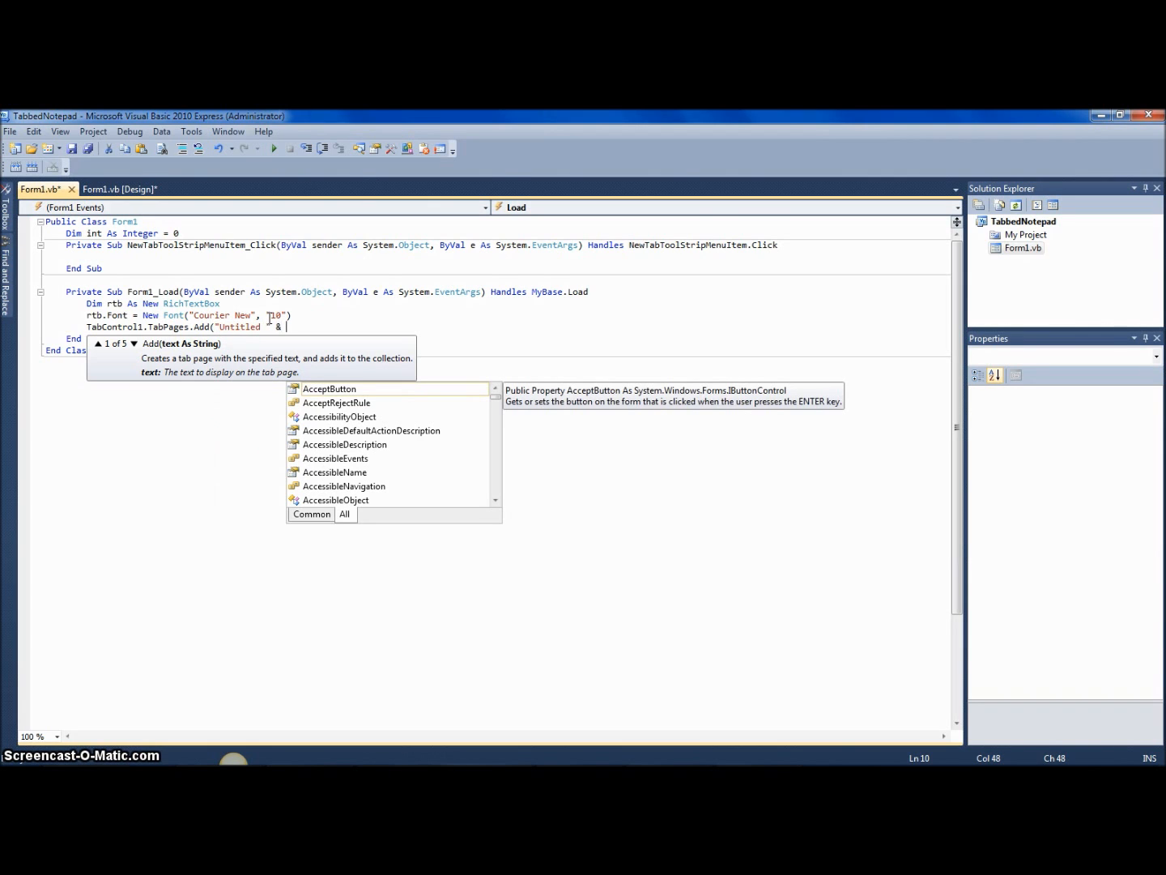
pyautogui.write('int)')
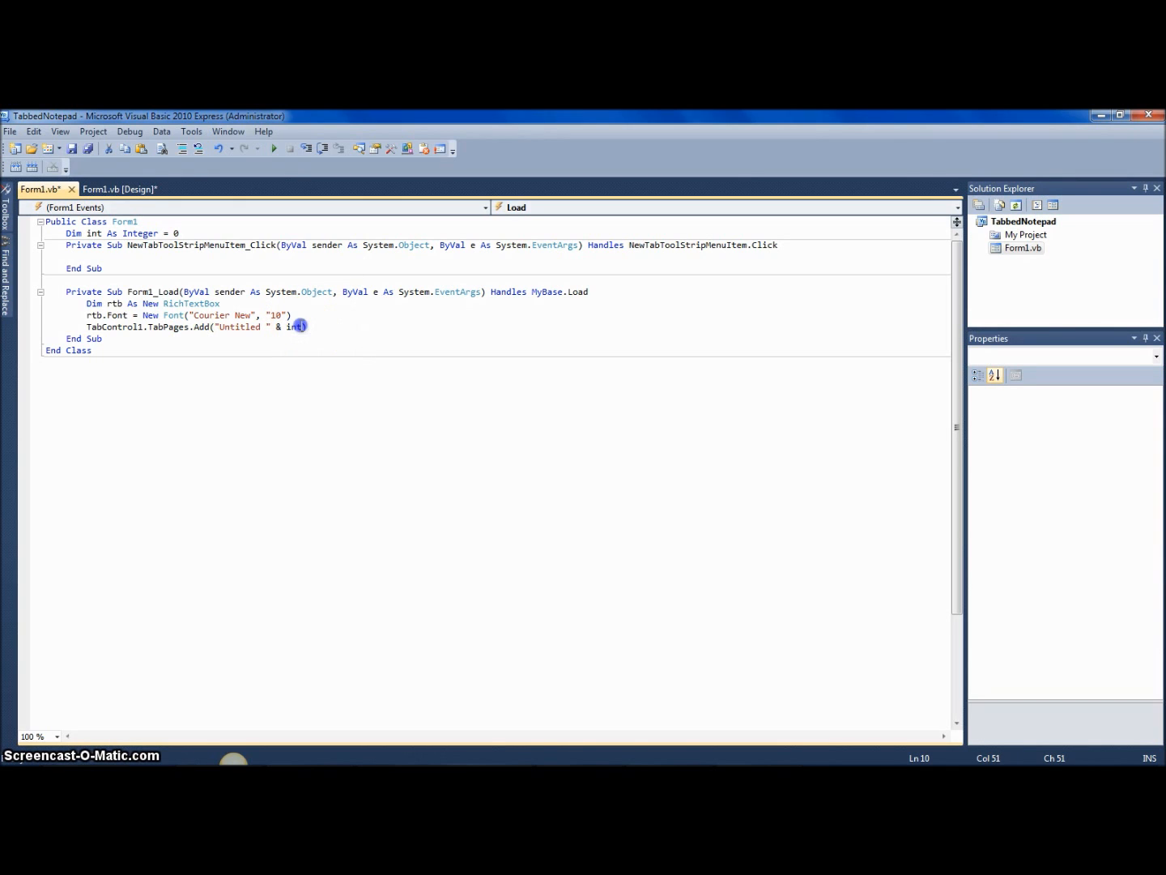
pyautogui.write('+ 1')
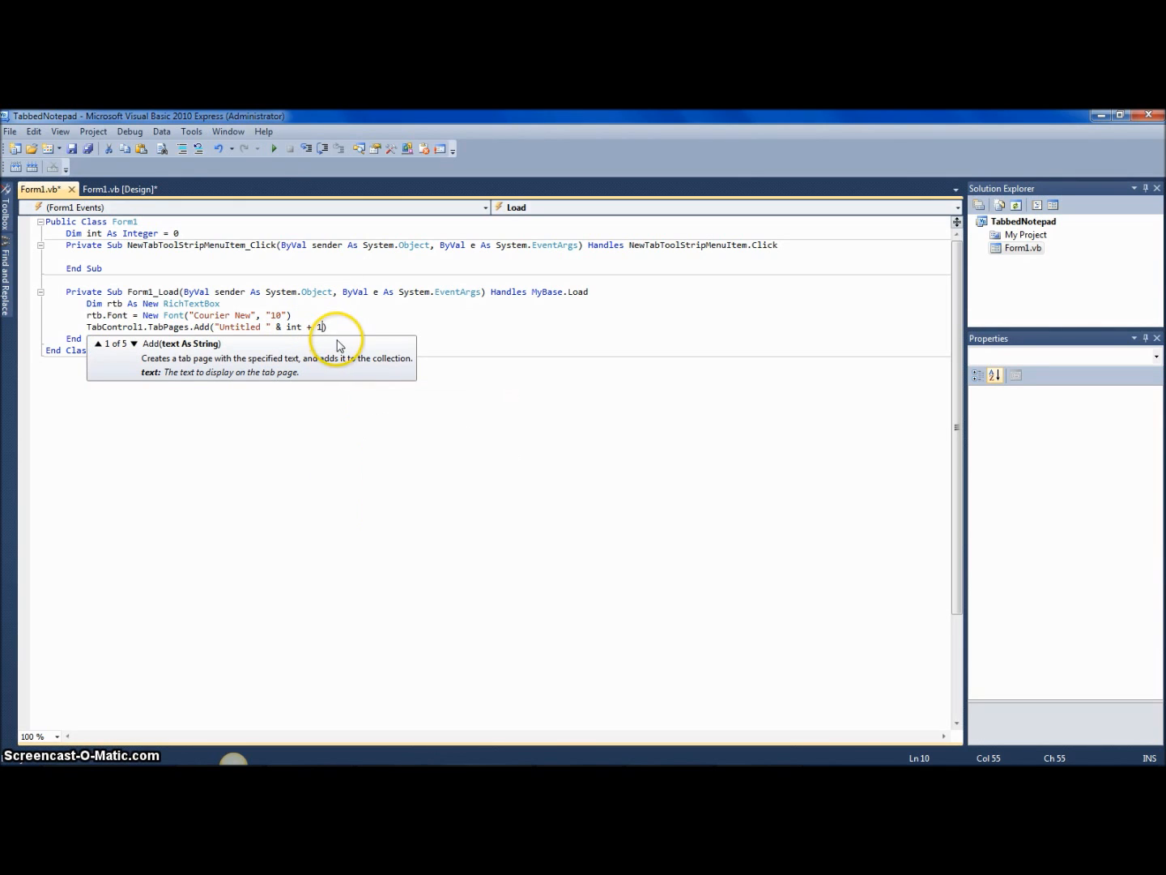
# Select tab int and add rtb to TabControl1.SelectedTab.Controls.
pyautogui.write('T')
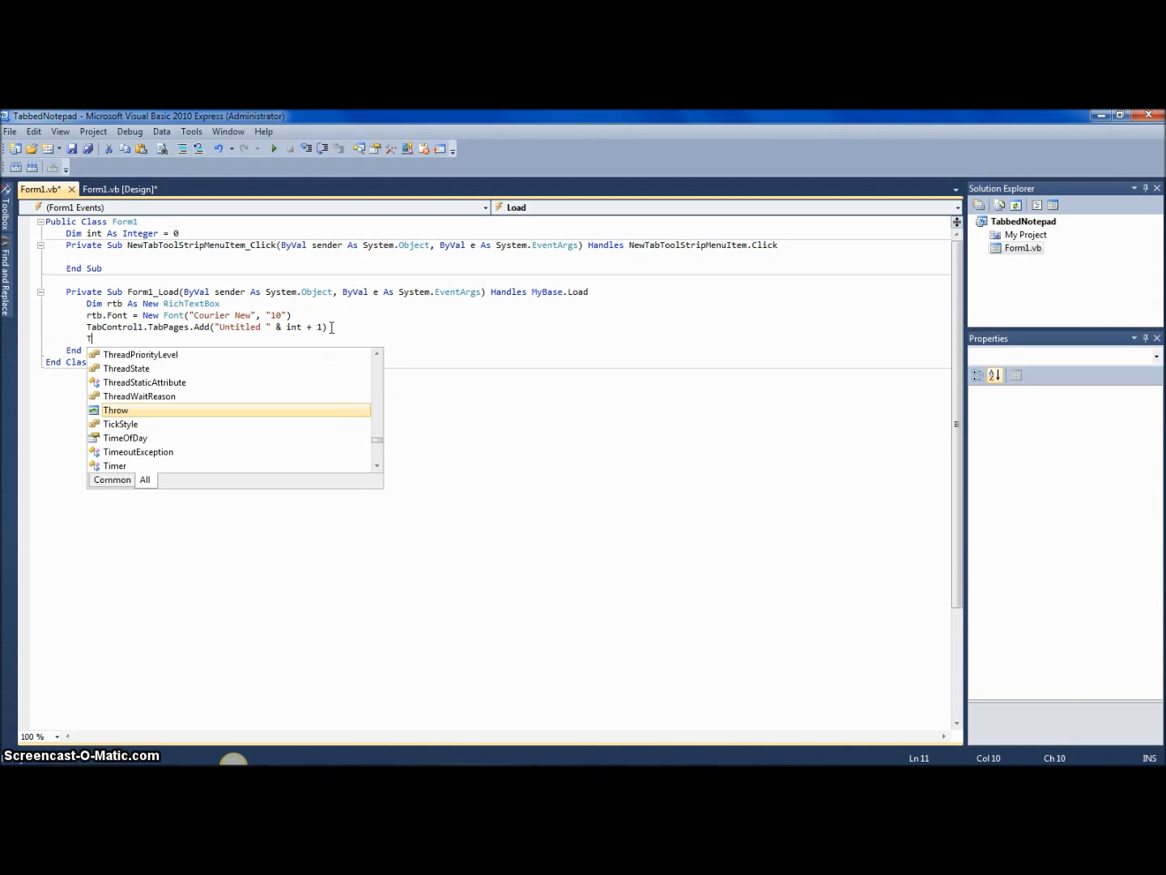
pyautogui.write('abControl1.SelectTab')
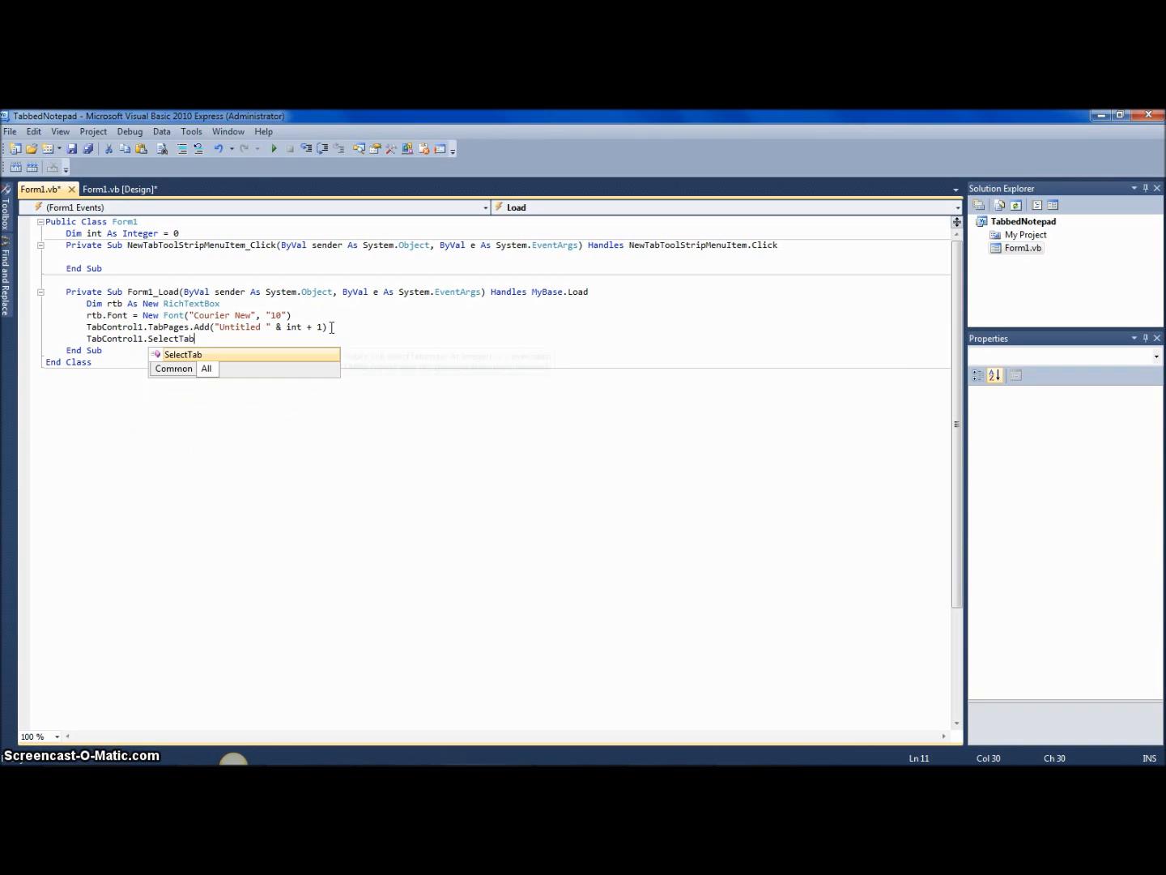
pyautogui.write('(int)')
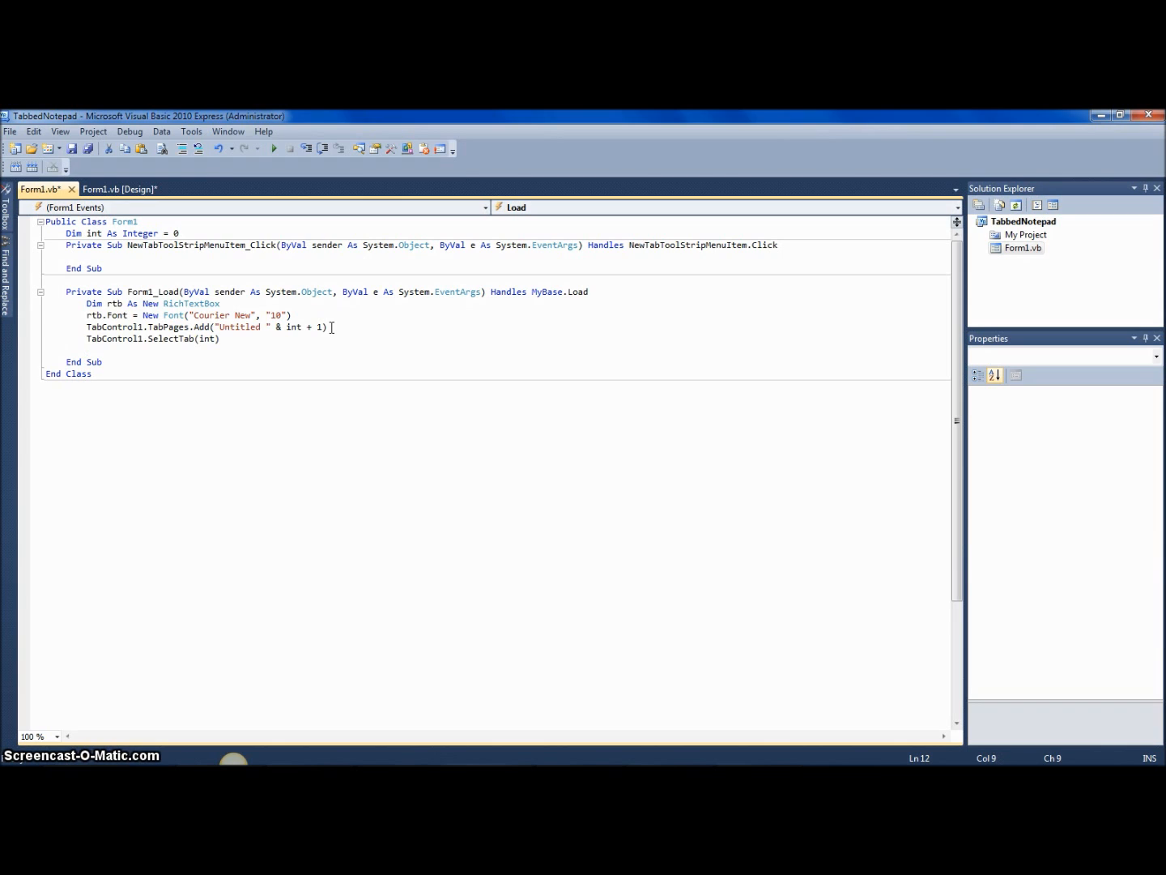
pyautogui.write('TabControl1.SelectedTab.Controls.Add(')
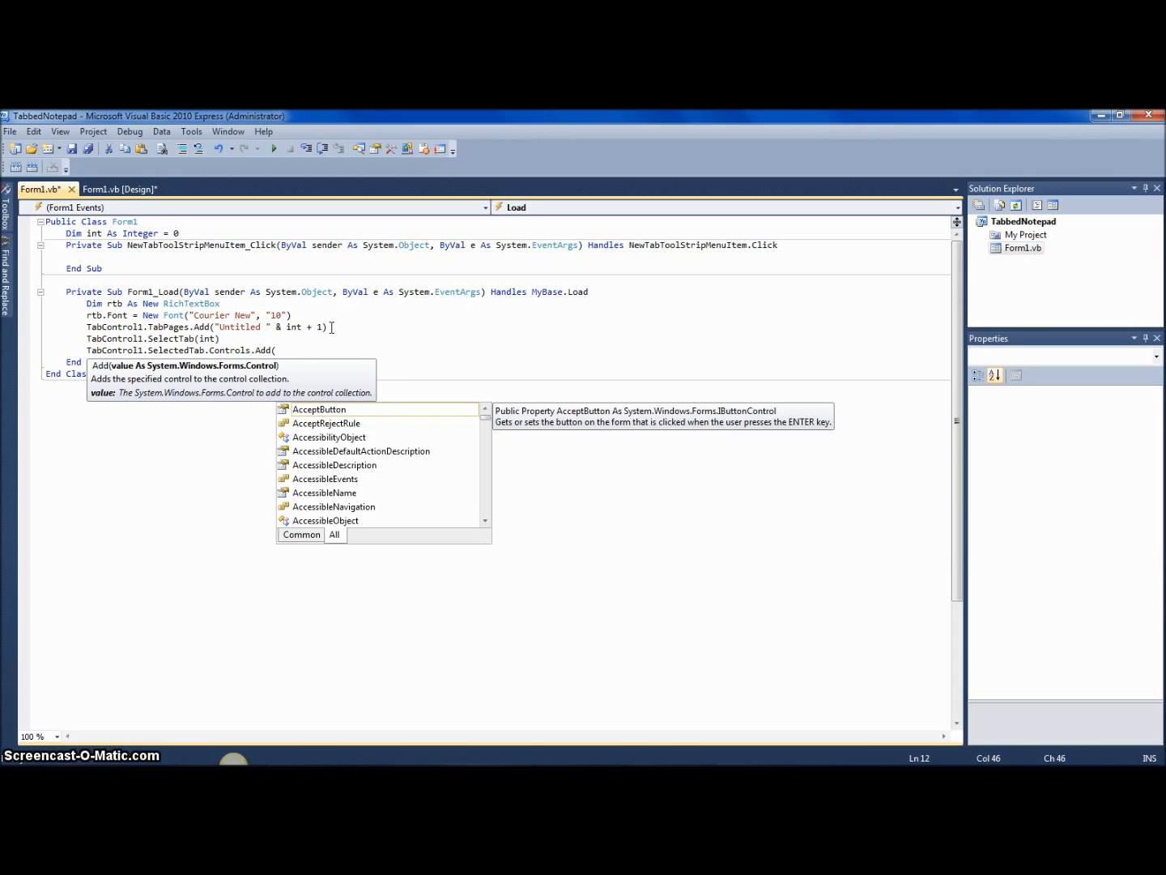
pyautogui.write('rtb)')
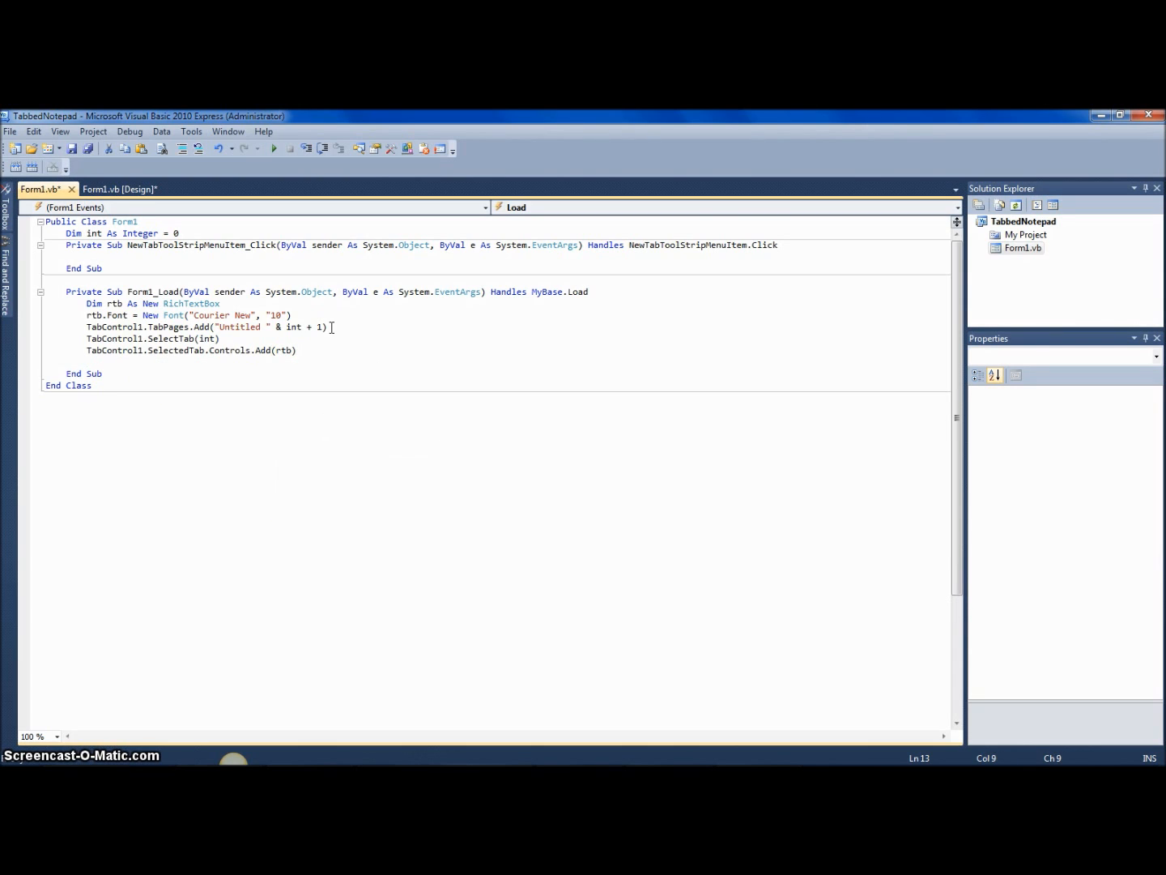
# Write the line int = int + 1 as the last statement of Form1_Load.
pyautogui.write('int = int')
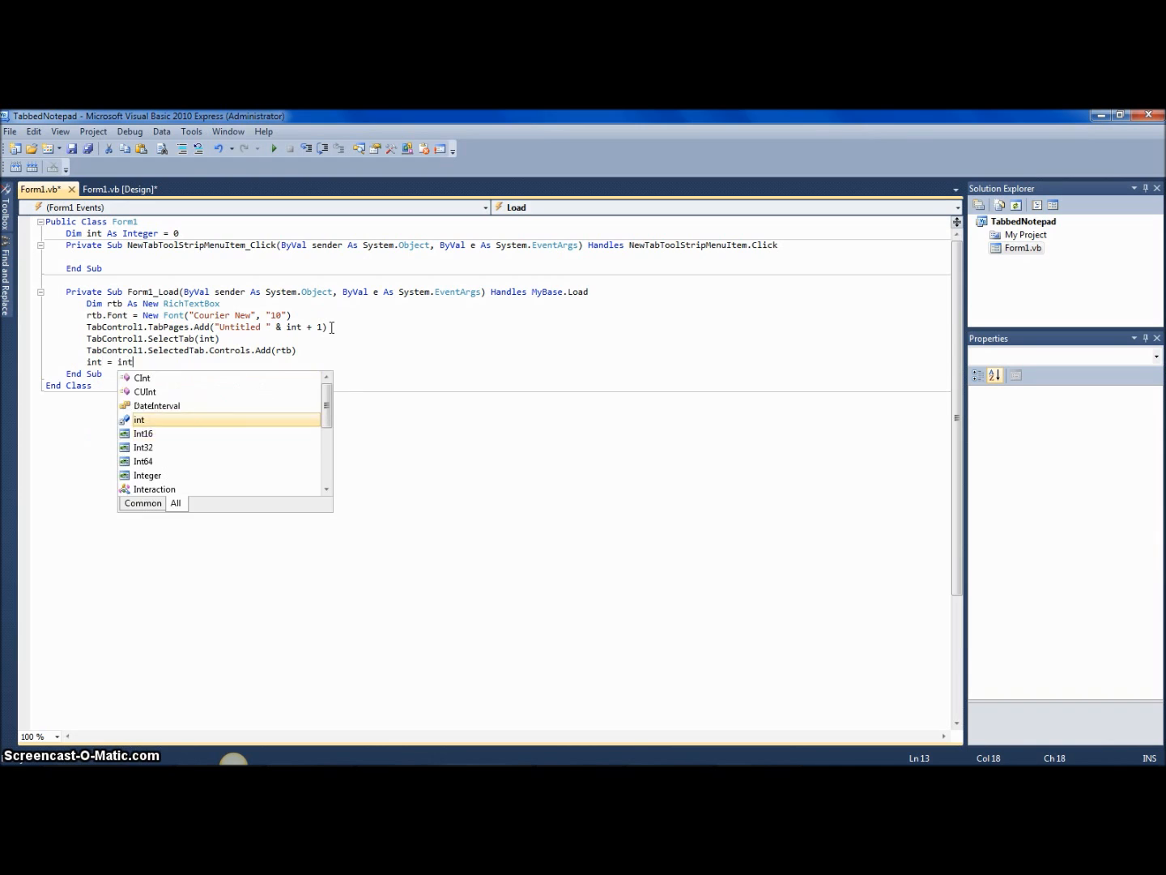
pyautogui.write('+ 1')
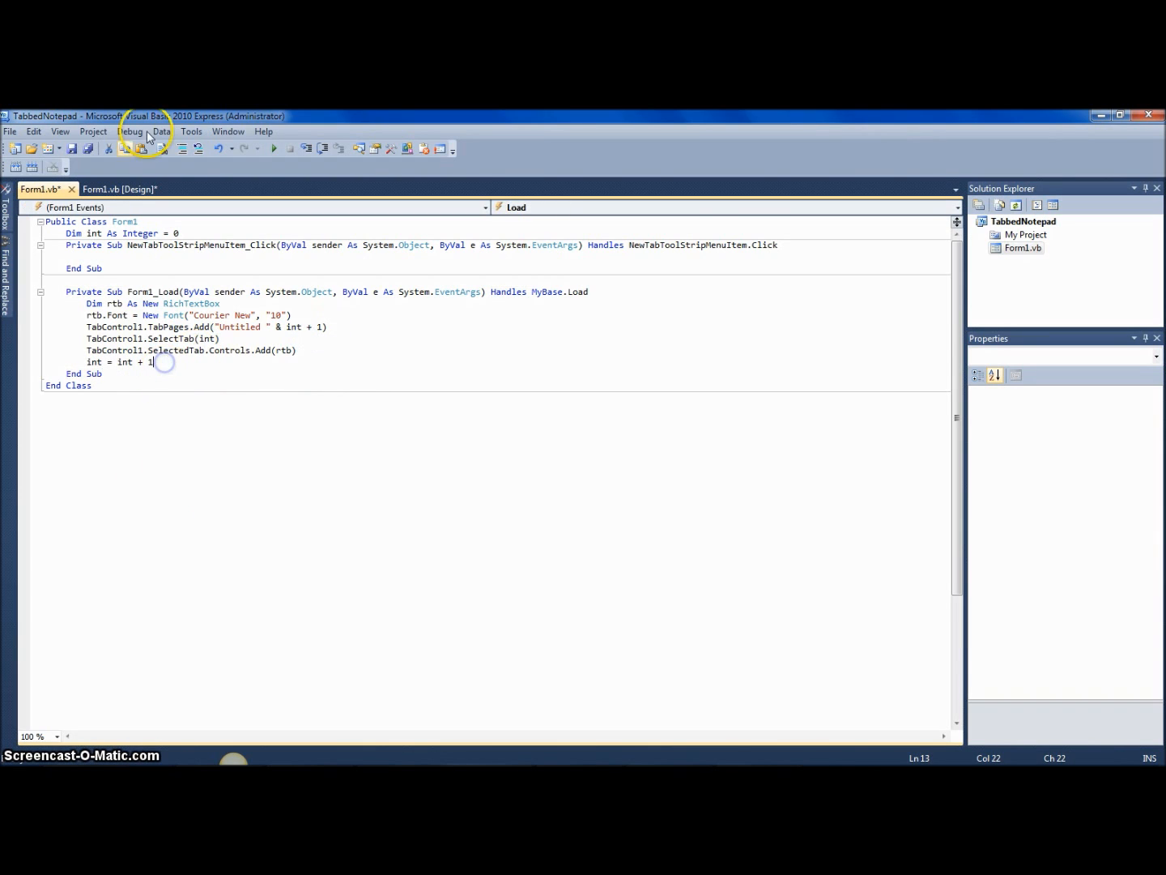
pyautogui.click(120, 188)
pyautogui.write('If')
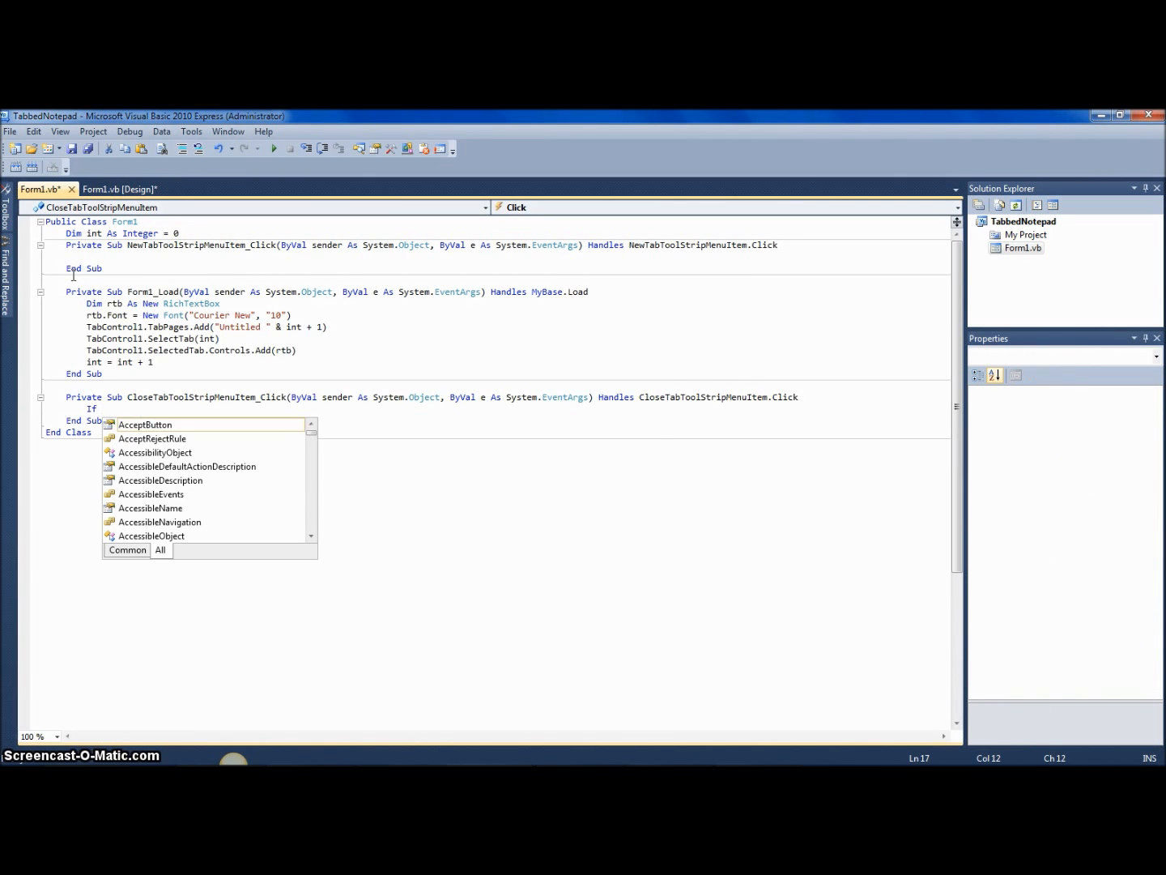
# Write Close Tab logic: If TabControl1.TabCount = 1 Then Me.Close() Else TabPages.RemoveAt(SelectedIndex).
pyautogui.write('TabControl1.')
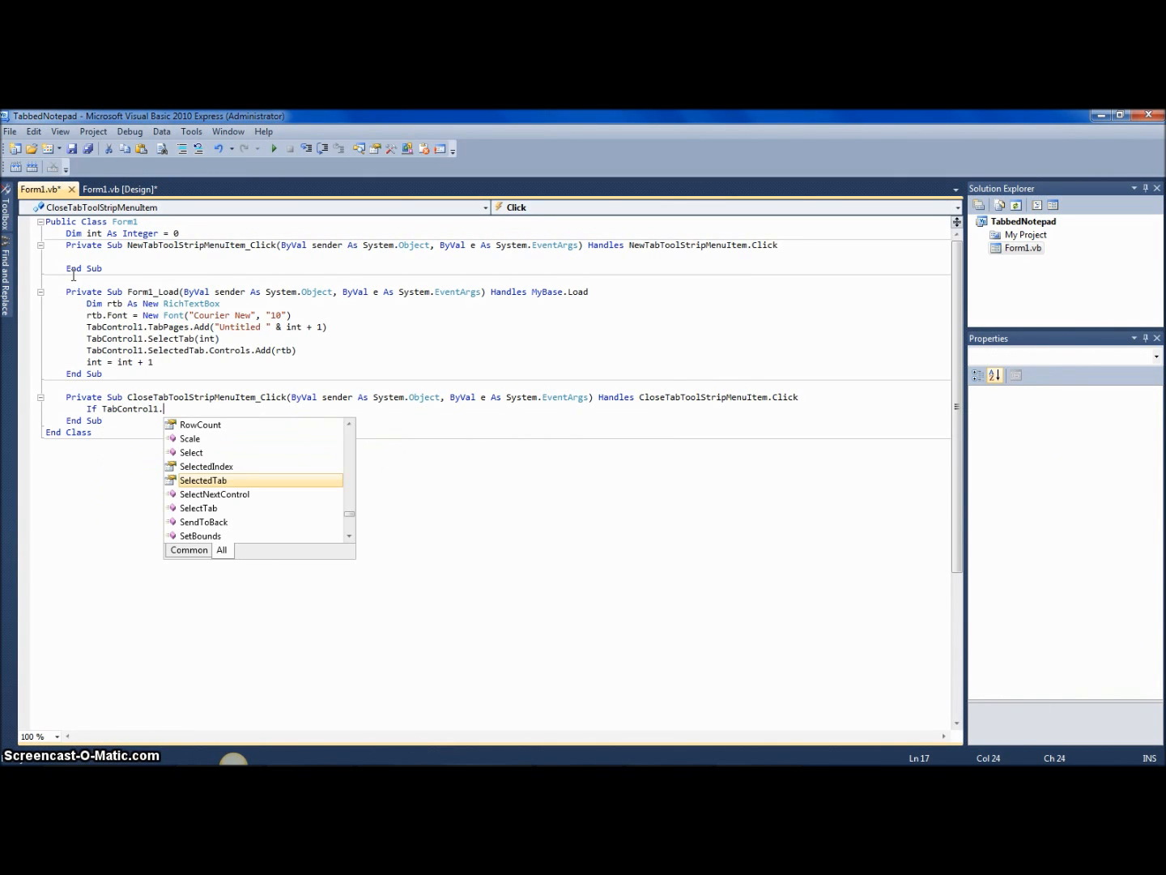
pyautogui.write('TabCount')
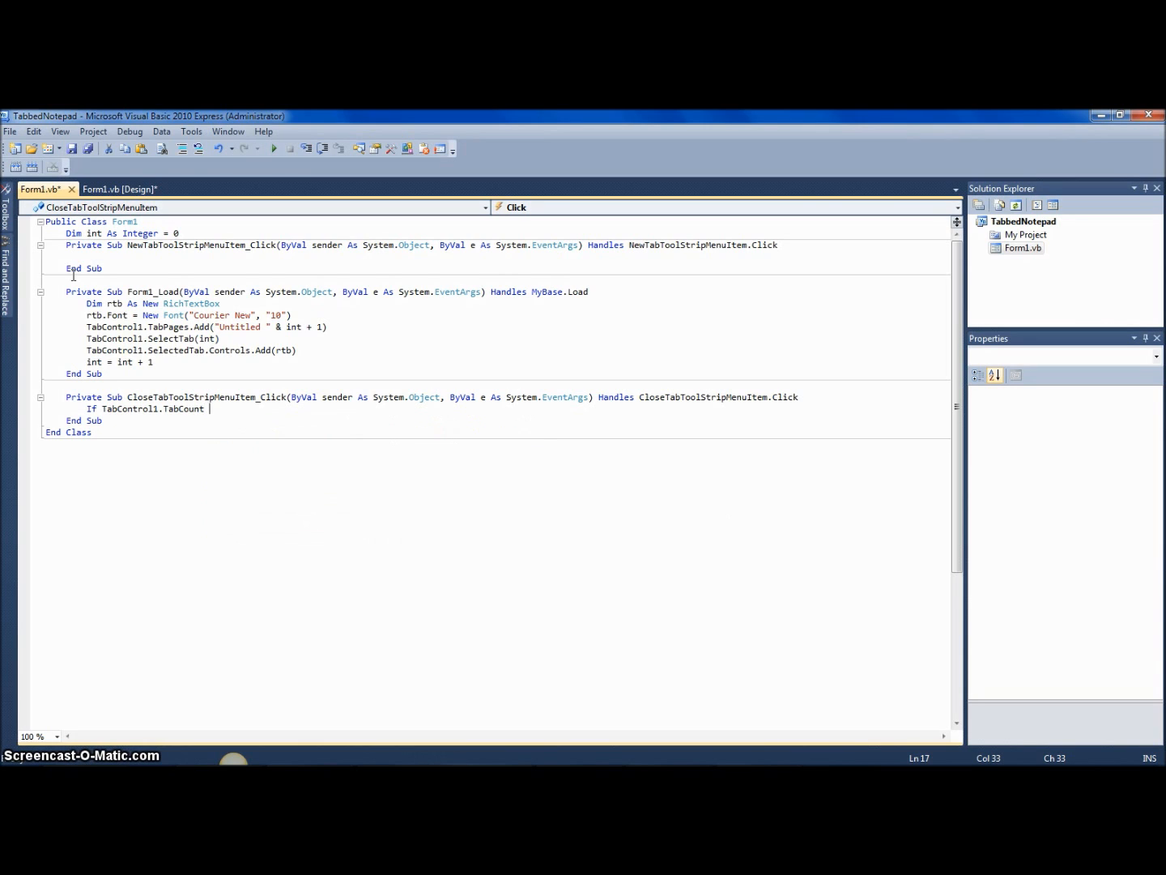
pyautogui.write('= 1')
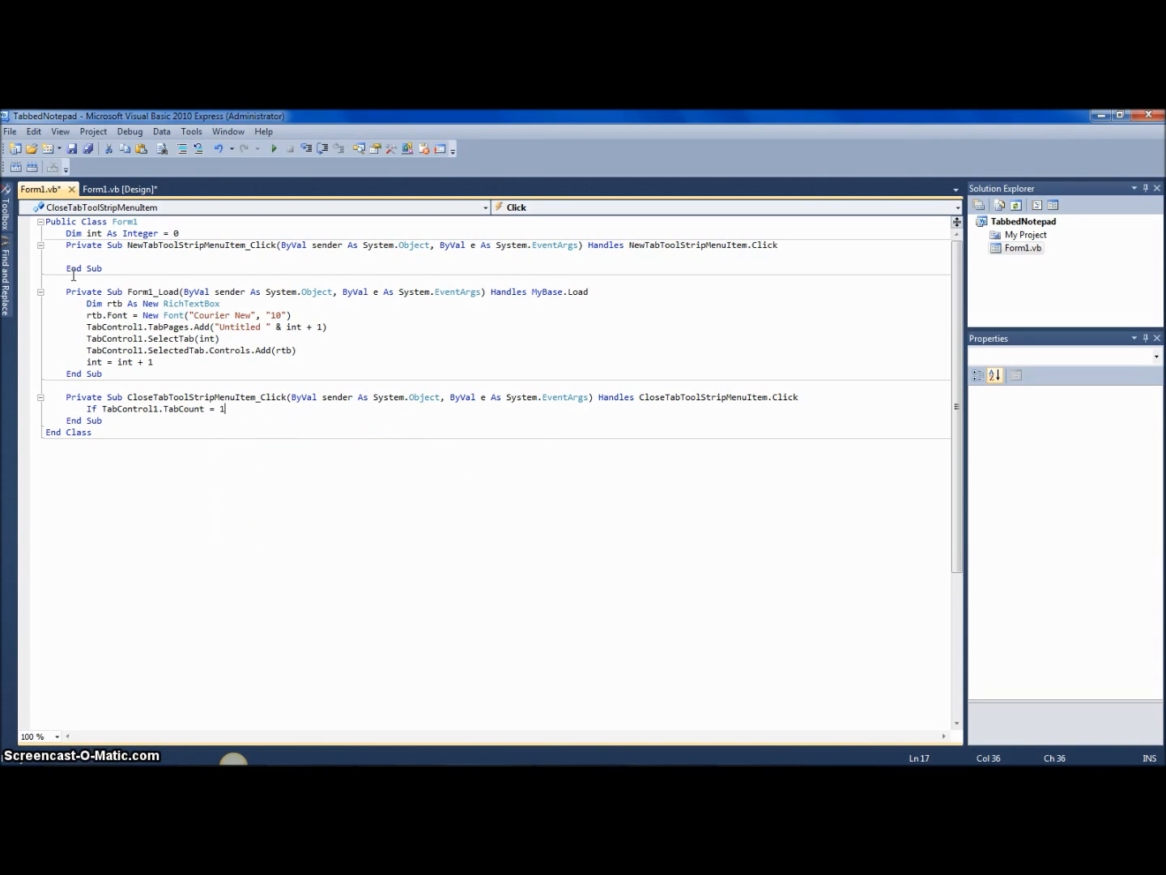
pyautogui.write('Then')
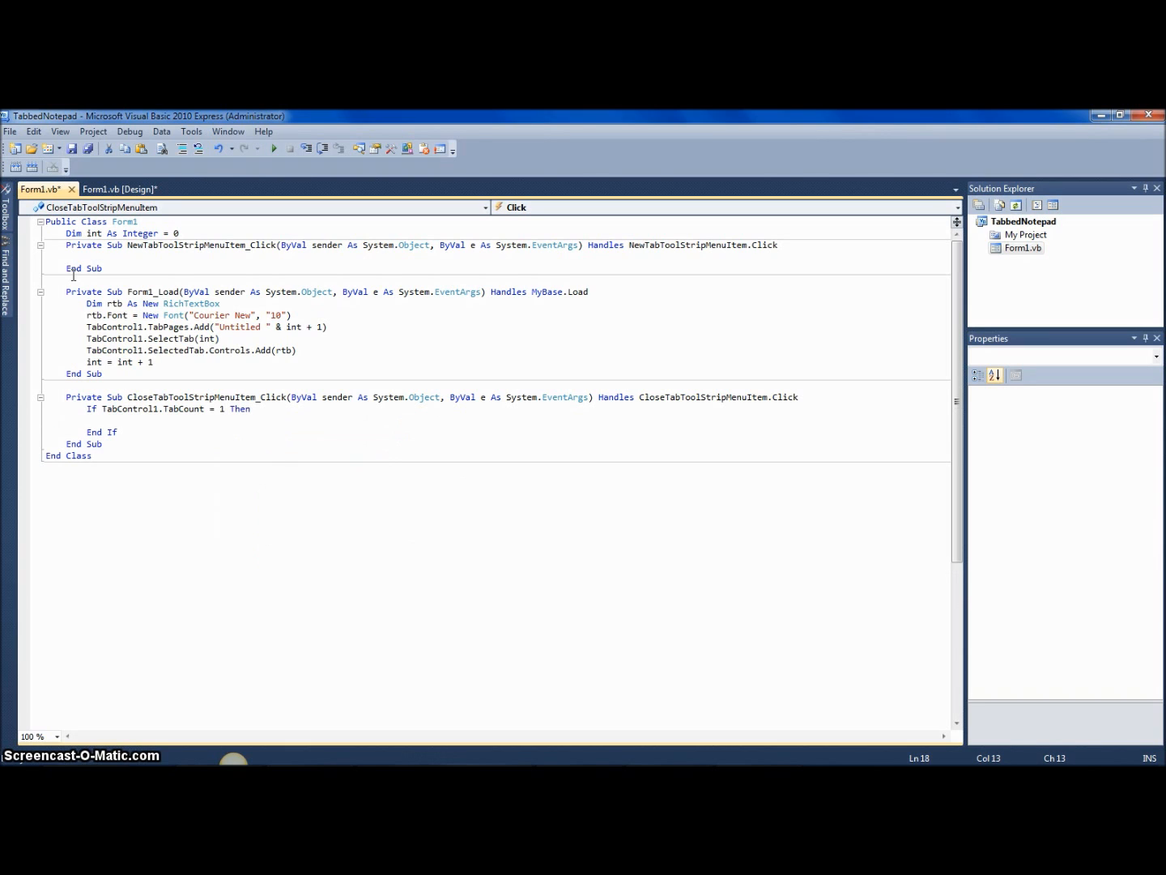
pyautogui.write('Me.Close()')
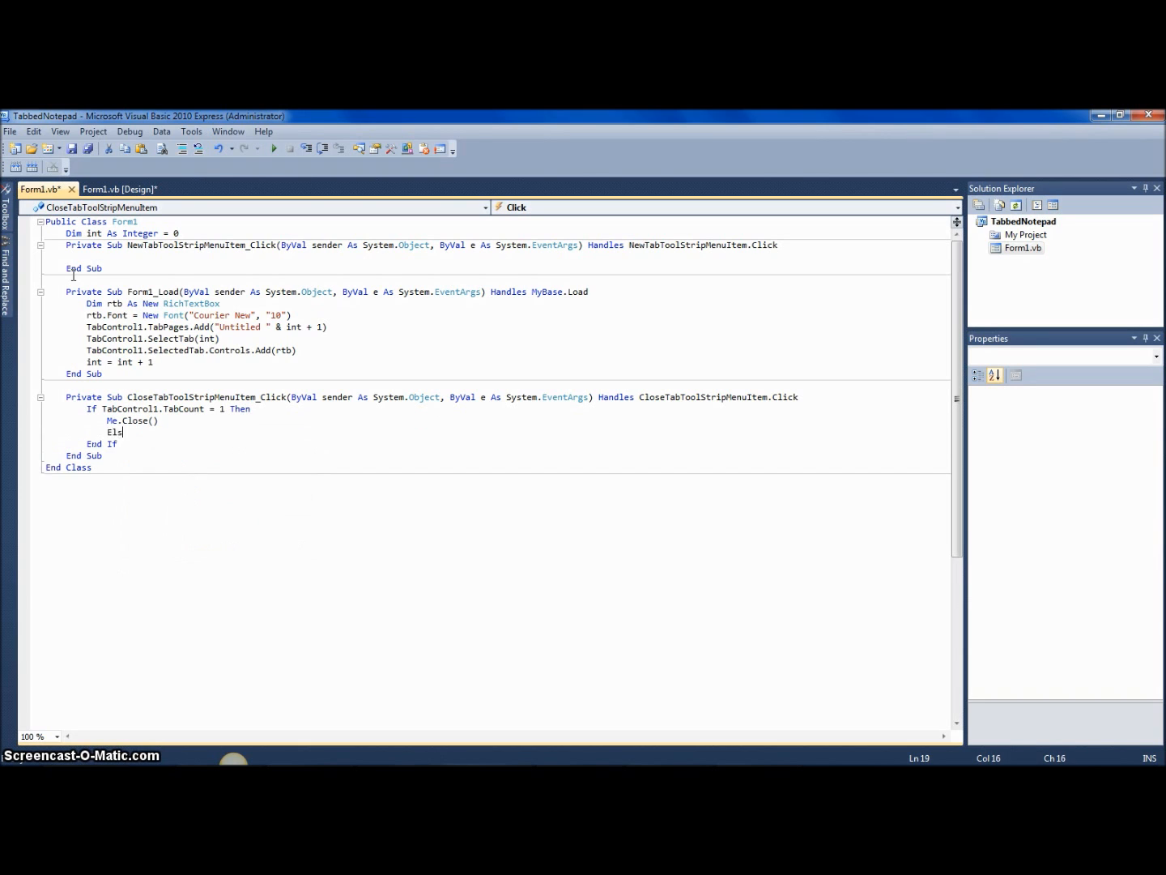
pyautogui.write('TabControl1.TabPages')
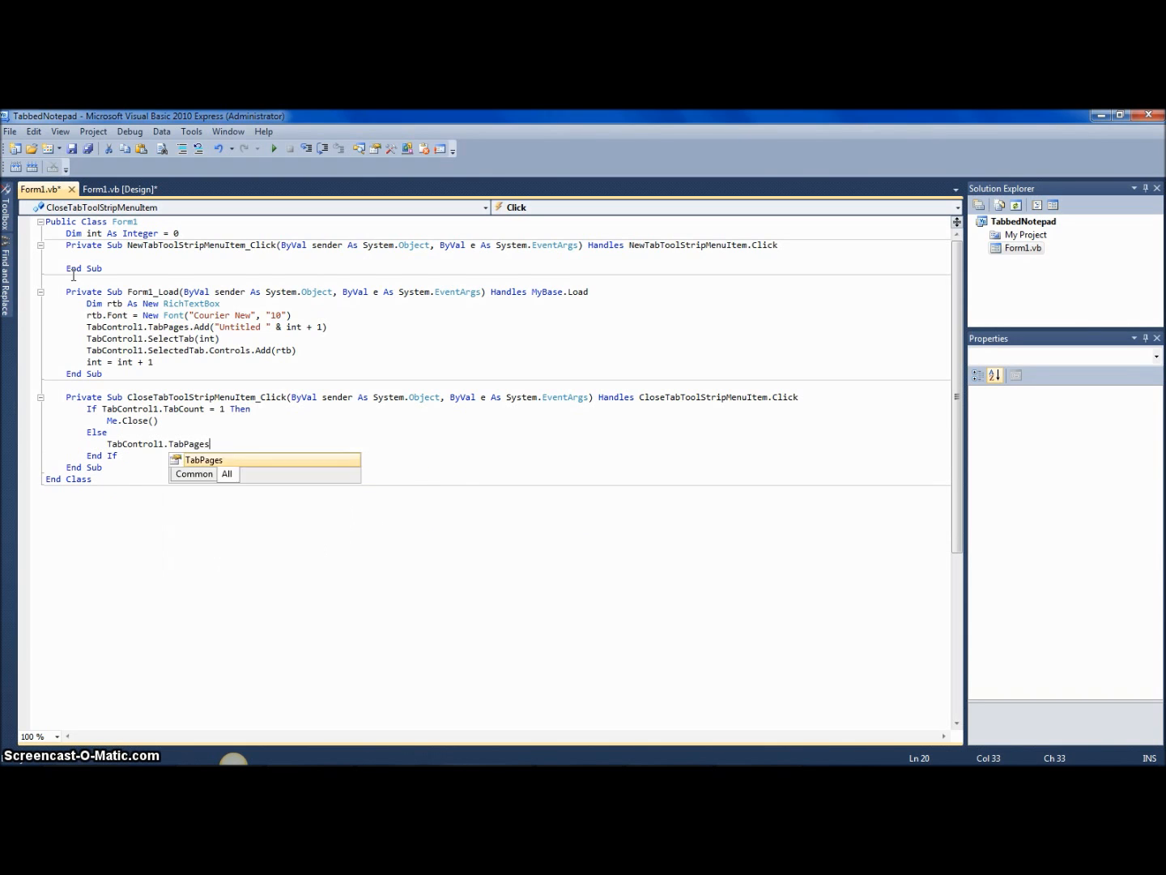
pyautogui.write('.Removeat')
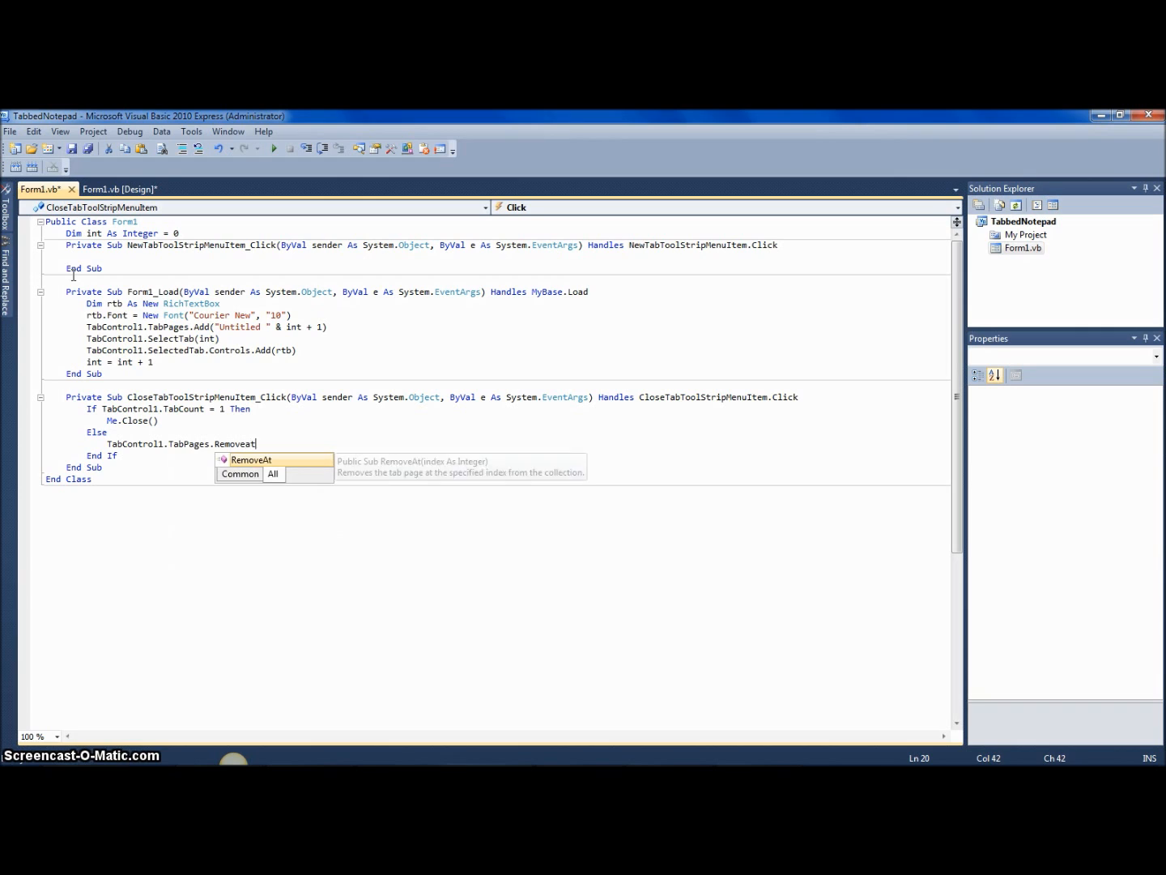
pyautogui.write('(TabControl1.SelectedIndex')
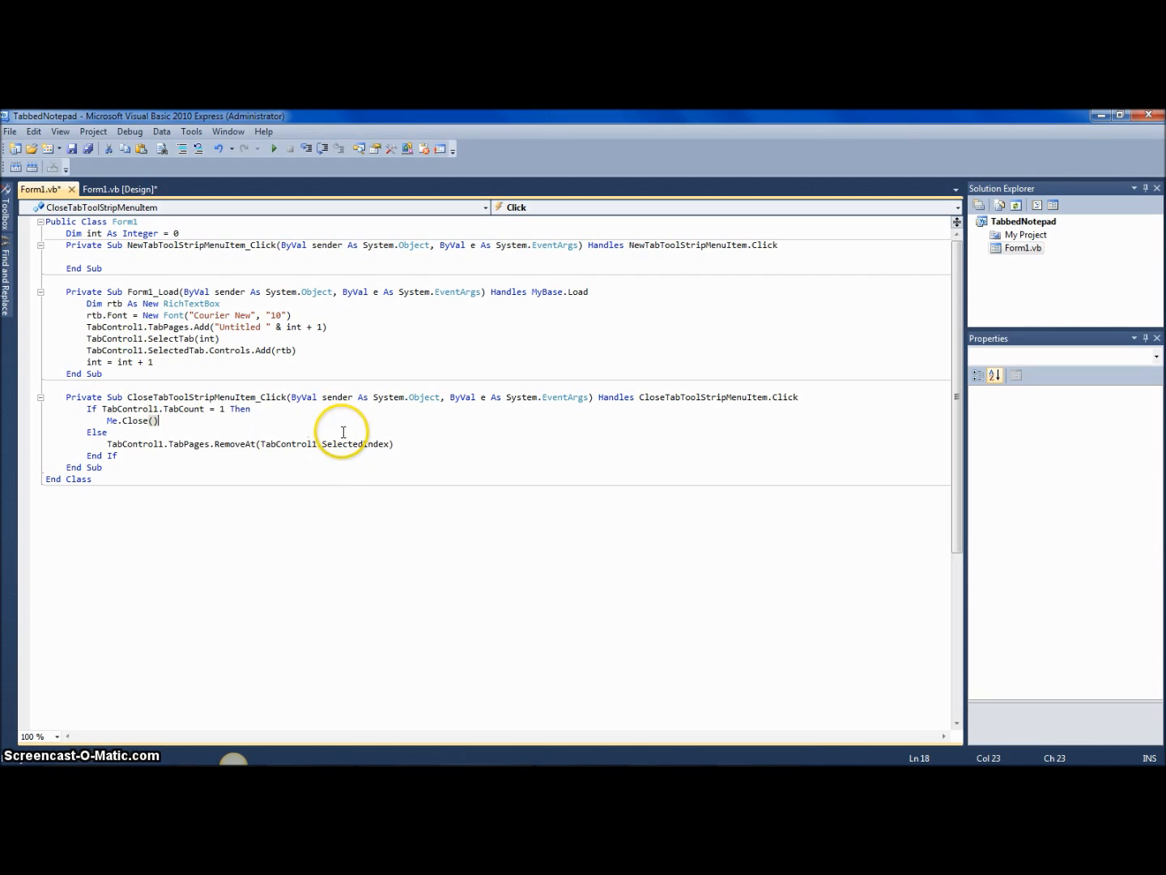
# Paste the Form1_Load tab-creation code into the New Tab click handler.
pyautogui.click(262, 443)
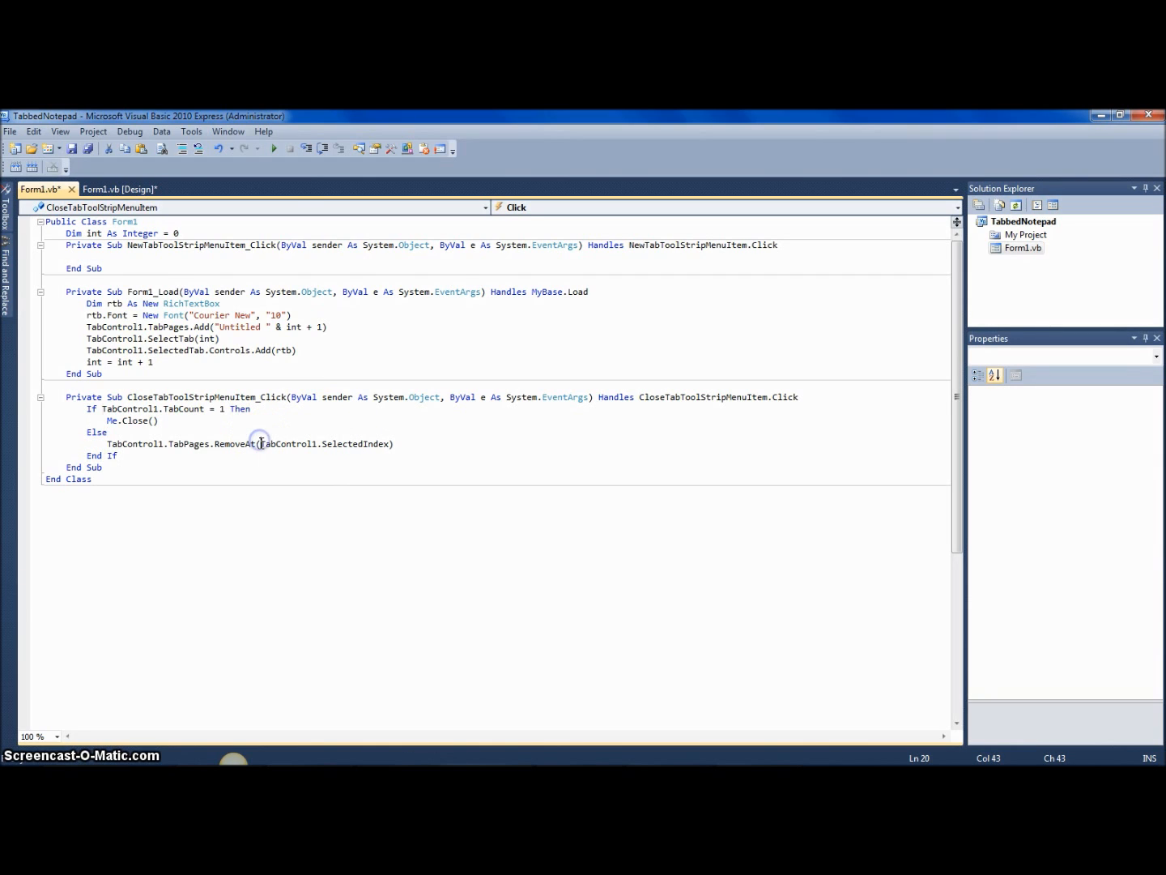
pyautogui.click(108, 431)
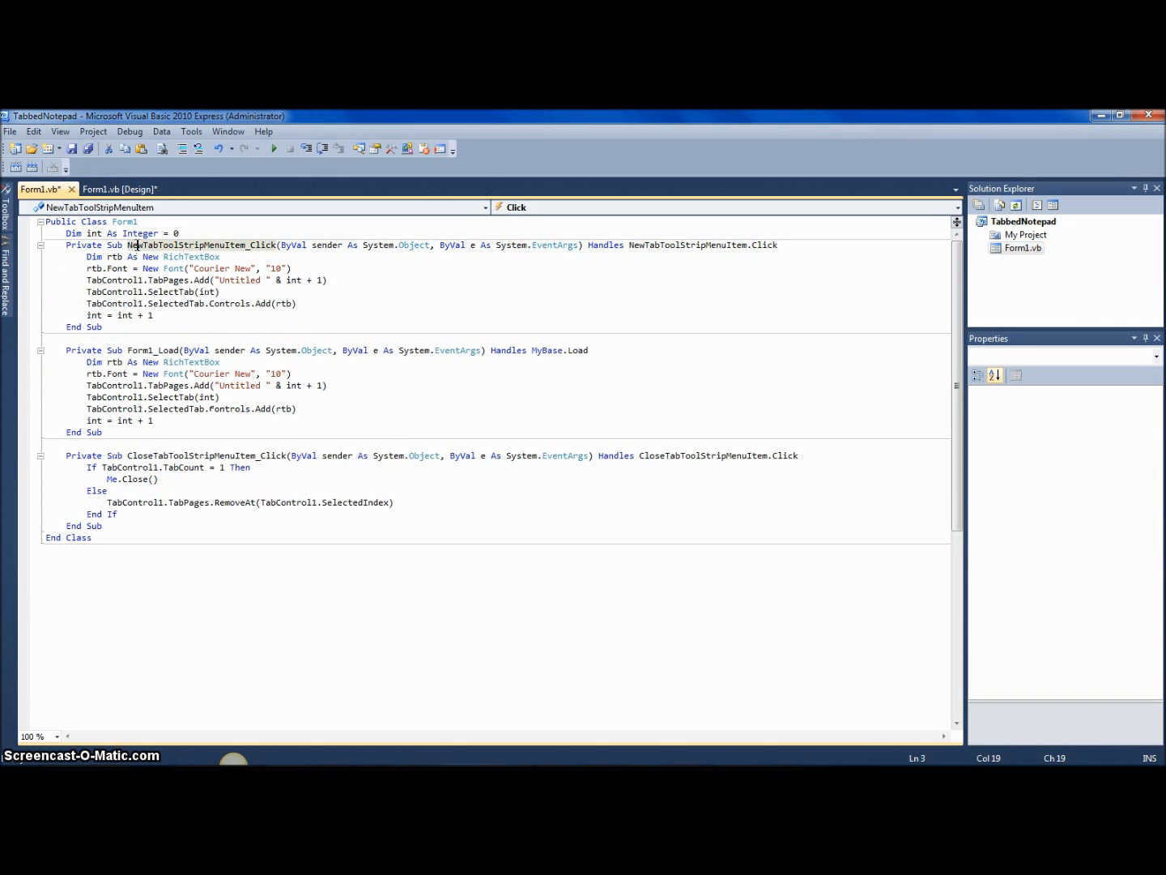
pyautogui.click(120, 188)
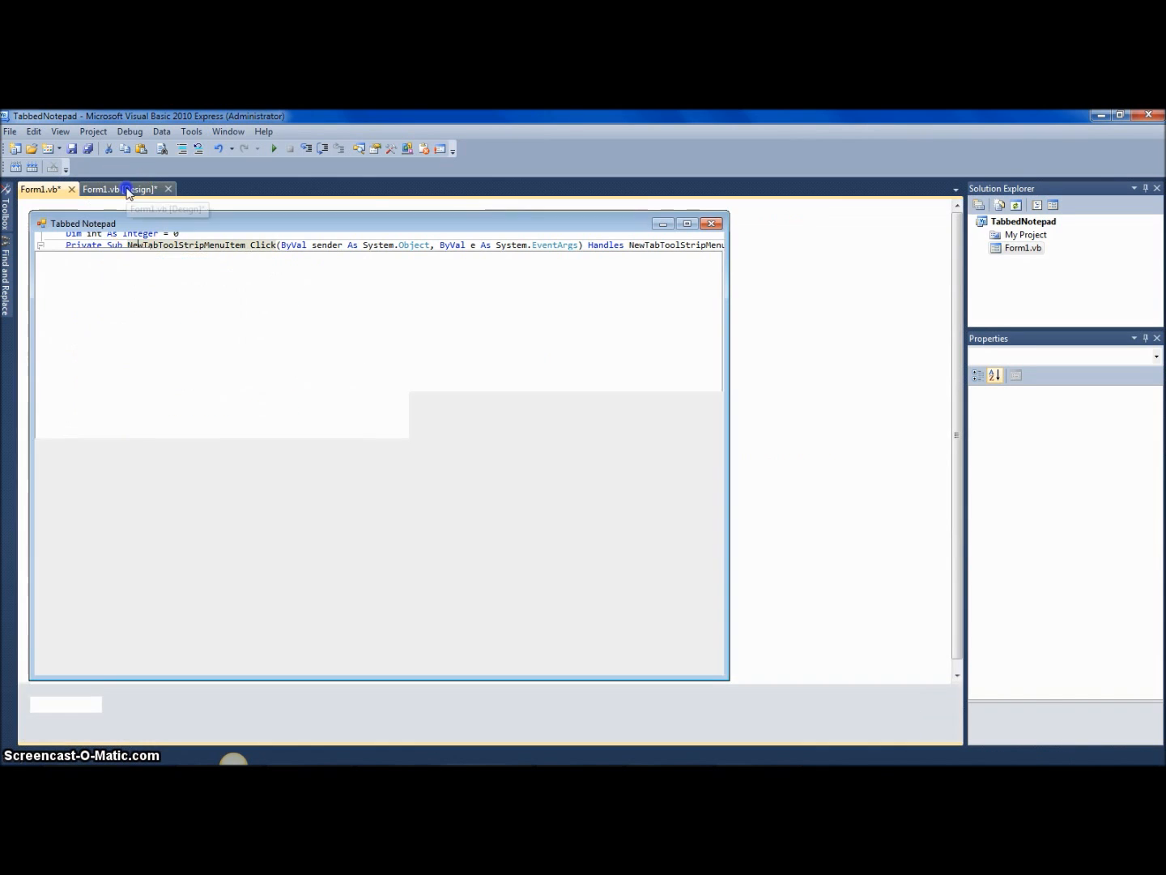
# Add Save and Open entries to the form's File menu and start the Save handler.
pyautogui.click(121, 187)
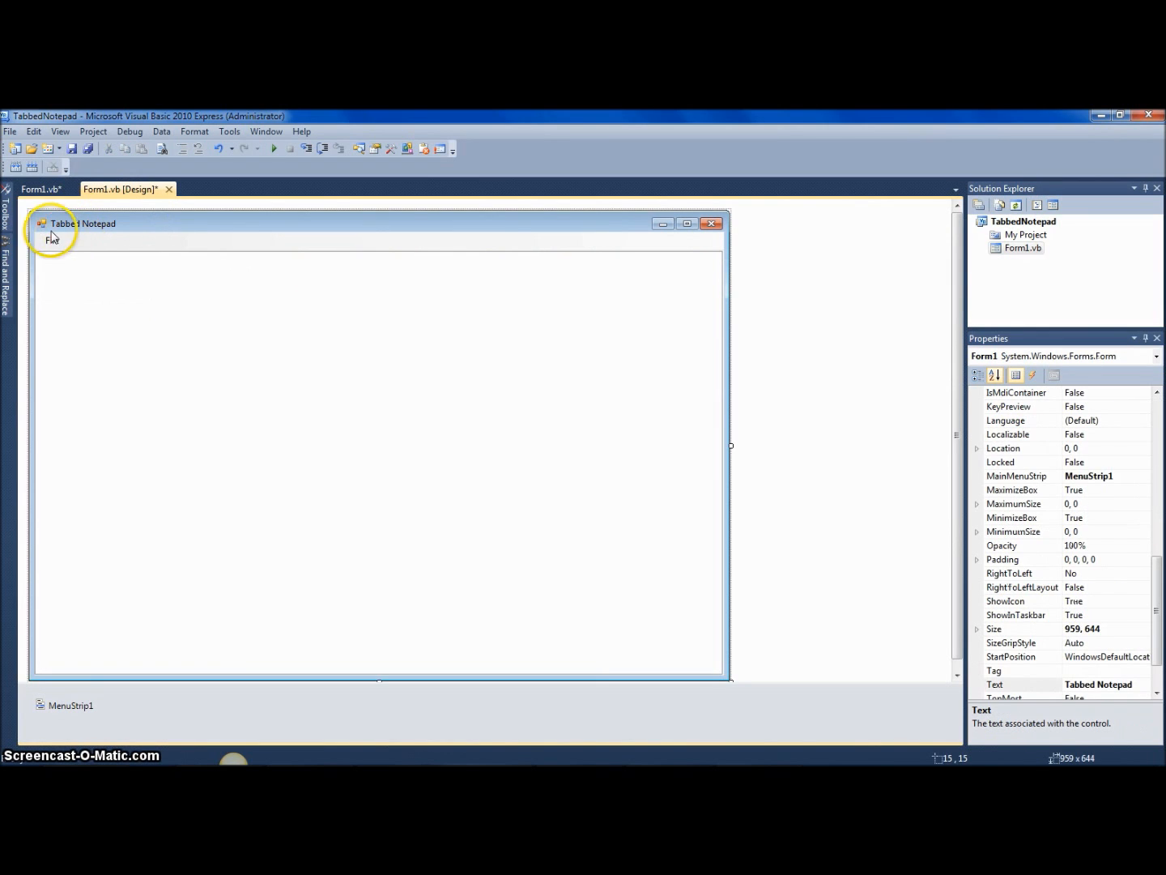
pyautogui.click(50, 240)
pyautogui.write('O')
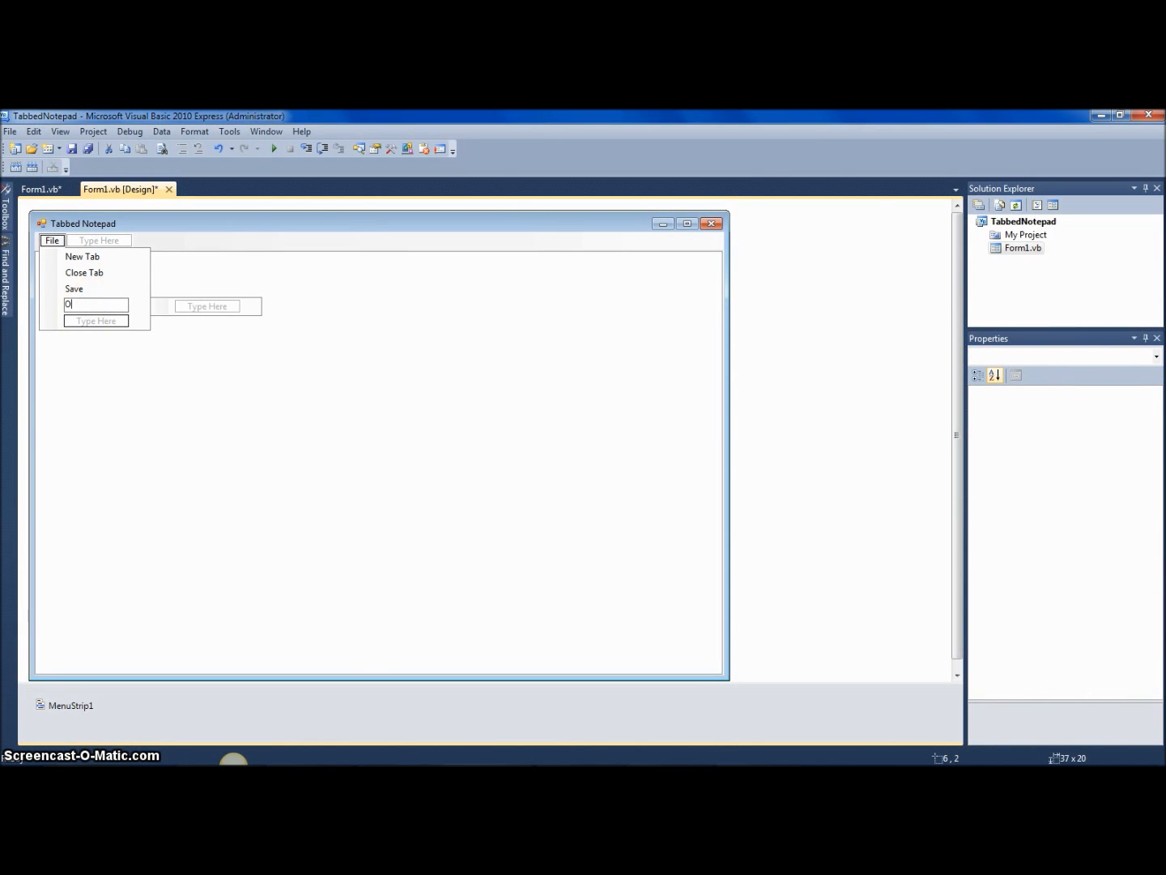
pyautogui.click(75, 288)
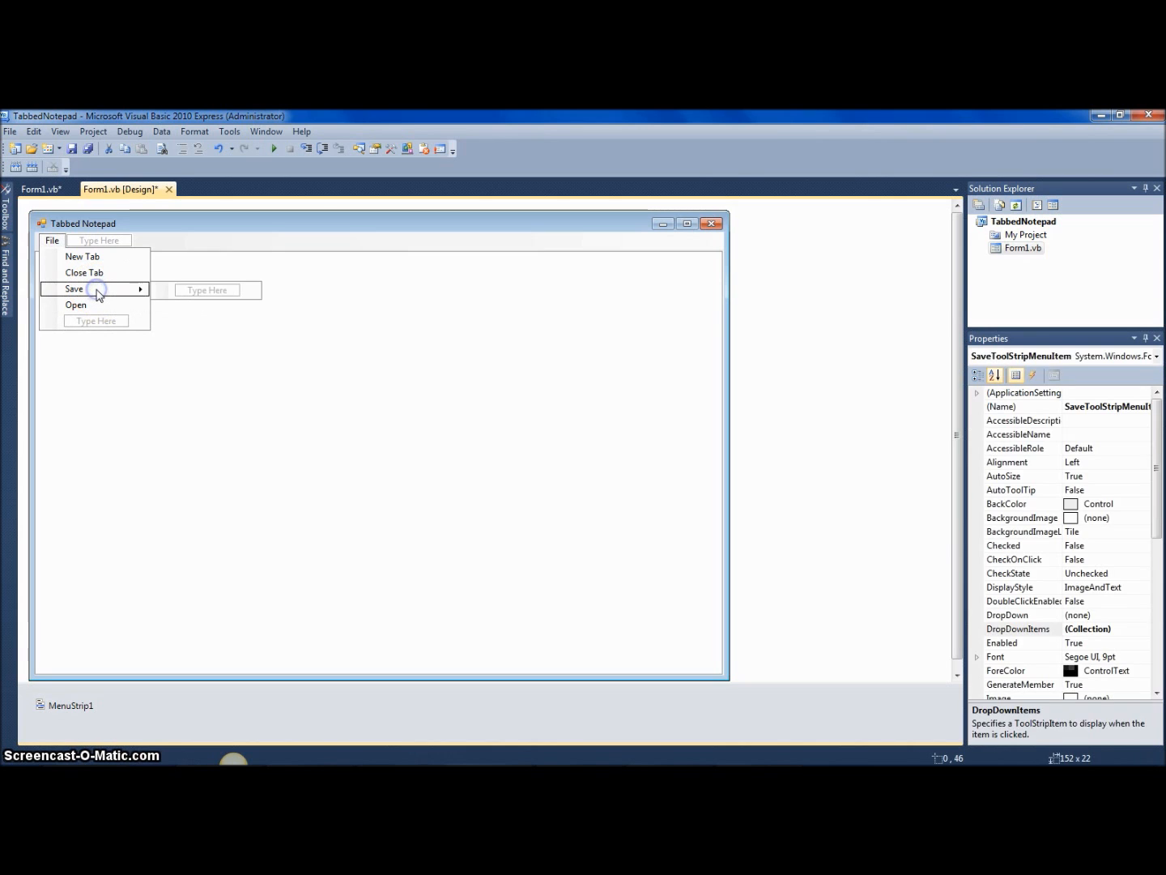
pyautogui.doubleClick(75, 288)
pyautogui.write('RichTextBox1.')
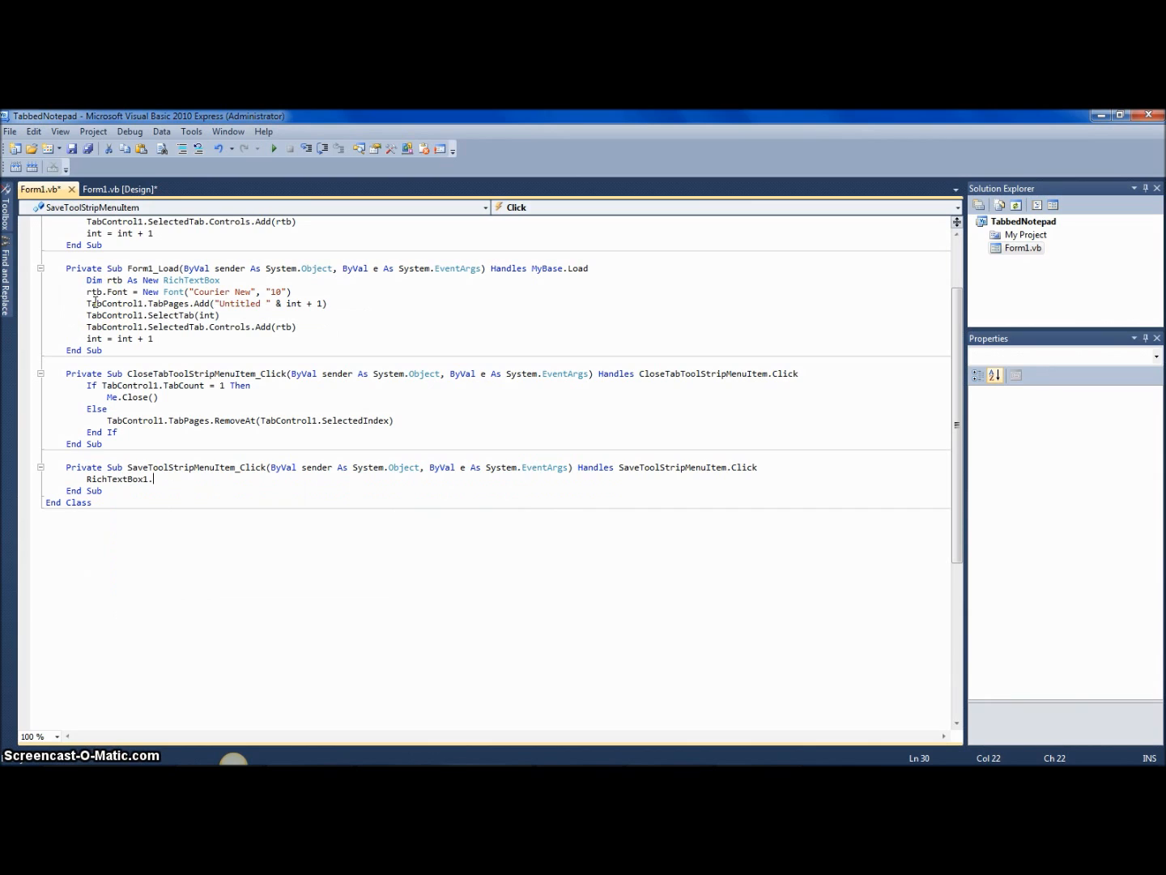
# Write CType(TabControl1.SelectedTab.Controls.Item(0), RichTextBox).SaveFile("C:\") in the Save handler.
pyautogui.press('BackSpace')
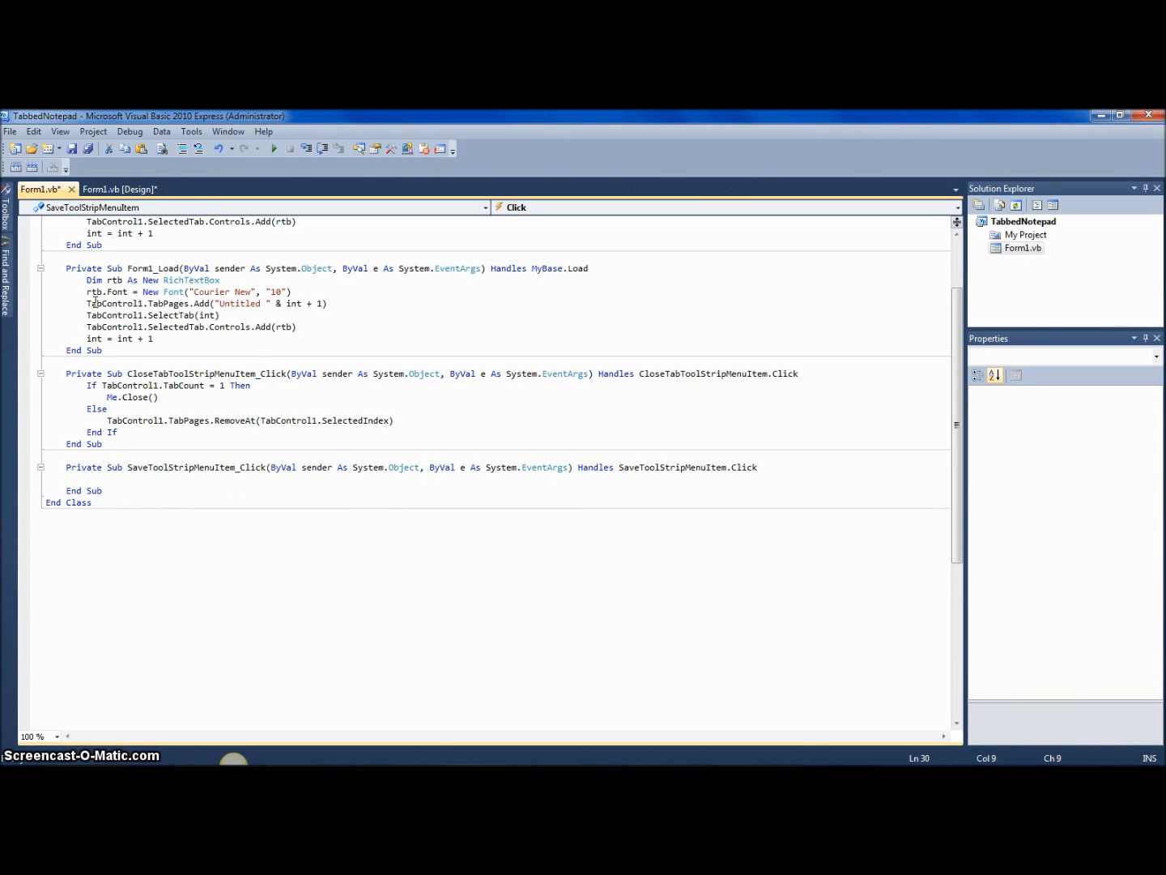
pyautogui.write('CType')
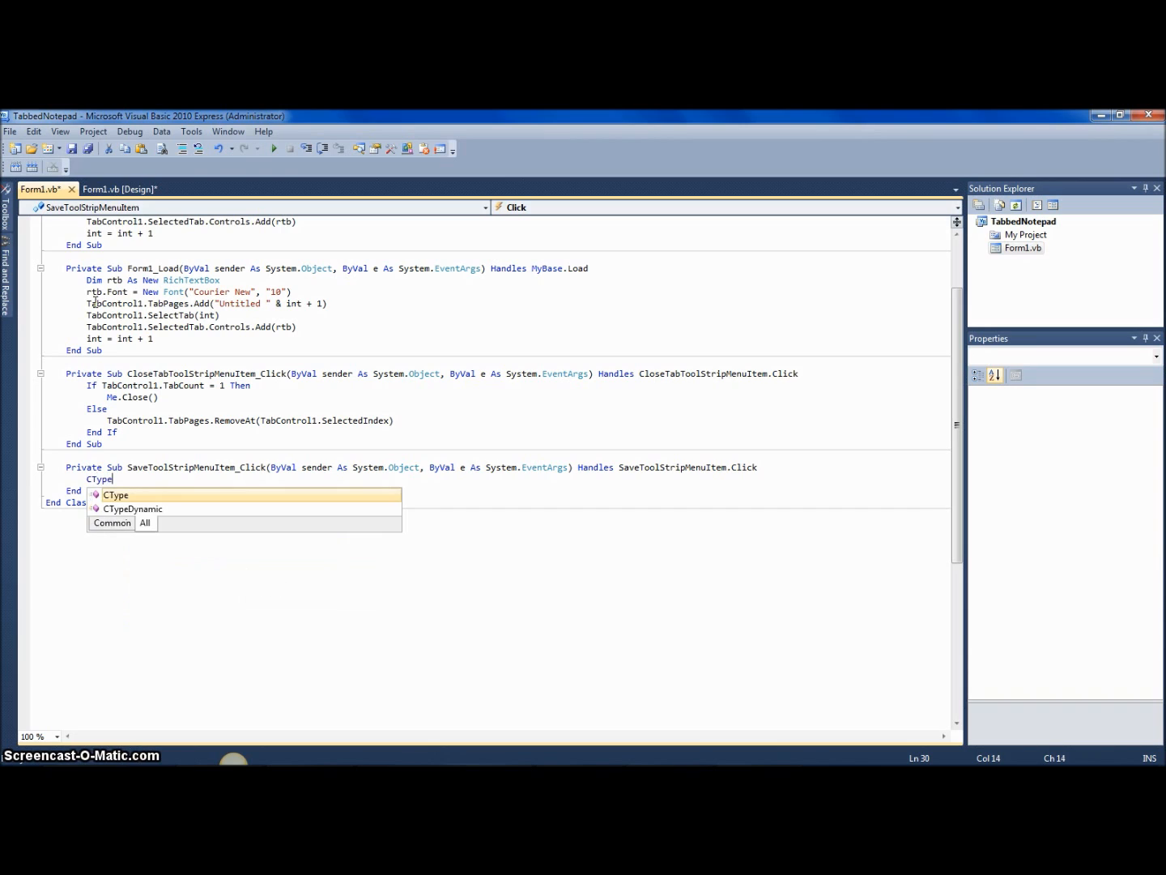
pyautogui.write('(')
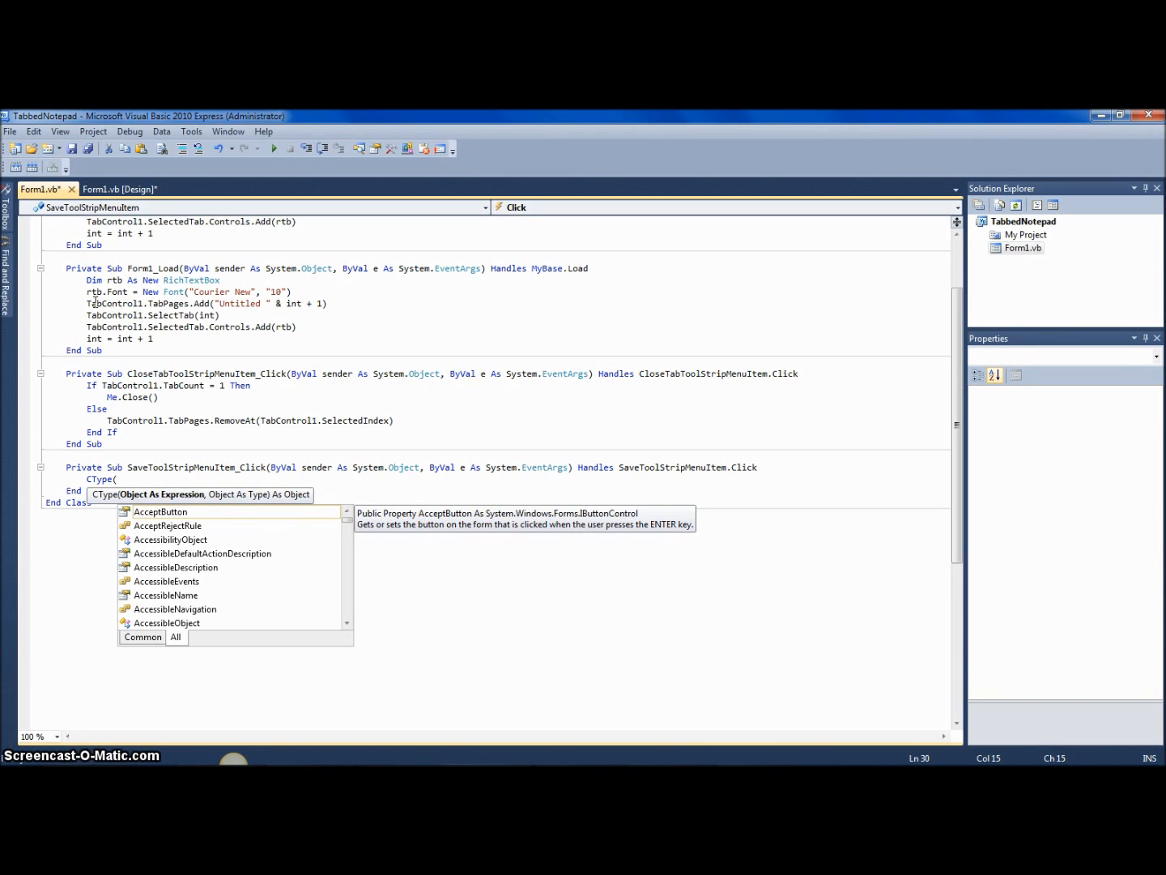
pyautogui.write('TabControl1')
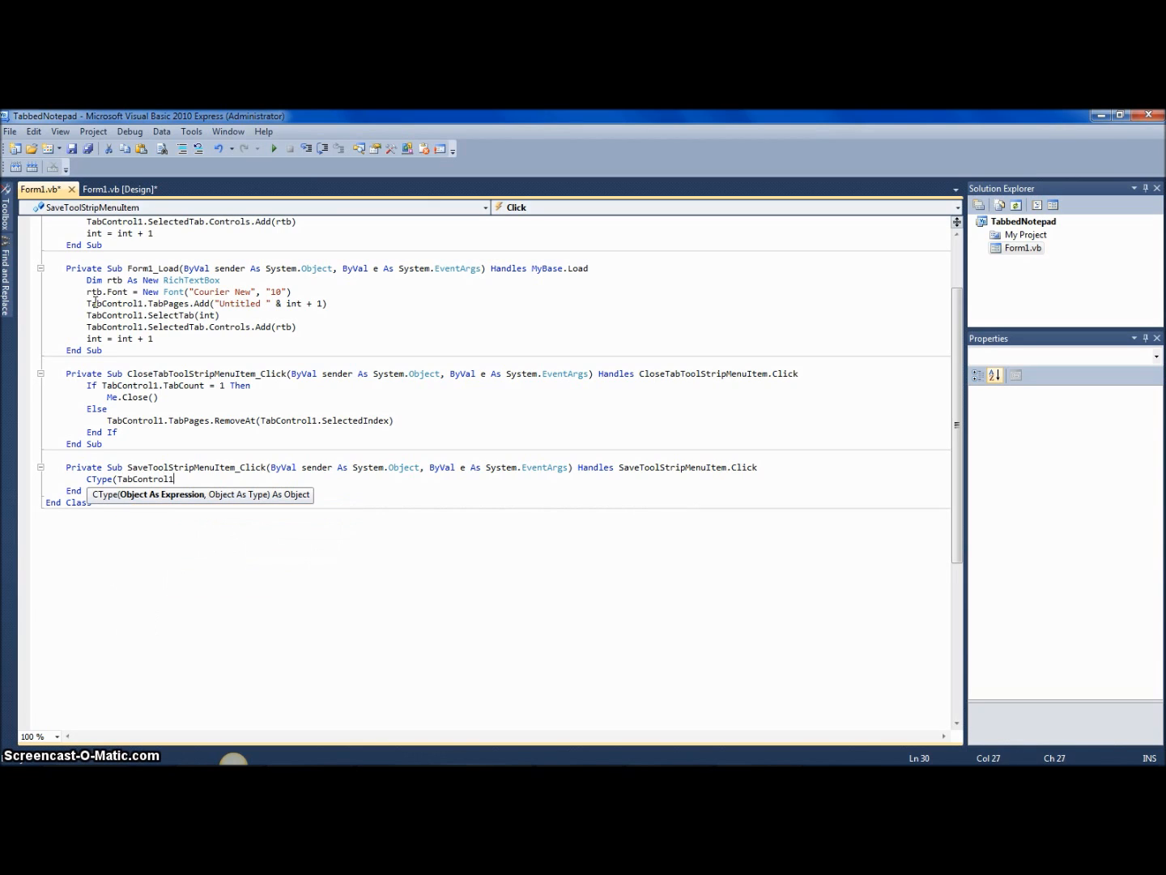
pyautogui.write('.')
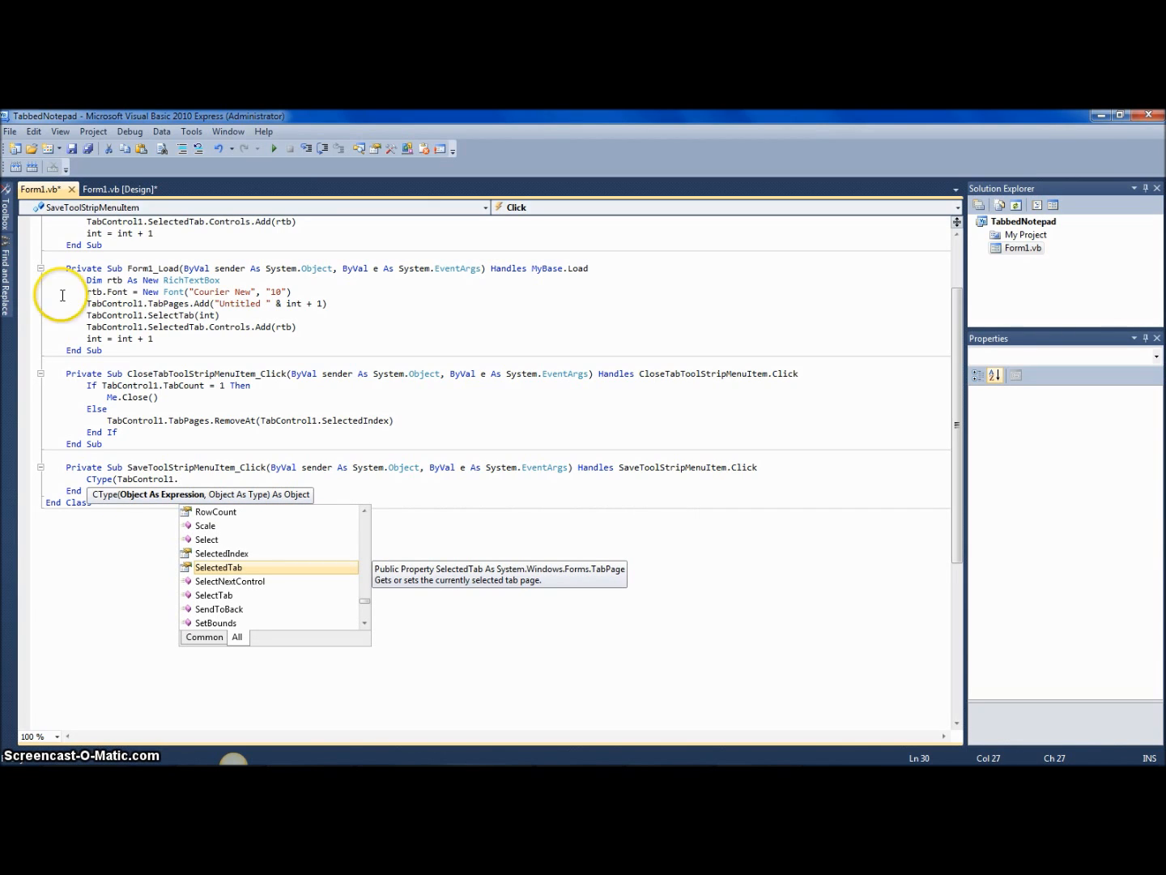
pyautogui.moveTo(171, 398)
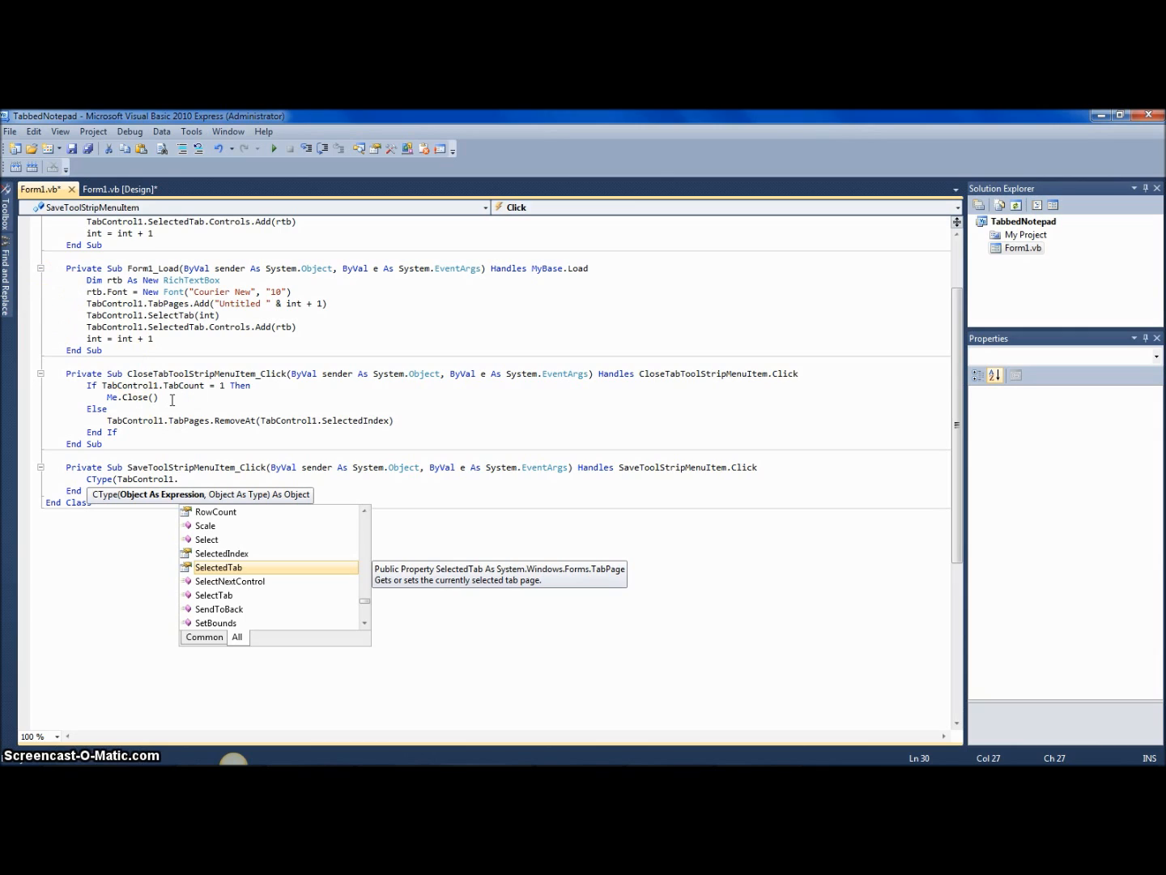
pyautogui.moveTo(148, 354)
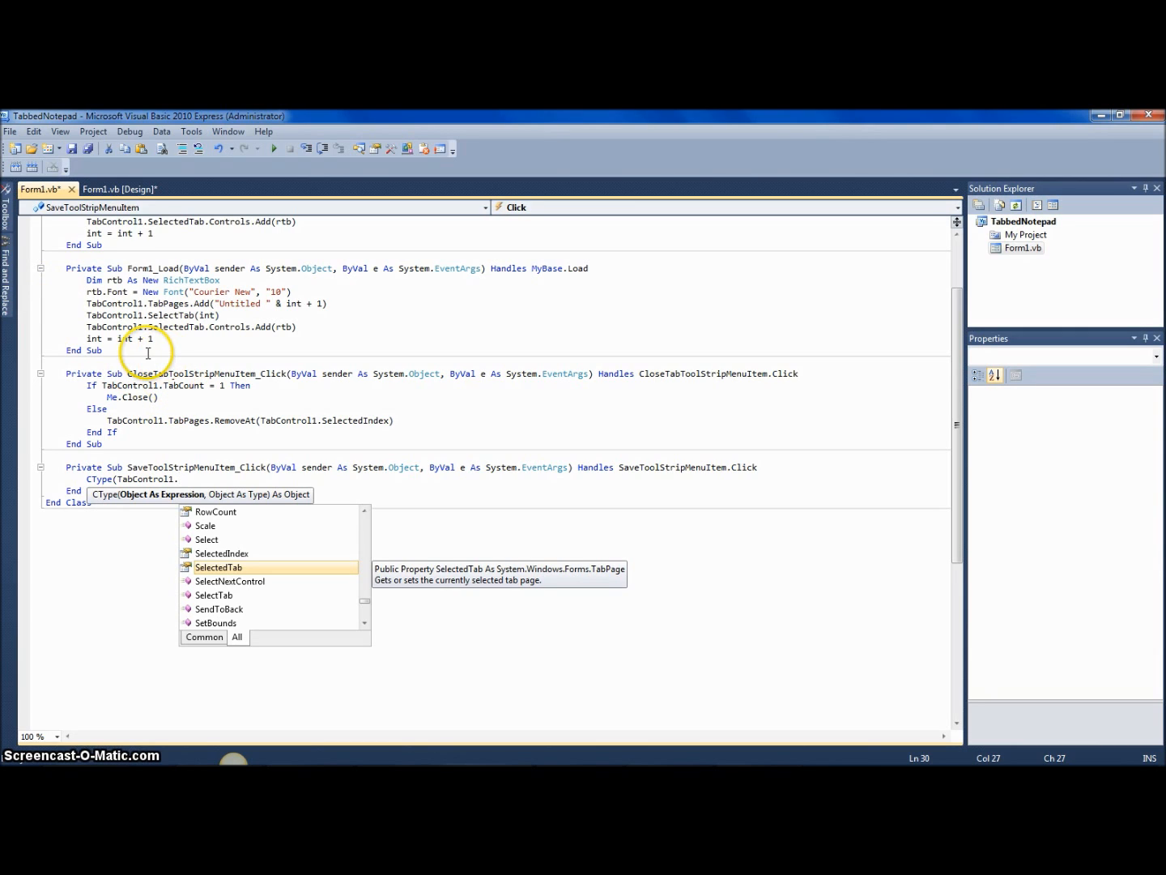
pyautogui.moveTo(149, 354)
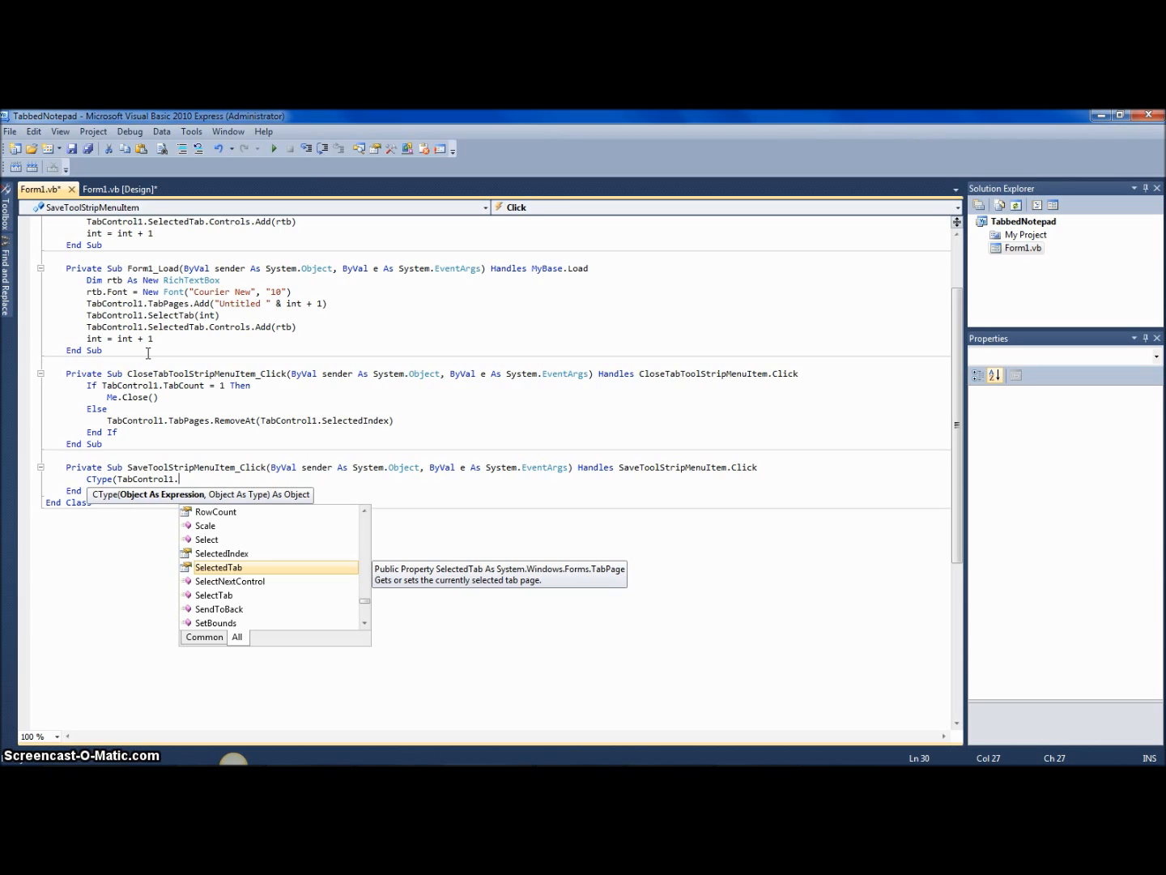
pyautogui.write('SelectedTab.Controls.Item(0')
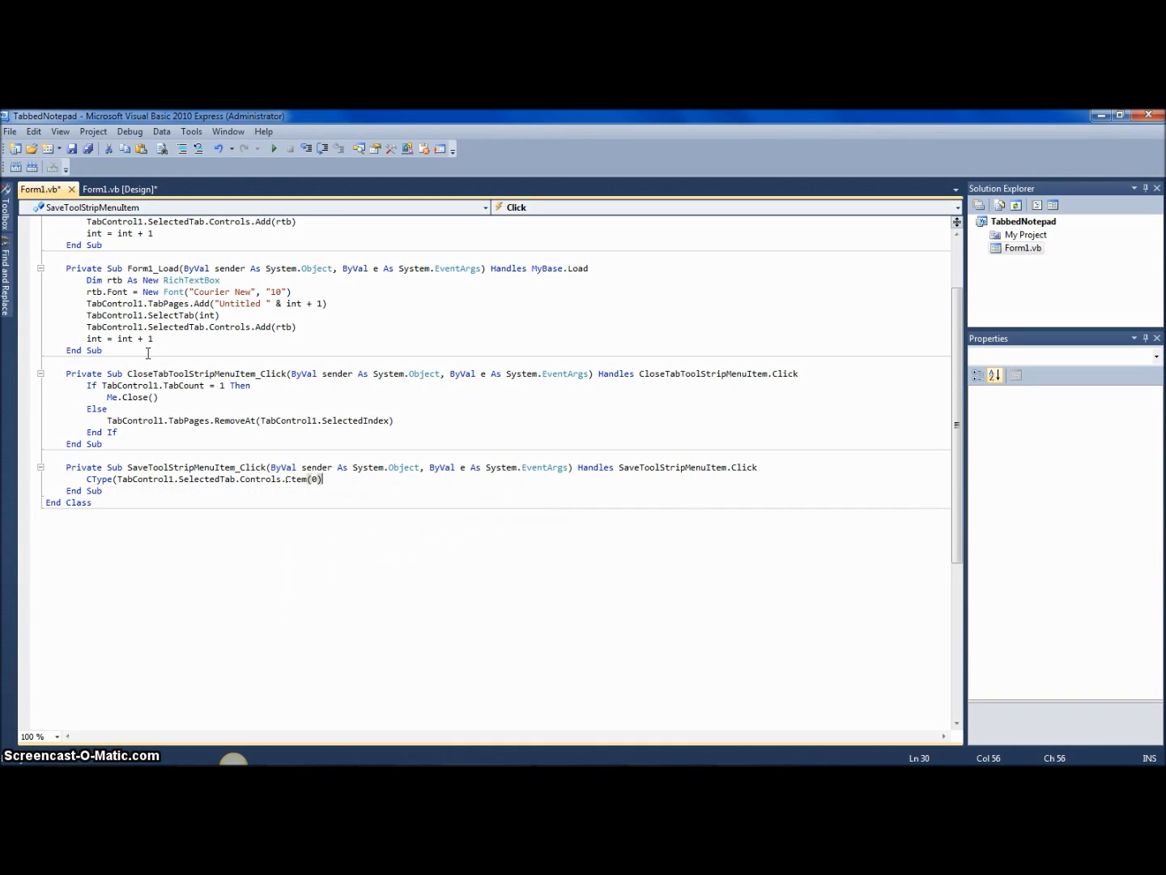
pyautogui.write(',')
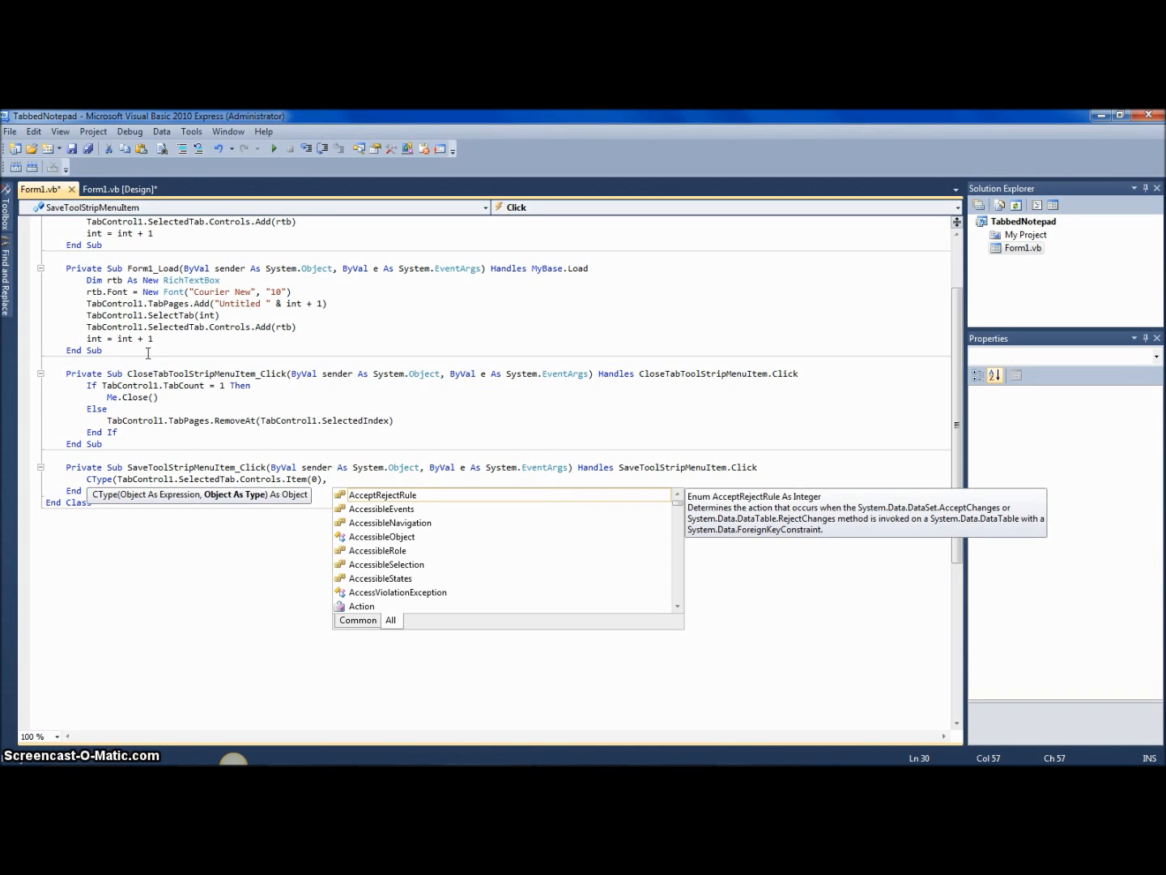
pyautogui.write('RichTextBox).SaveFile')
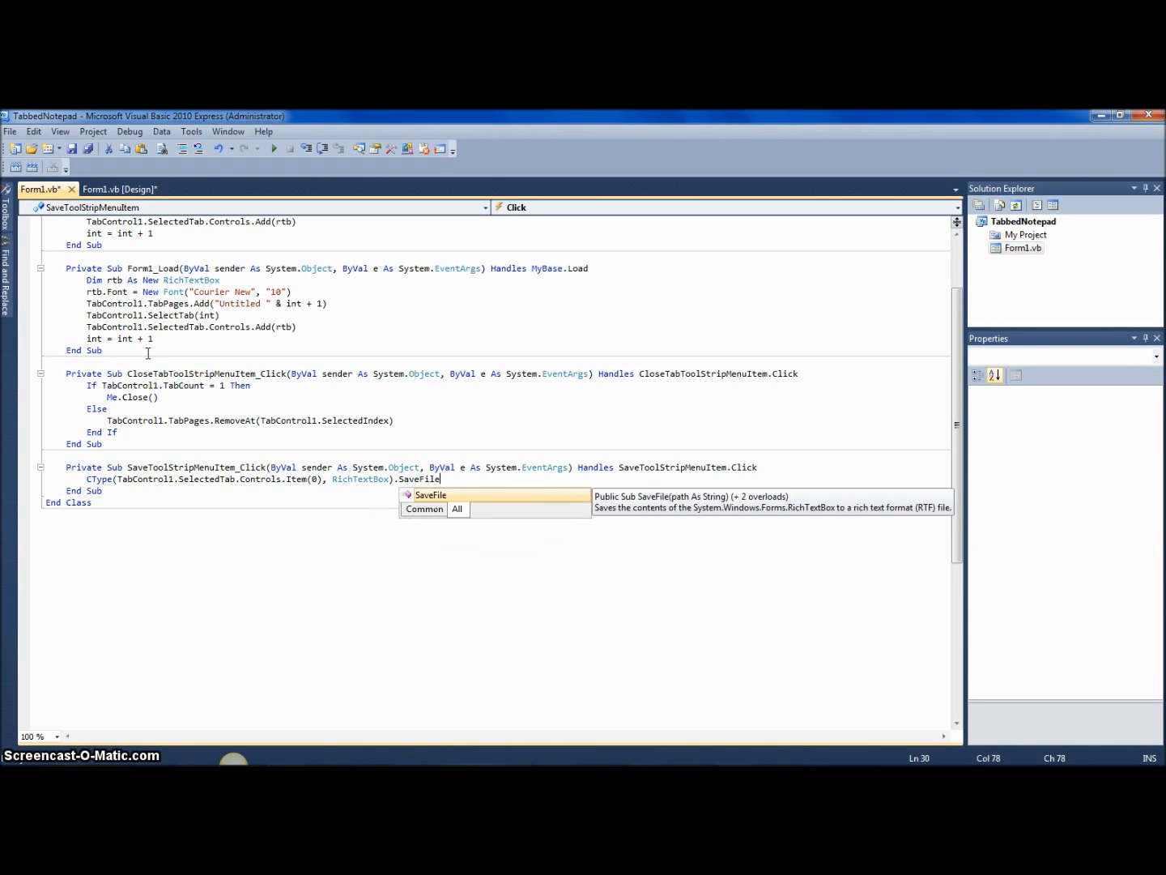
pyautogui.write('(')
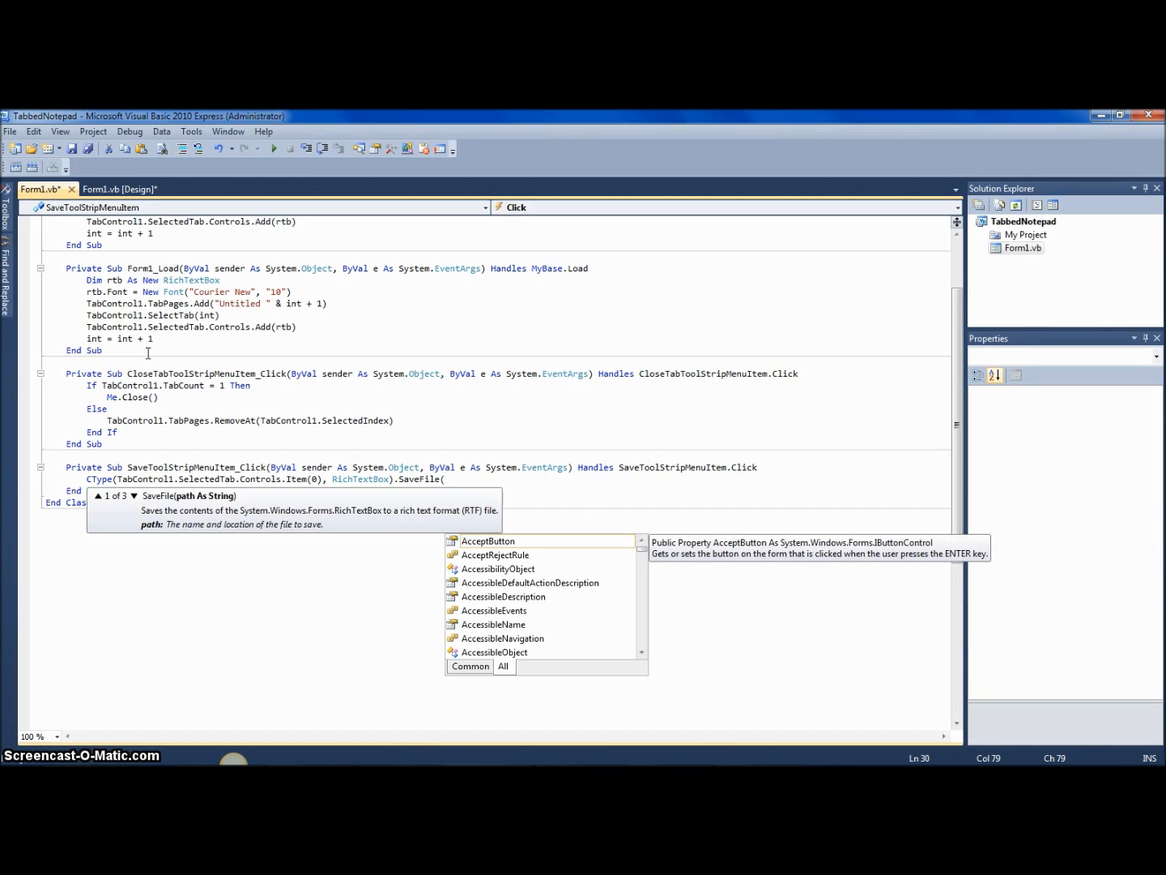
pyautogui.write('"C:\\')
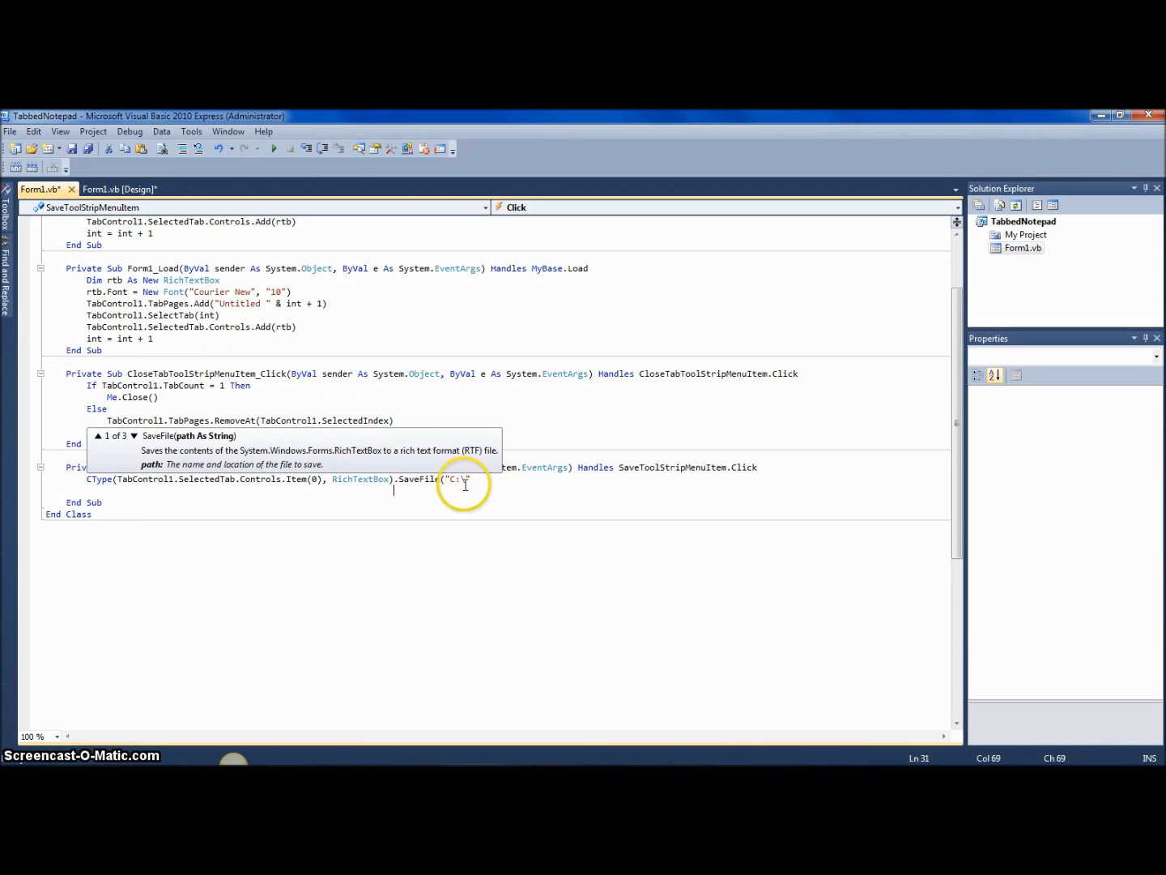
pyautogui.write('\\')
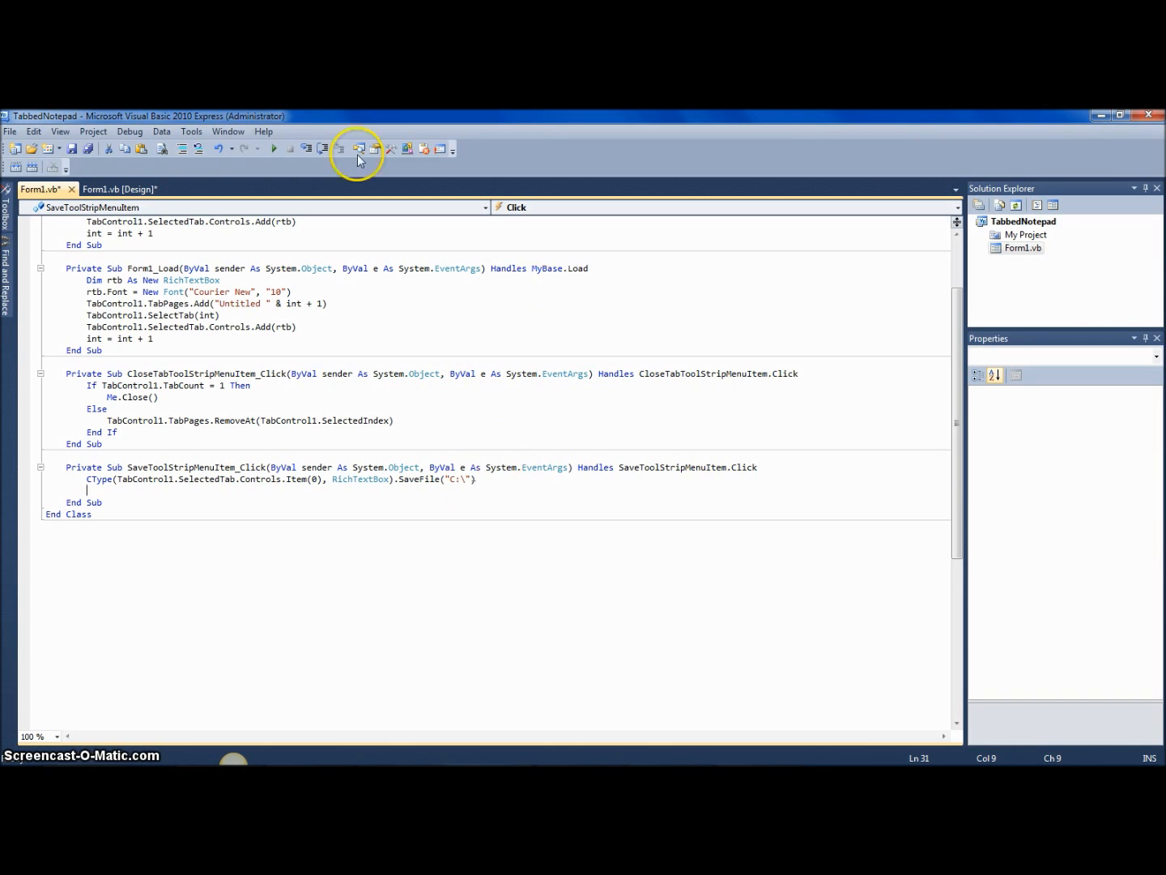
pyautogui.click(120, 188)
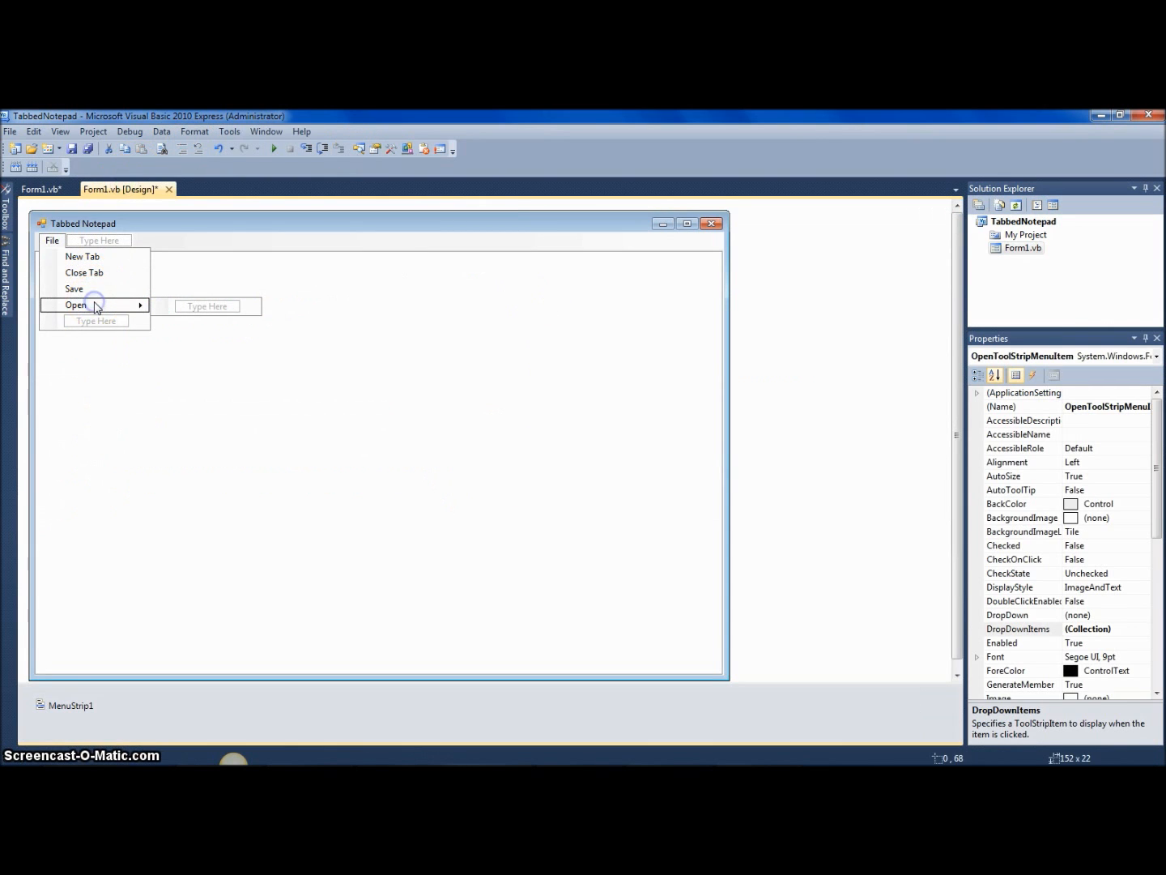
# Write the Open handler casting the selected tab's RichTextBox and calling LoadFile("C:\").
pyautogui.click(40, 187)
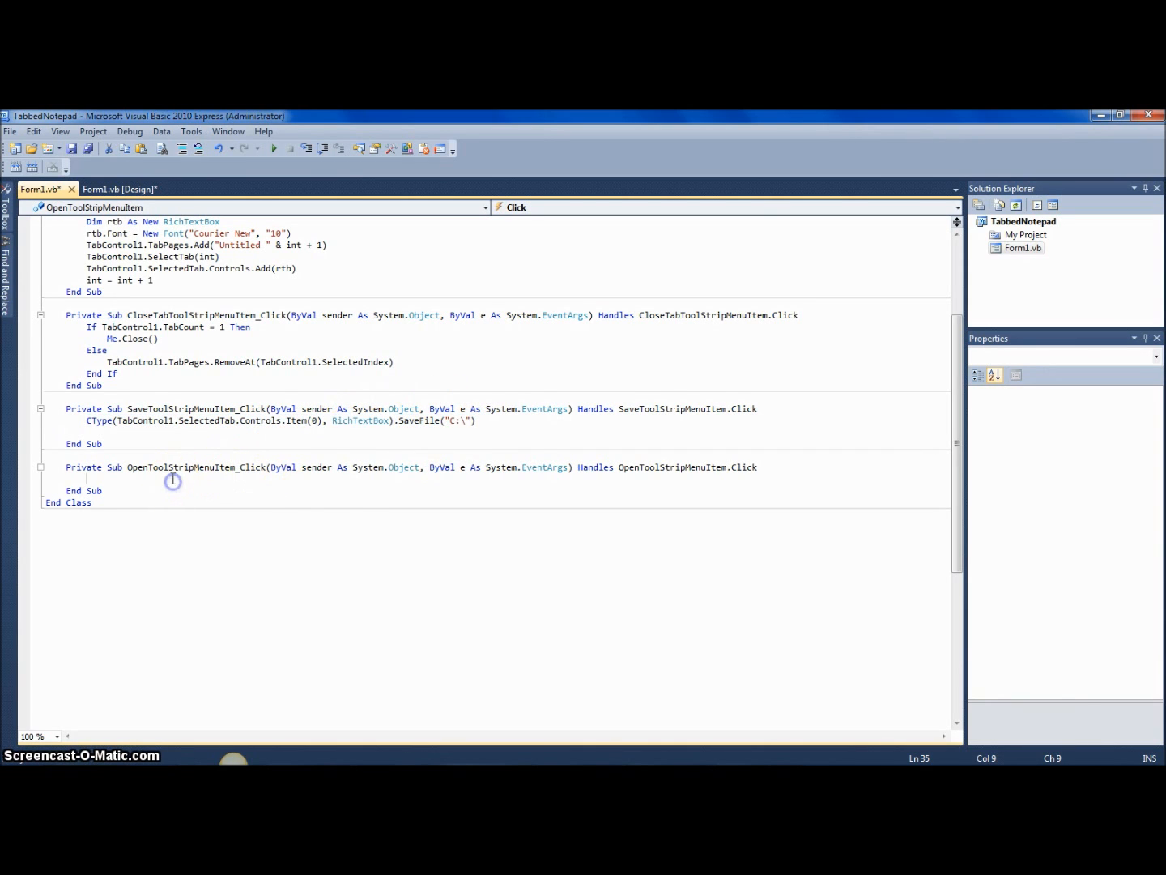
pyautogui.write('CType(TabControl1.SelectedTab.Controls.Item(0), RichTextBox).SaveFile("C:\\")')
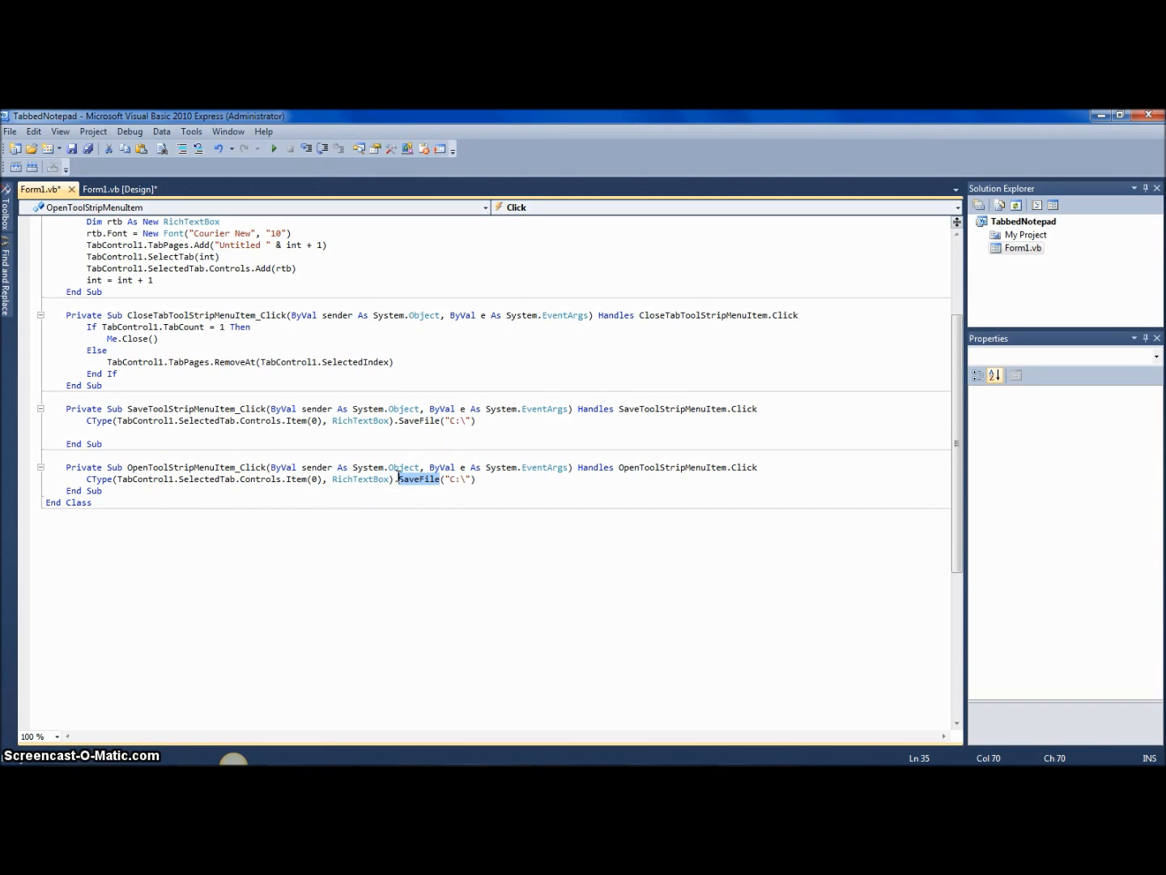
pyautogui.write('OpenFile')
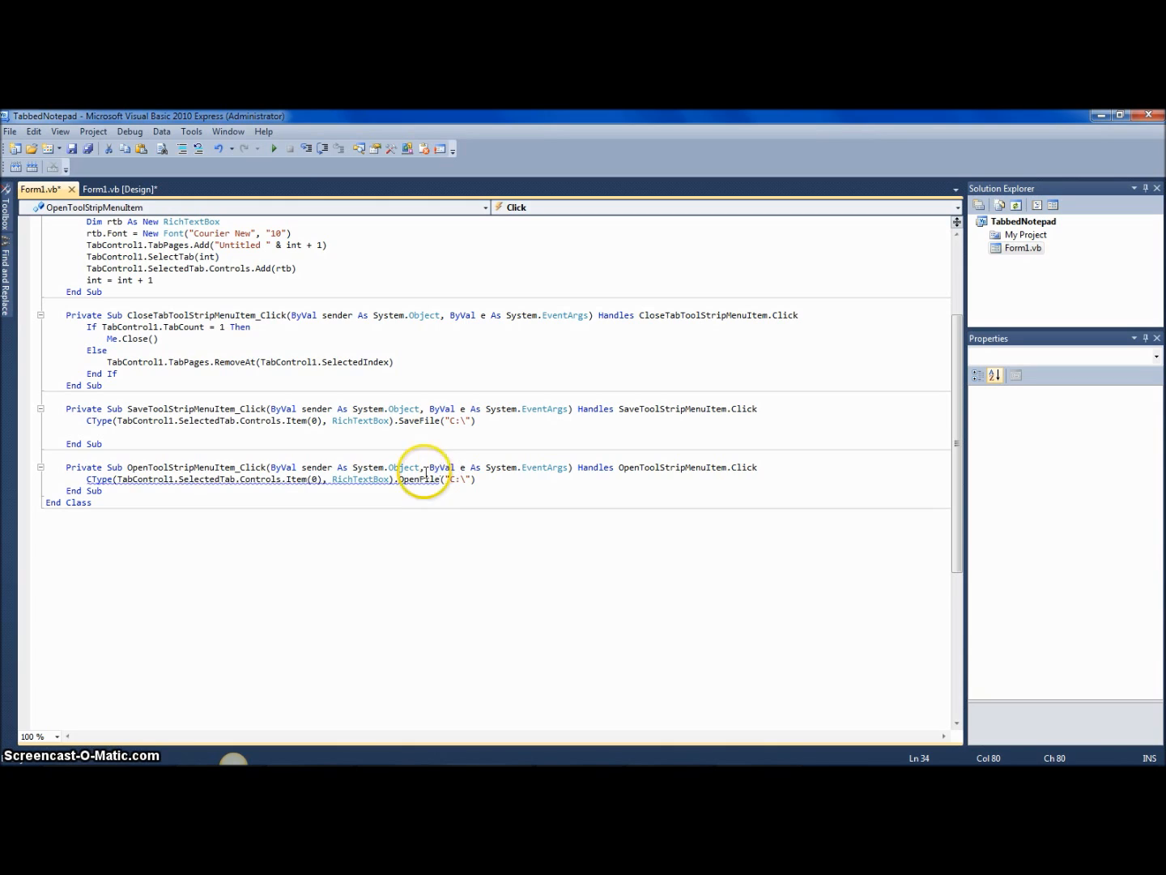
pyautogui.moveTo(438, 479)
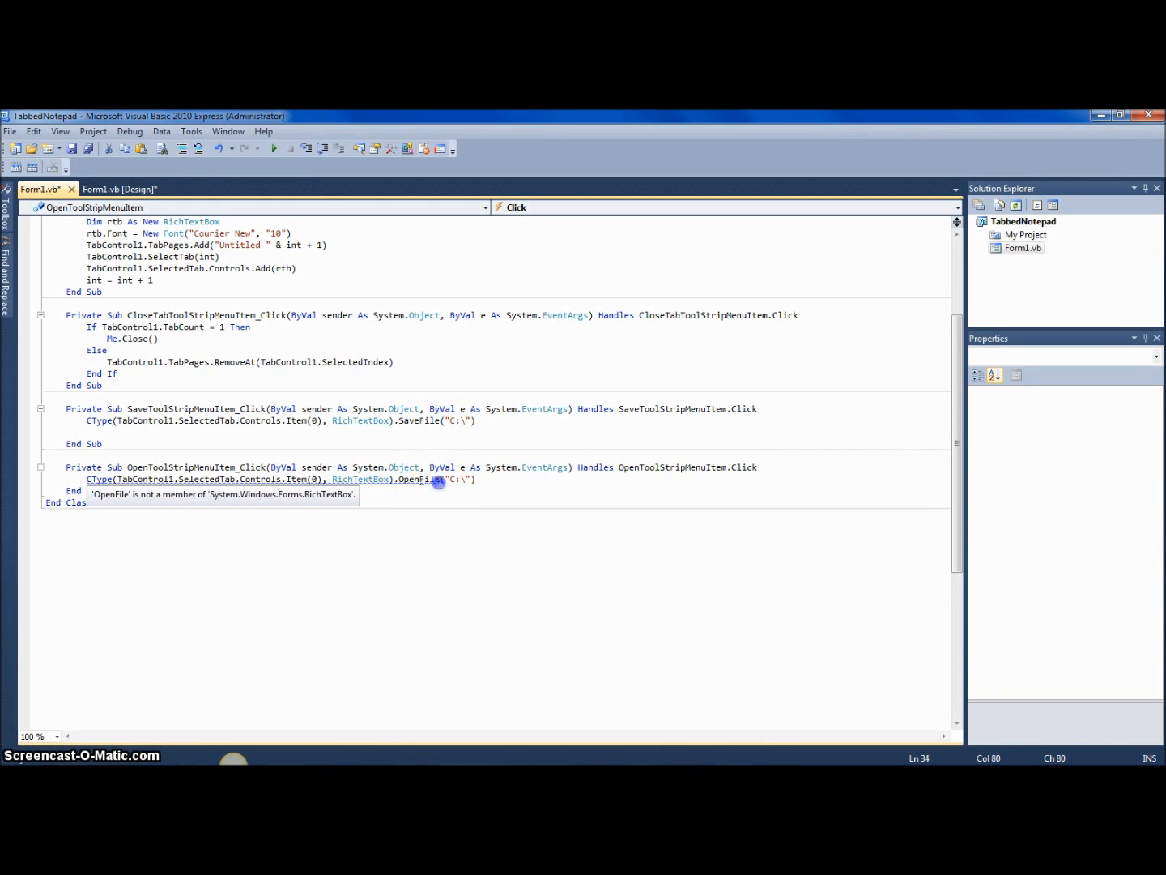
pyautogui.write('Load')
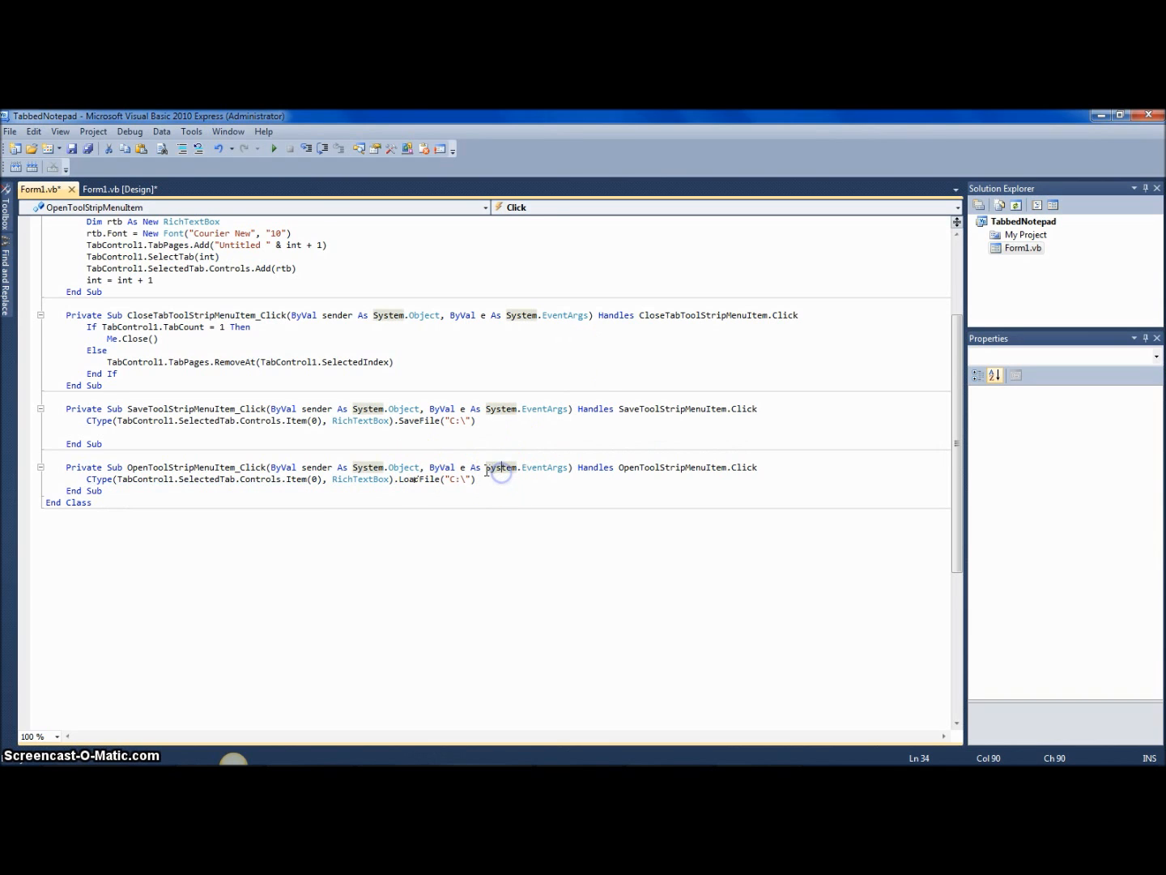
pyautogui.click(120, 187)
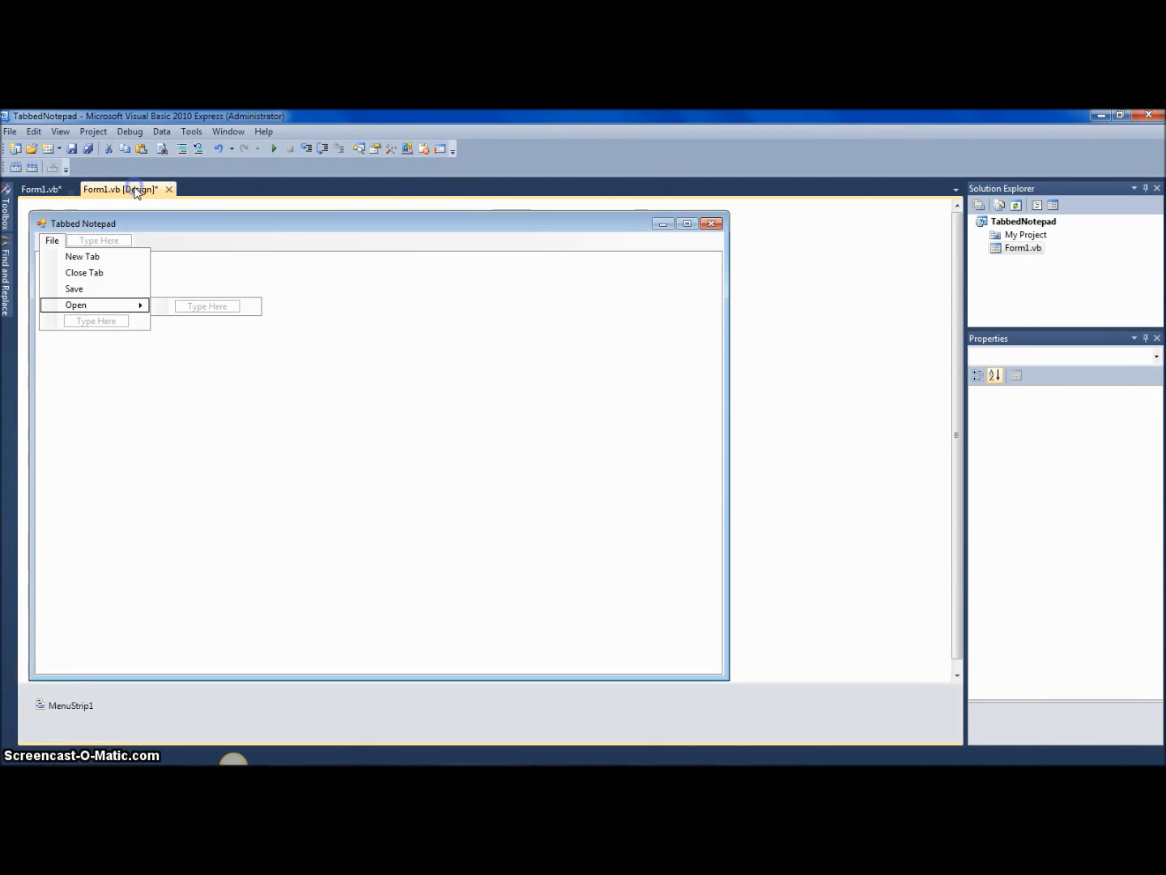
pyautogui.click(76, 305)
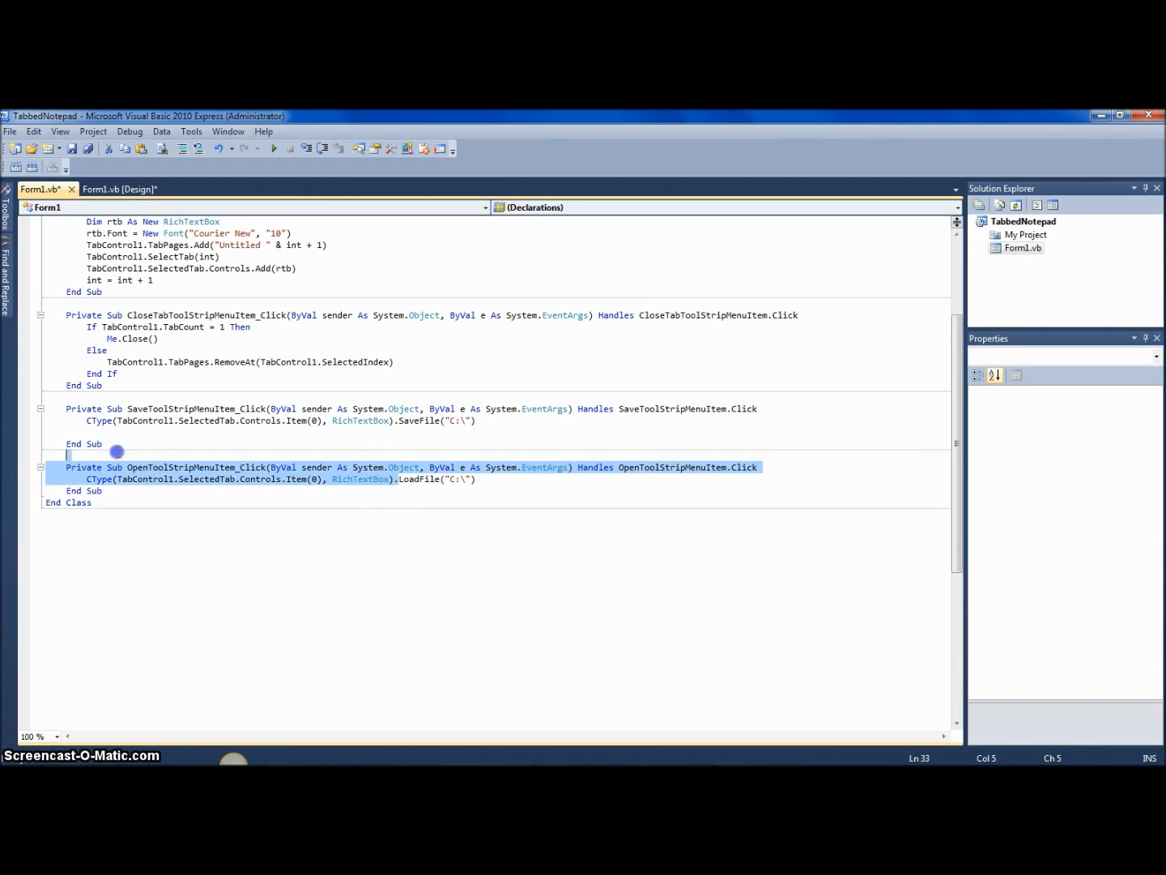
pyautogui.click(154, 467)
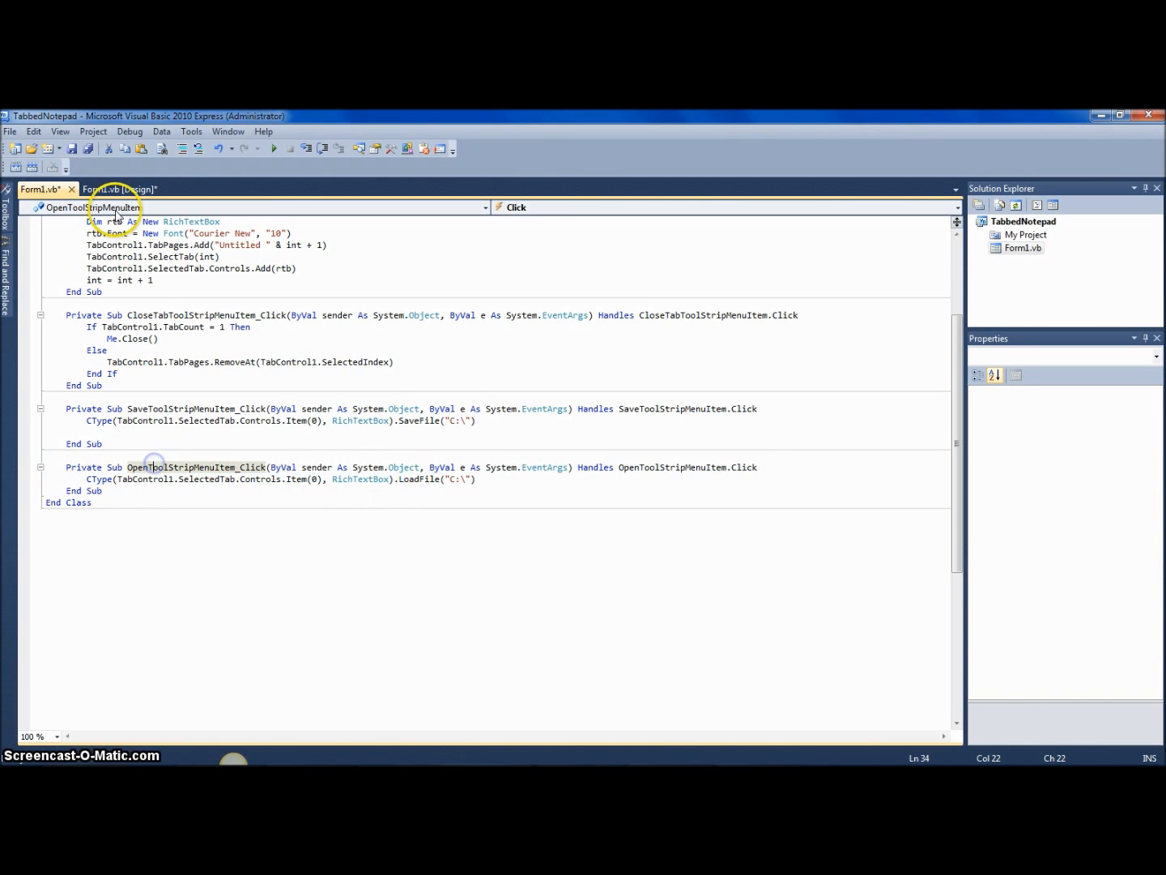
pyautogui.click(120, 188)
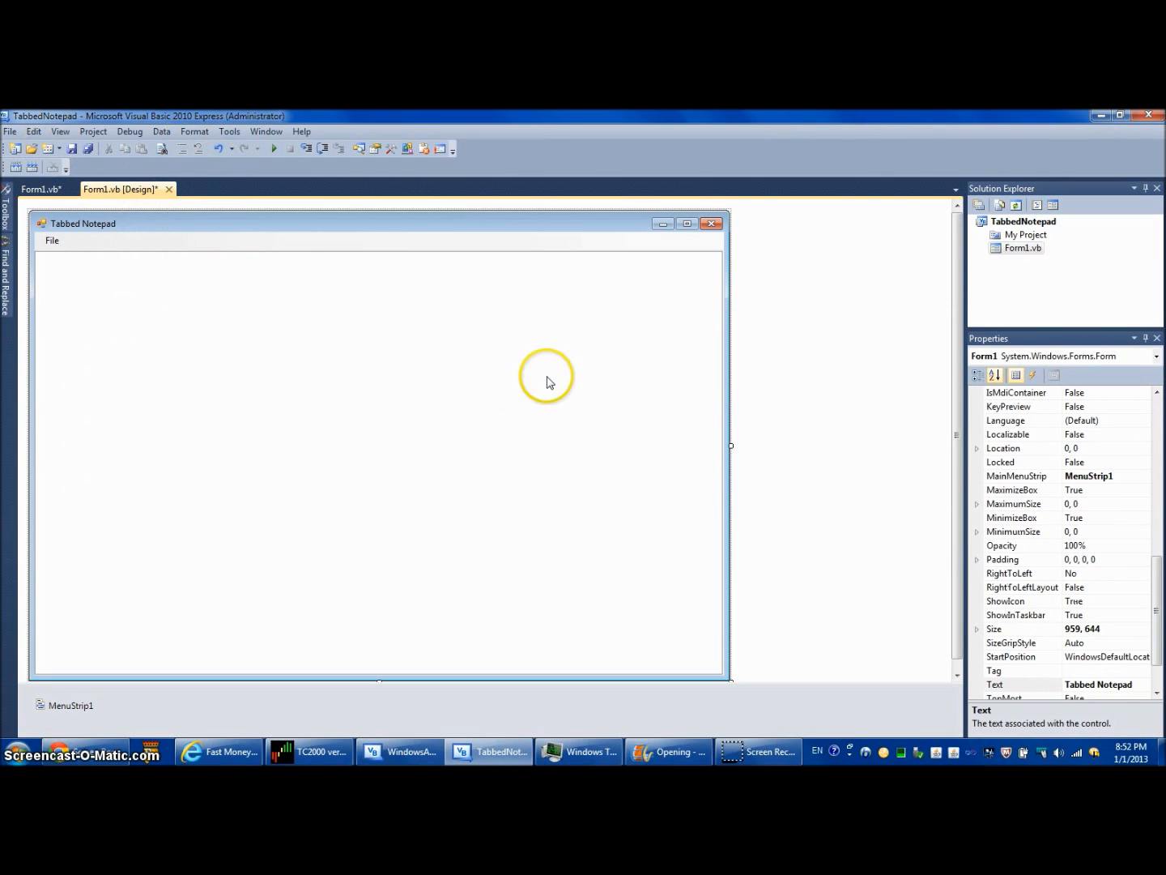
pyautogui.moveTo(938, 371)
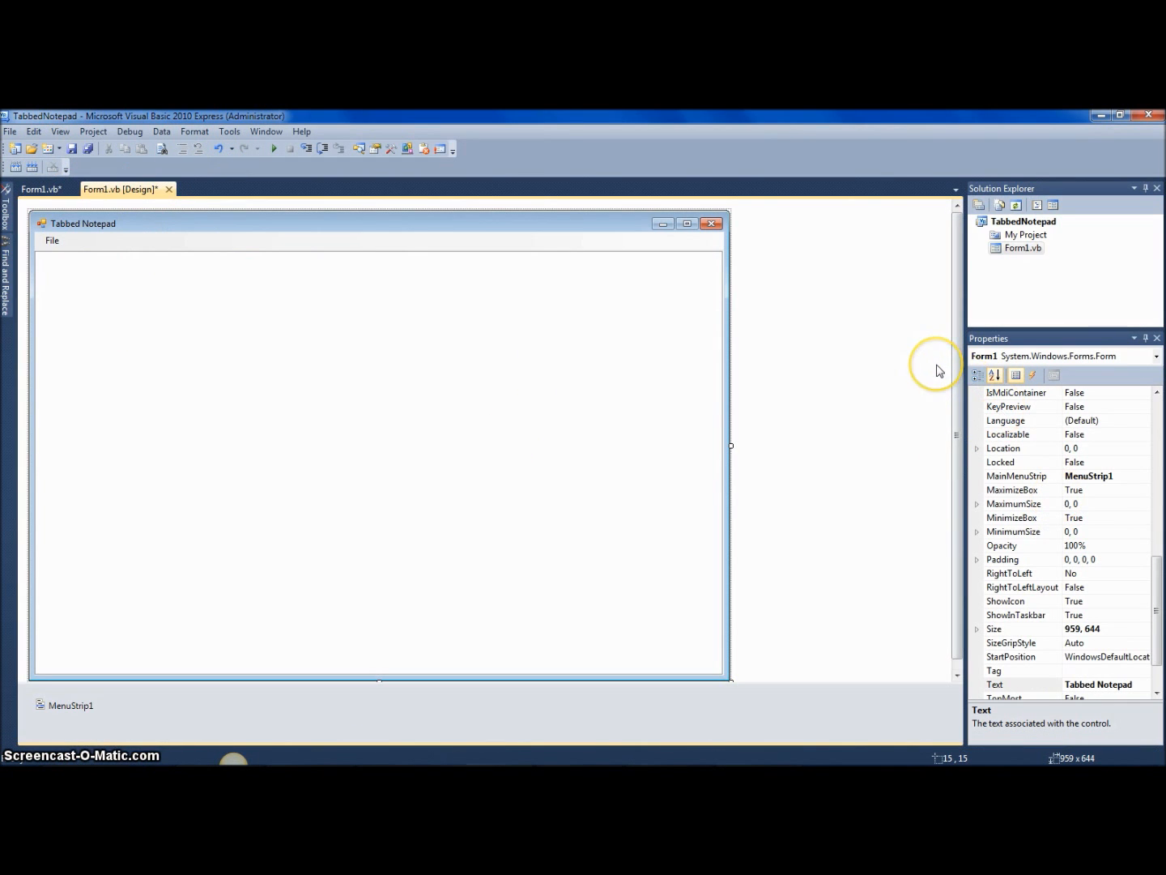